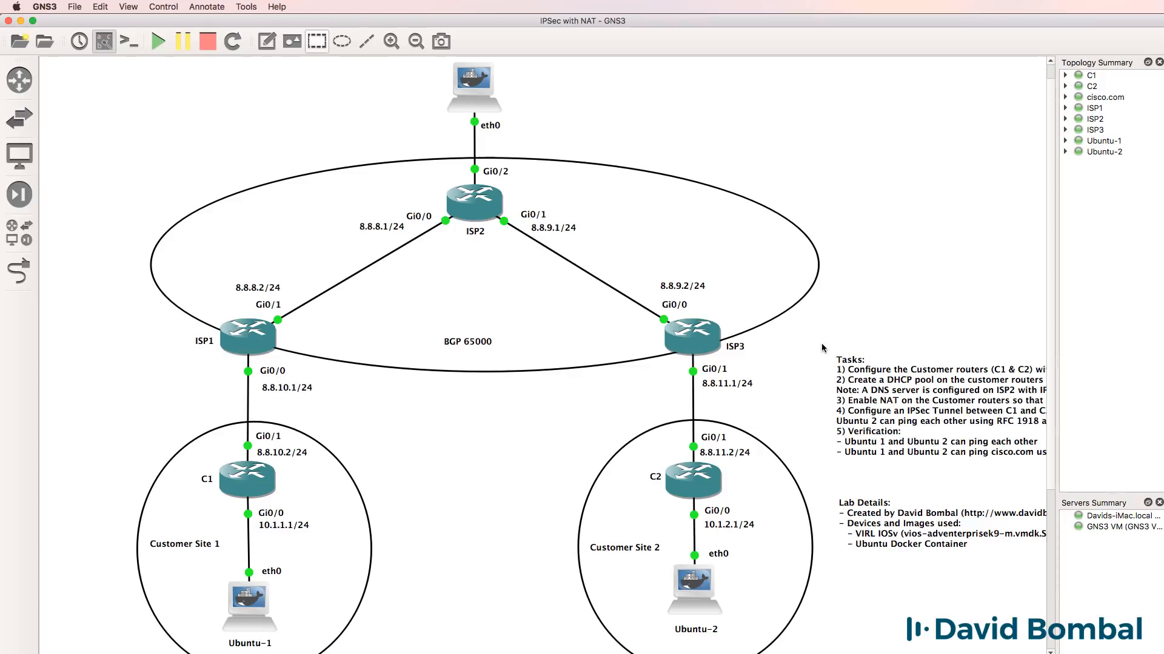
{"action": "mouse_move", "coordinate": [592, 326]}
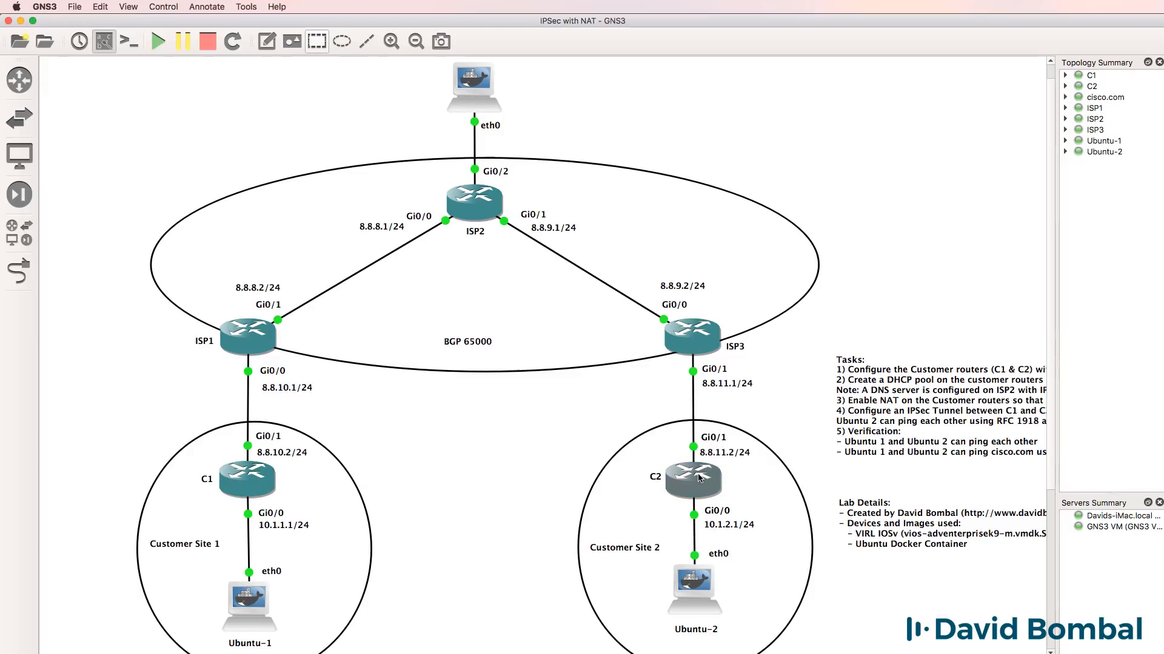
Open a console session to router C1 from the topology.
{"action": "left_click", "coordinate": [391, 41]}
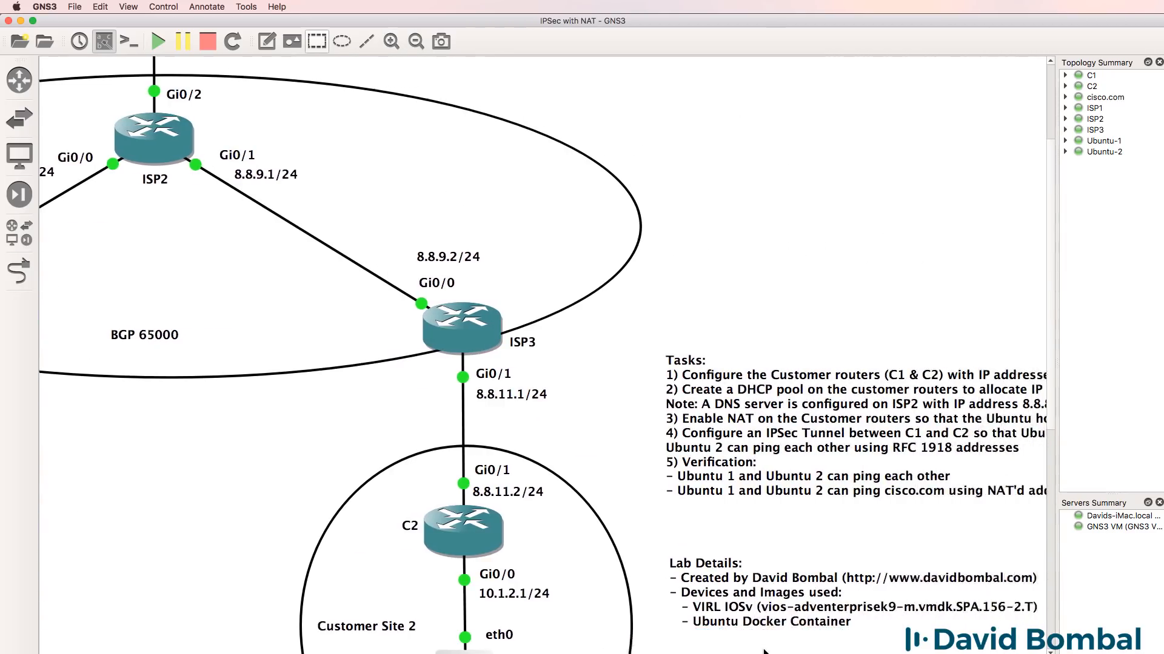
{"action": "scroll", "scroll_direction": "down", "scroll_amount": 3}
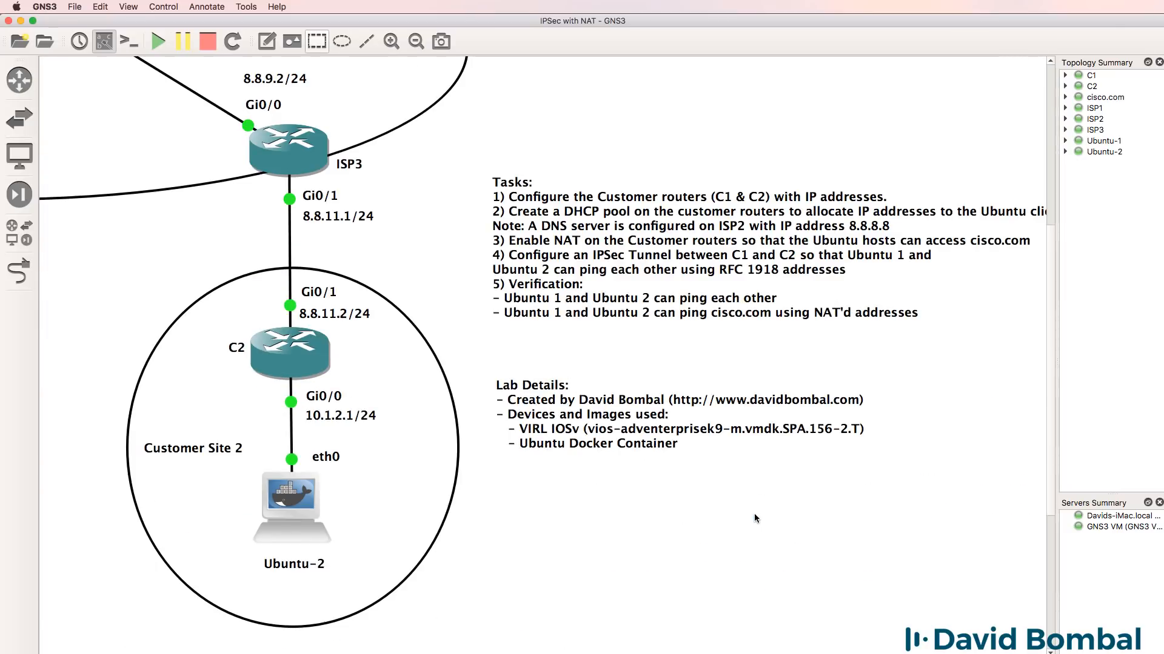
{"action": "mouse_move", "coordinate": [739, 221]}
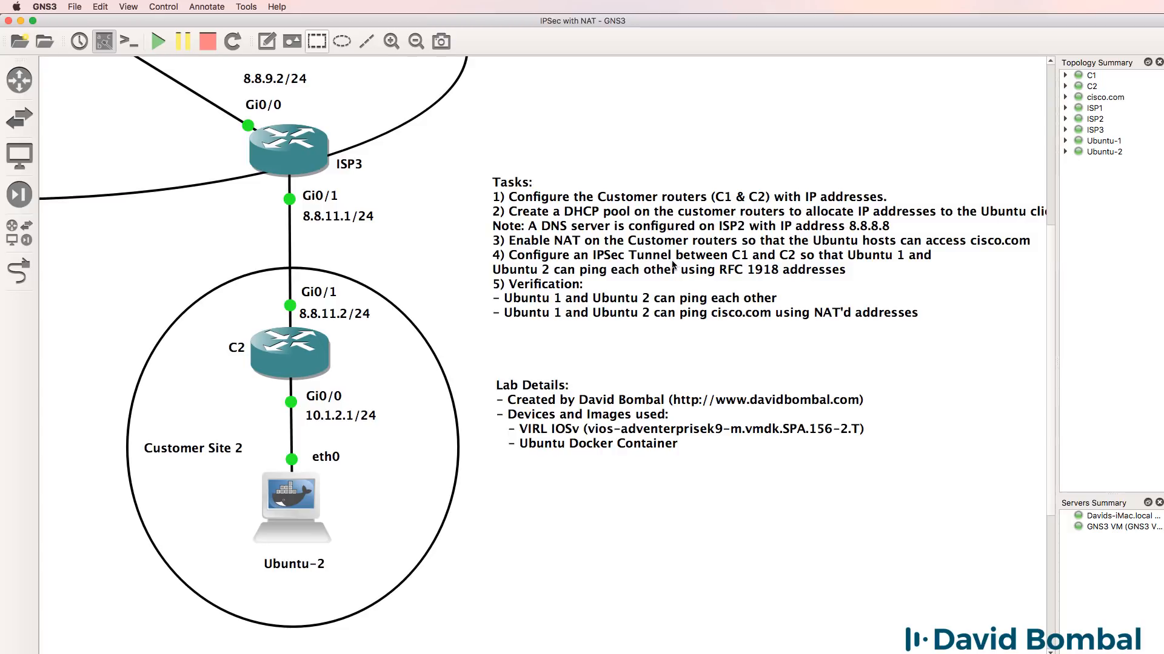
{"action": "mouse_move", "coordinate": [625, 260]}
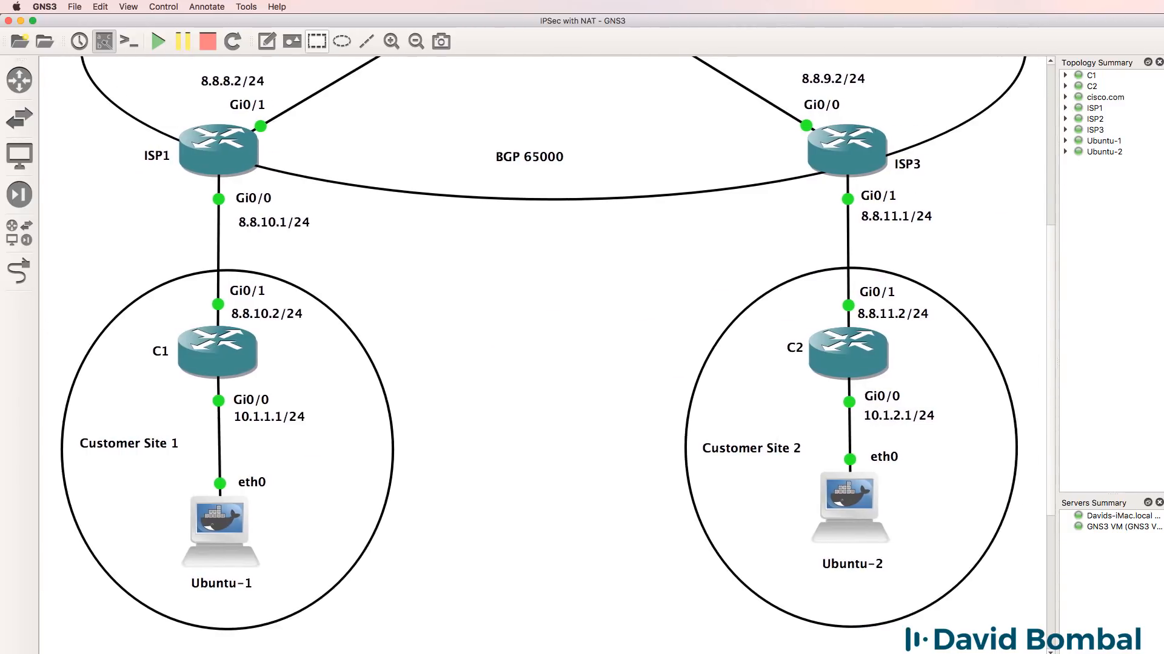
{"action": "right_click", "coordinate": [216, 341]}
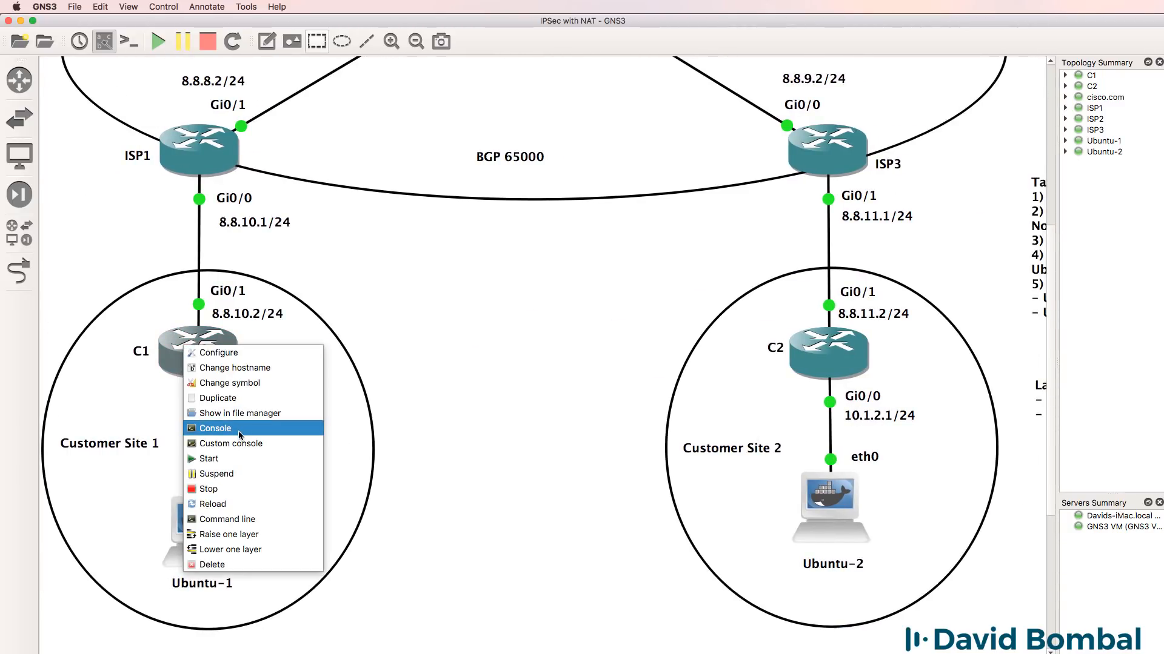
{"action": "left_click", "coordinate": [215, 428]}
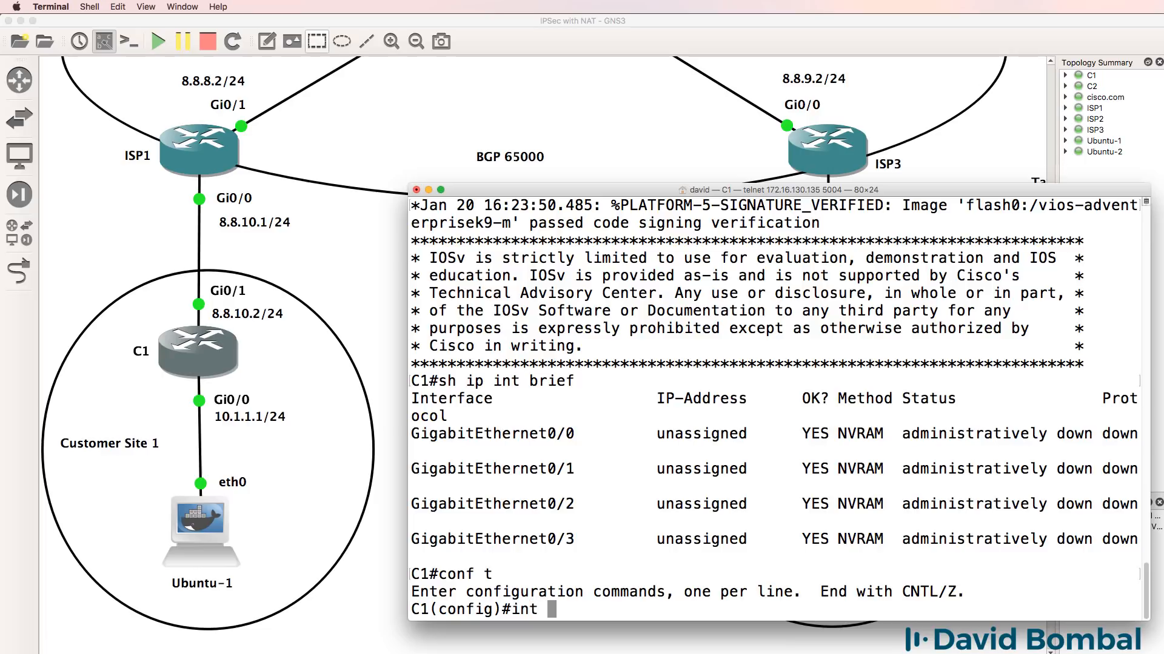
Give C1's Gi0/1 the address 8.8.10.2 255.255.255.0 and enable it with no shut.
{"action": "type", "text": "g0/1"}
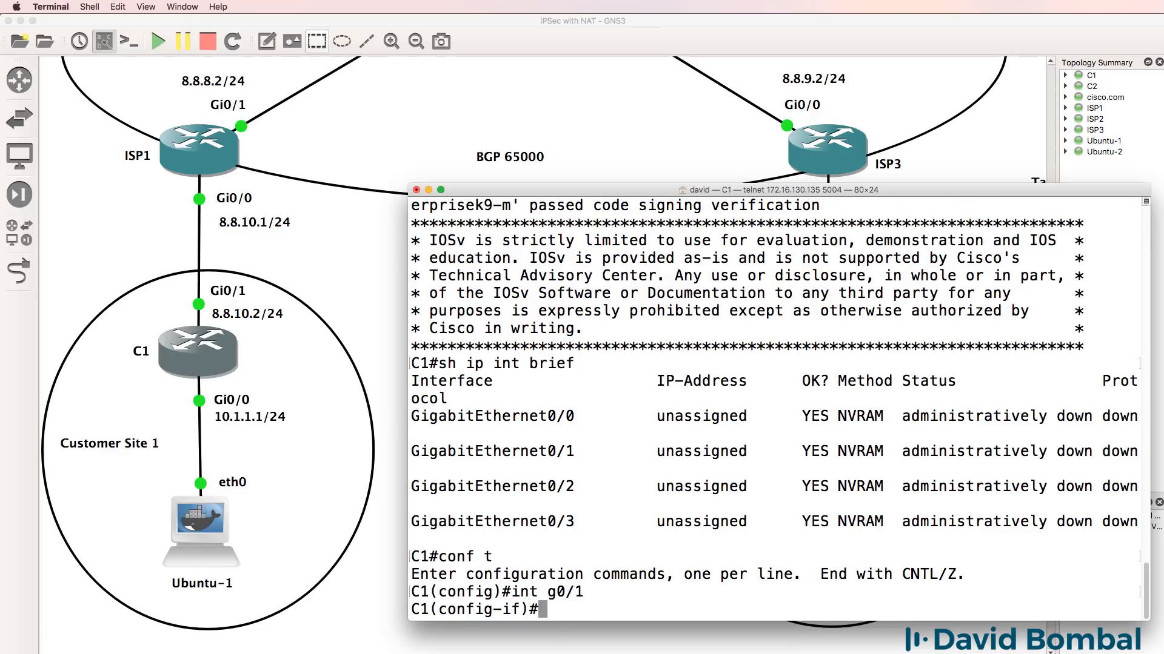
{"action": "type", "text": "n"}
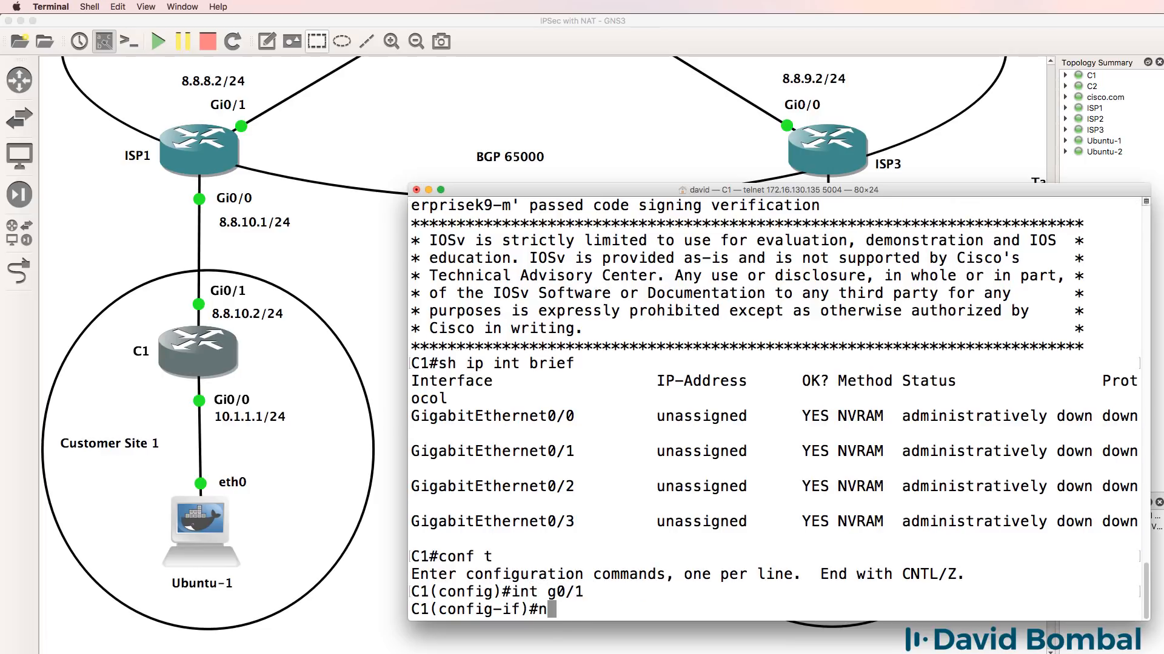
{"action": "type", "text": "ip address 8.8.8.10."}
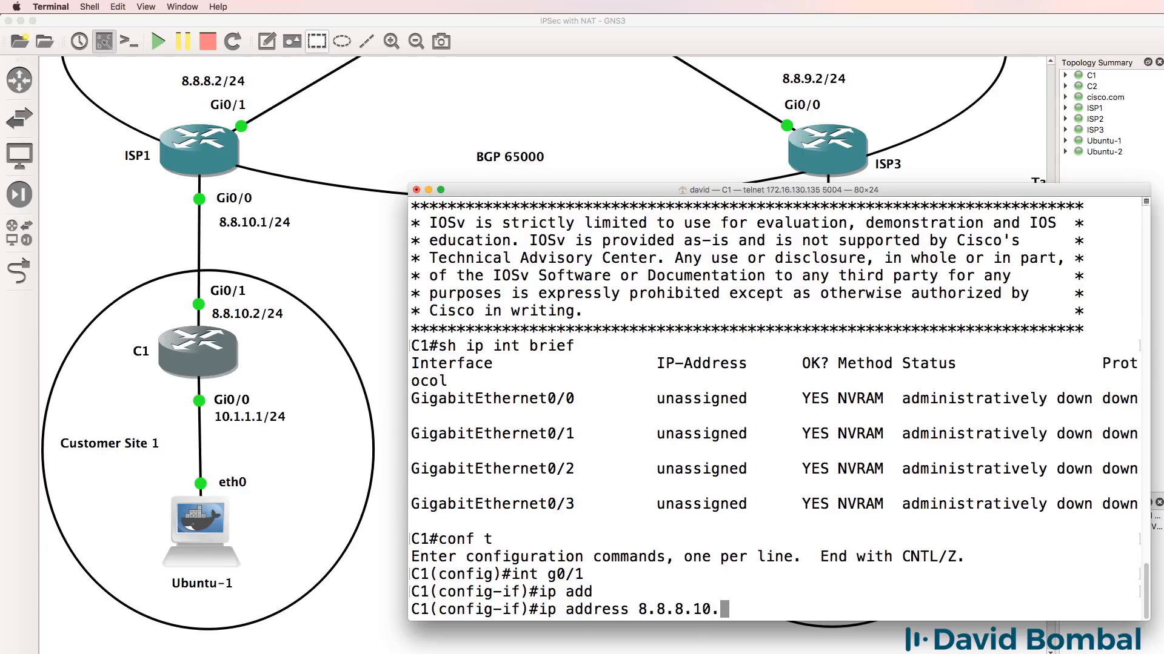
{"action": "type", "text": "2 2565"}
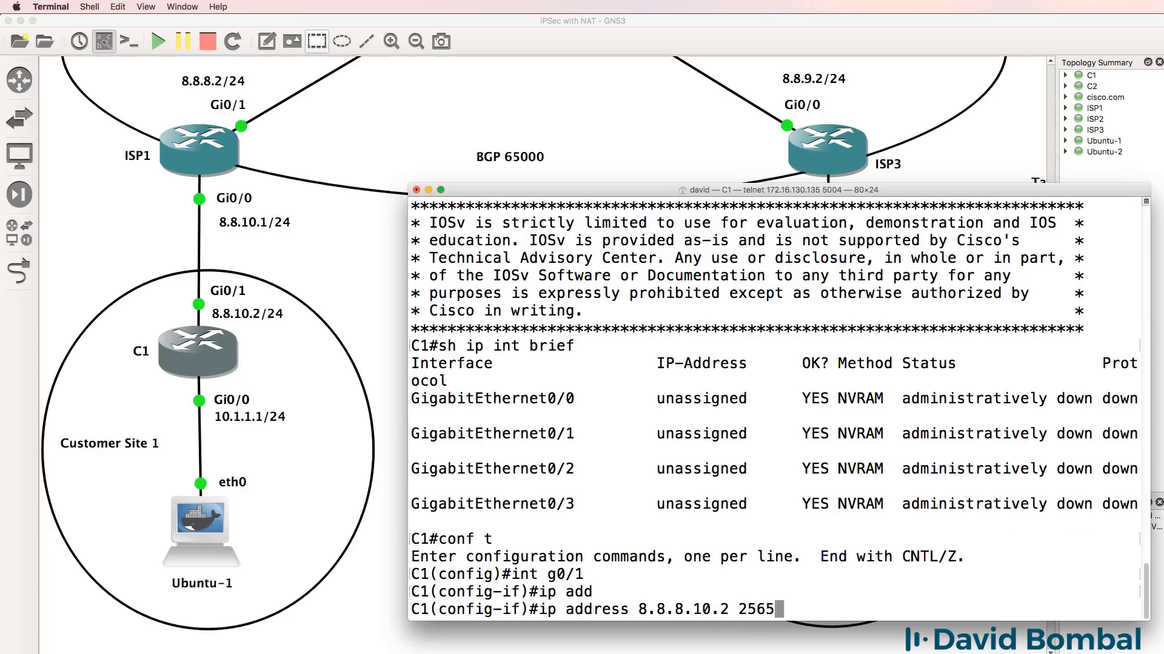
{"action": "type", "text": "55.255.0"}
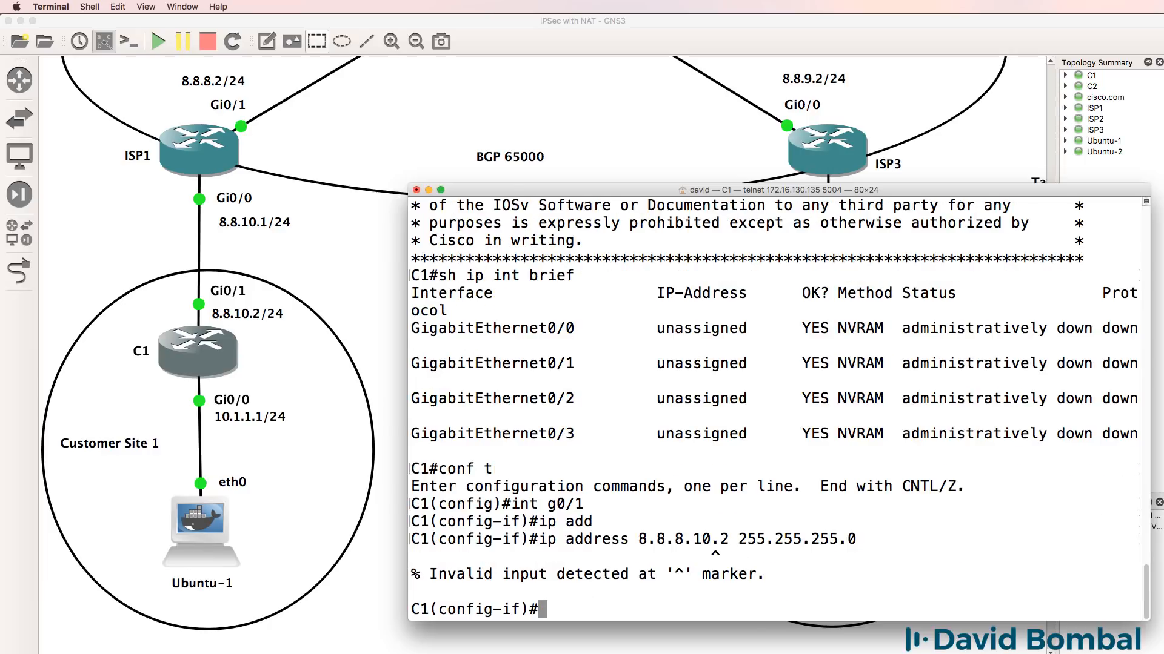
{"action": "type", "text": "ip address 8.8.8.10.2 255.255.255.0"}
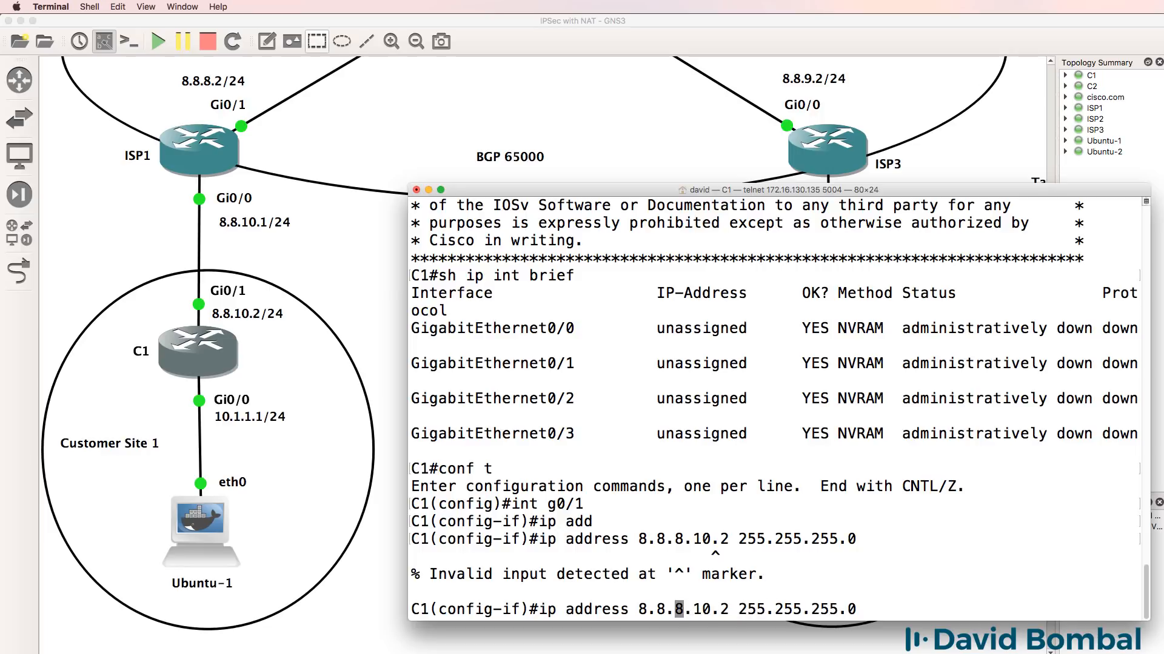
{"action": "key", "text": "Return"}
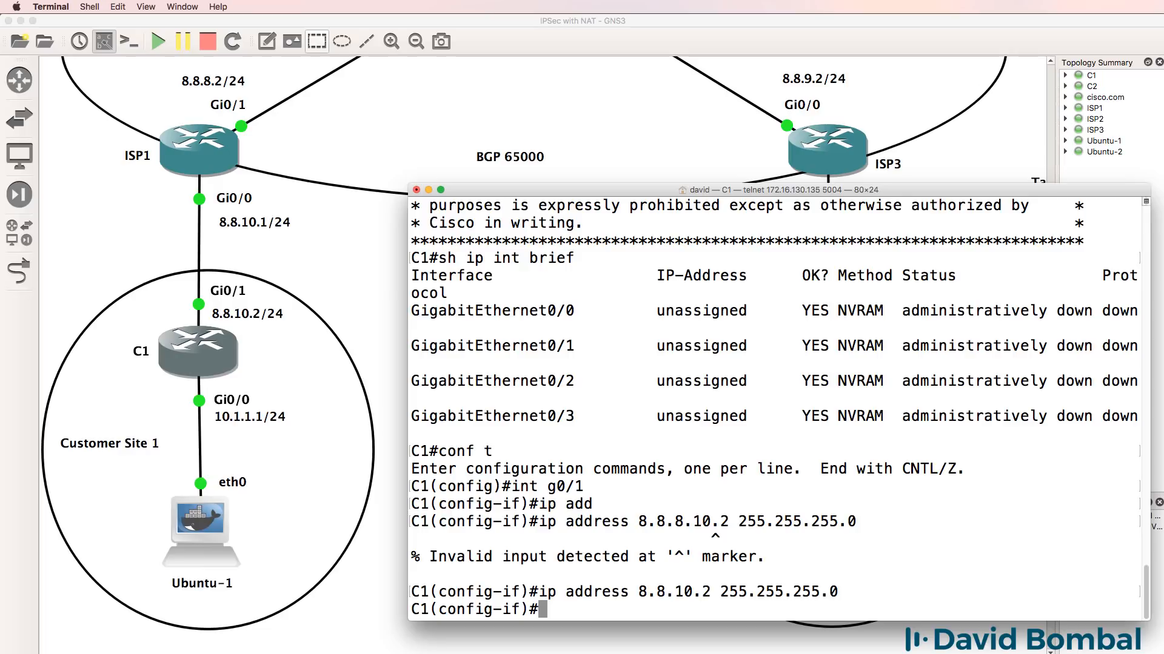
{"action": "type", "text": "no shut"}
{"action": "type", "text": "ip address 10.1.1.1 255.255.255."}
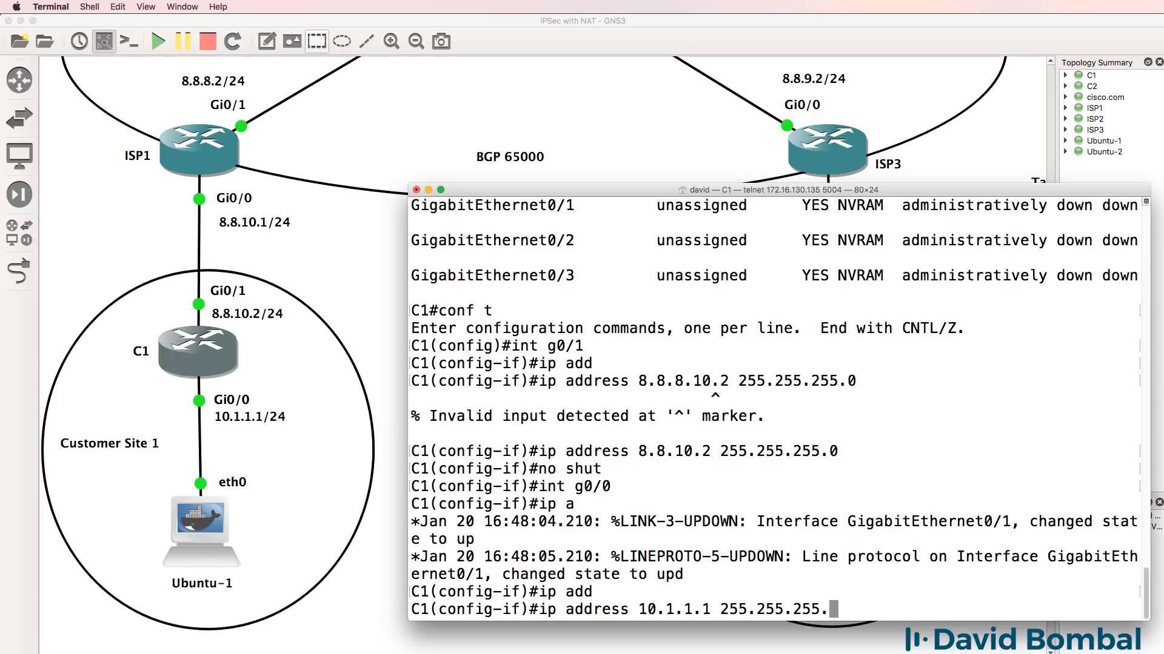
Apply 10.1.1.1/24 to Gi0/0 and build DHCP pool pc for 10.1.1.0/24 with gateway 10.1.1.1.
{"action": "key", "text": "Return"}
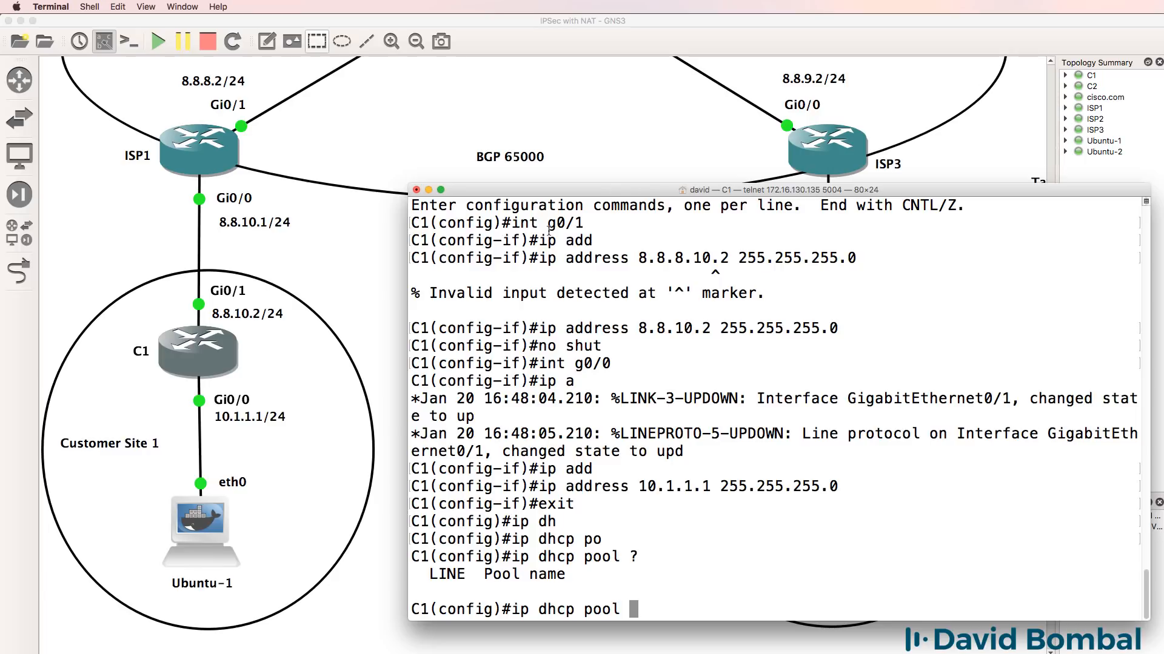
{"action": "mouse_move", "coordinate": [208, 548]}
{"action": "type", "text": " pc"}
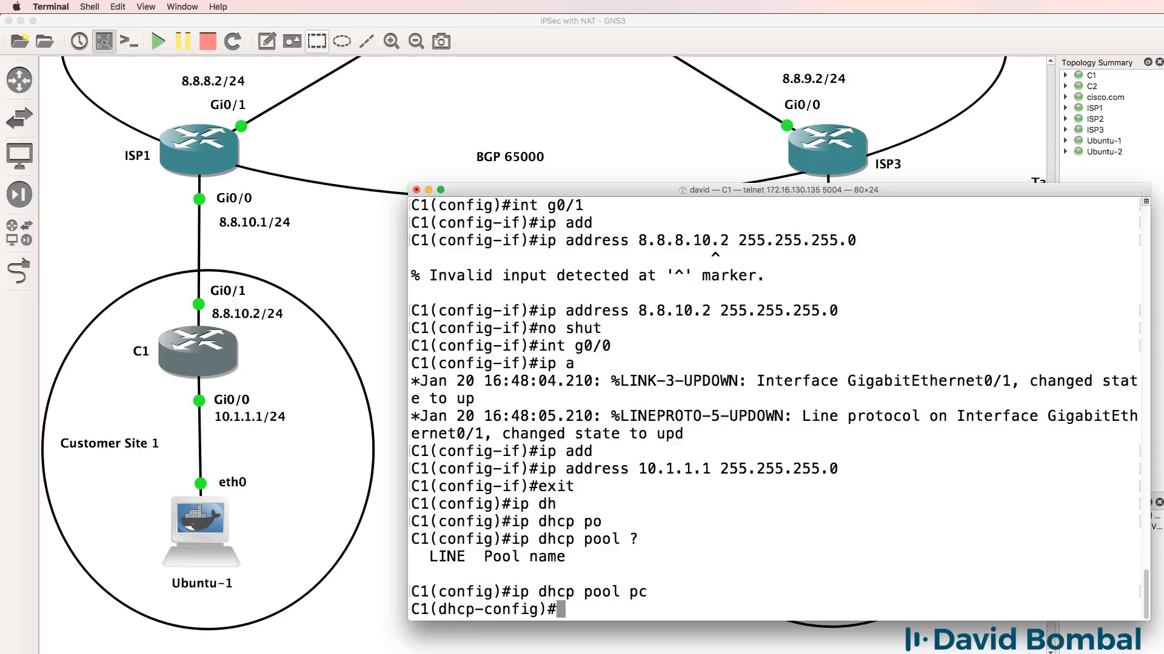
{"action": "type", "text": "network"}
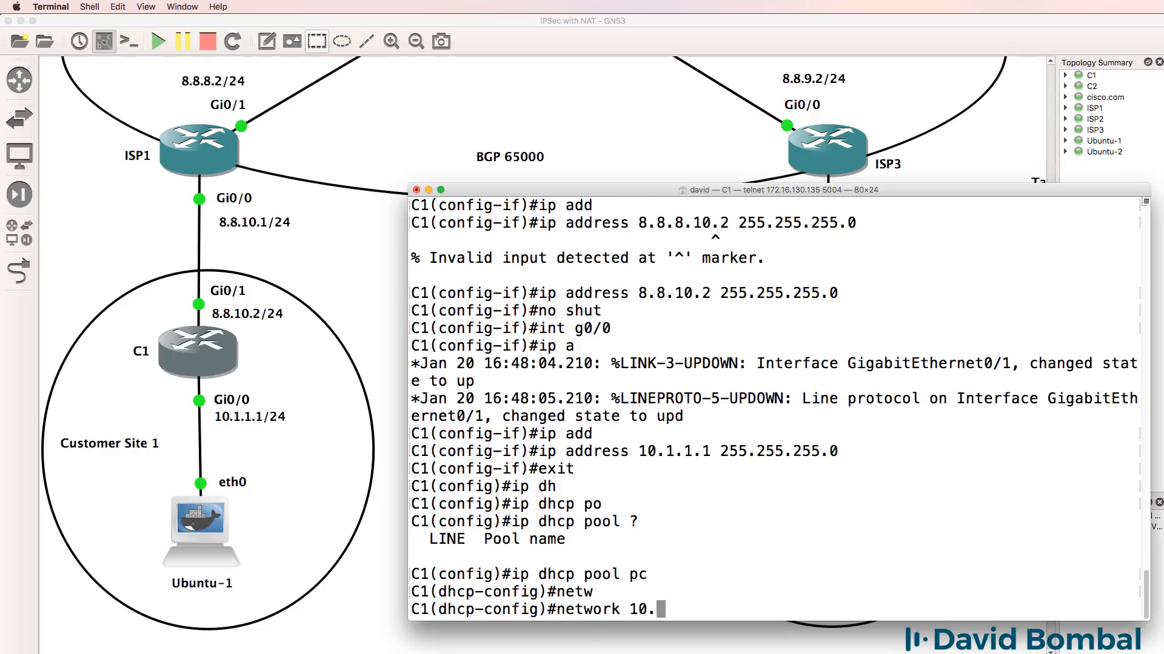
{"action": "type", "text": "10.1.1.0 255.255.255.0"}
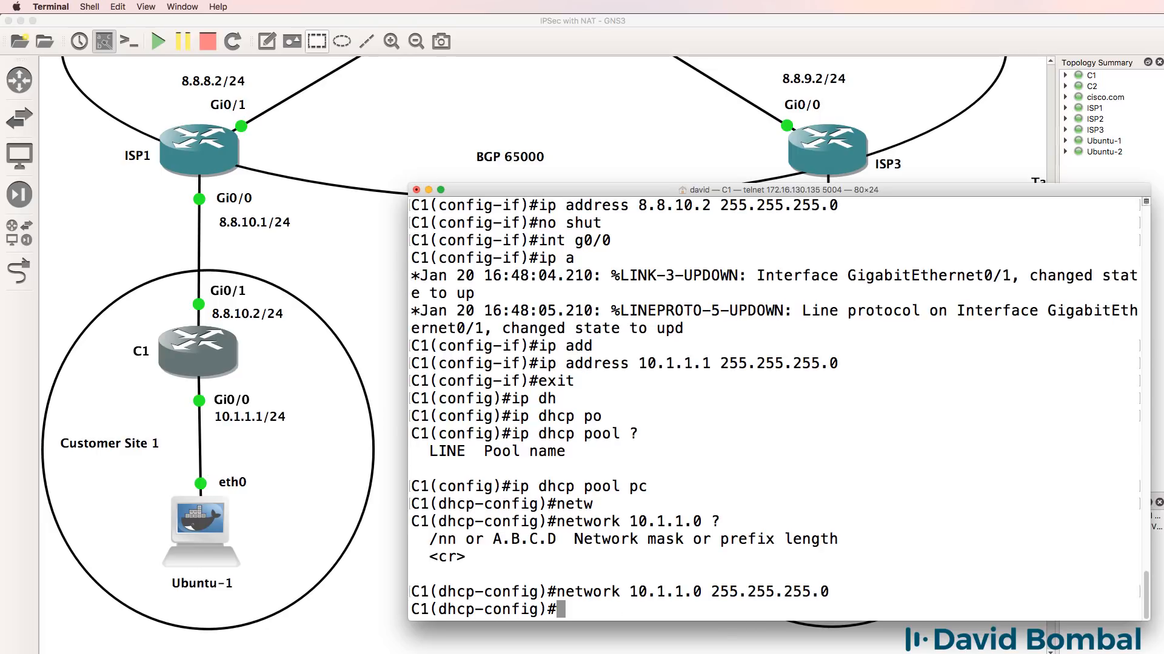
{"action": "type", "text": "default-router"}
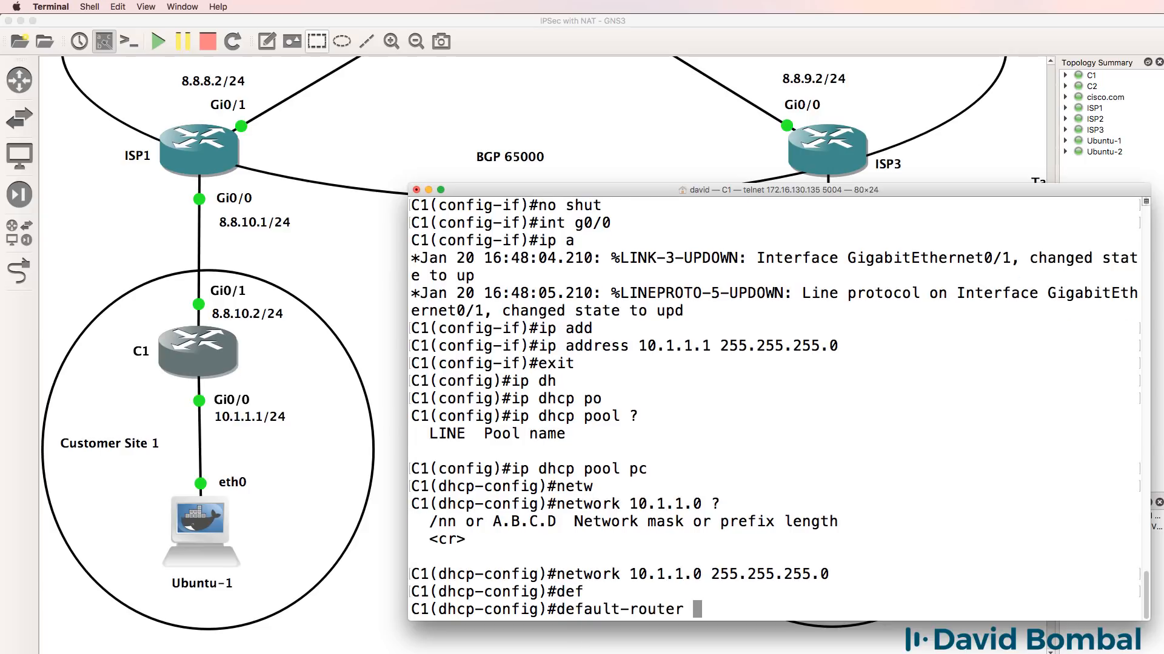
{"action": "type", "text": "10.1.1.1"}
{"action": "type", "text": "s"}
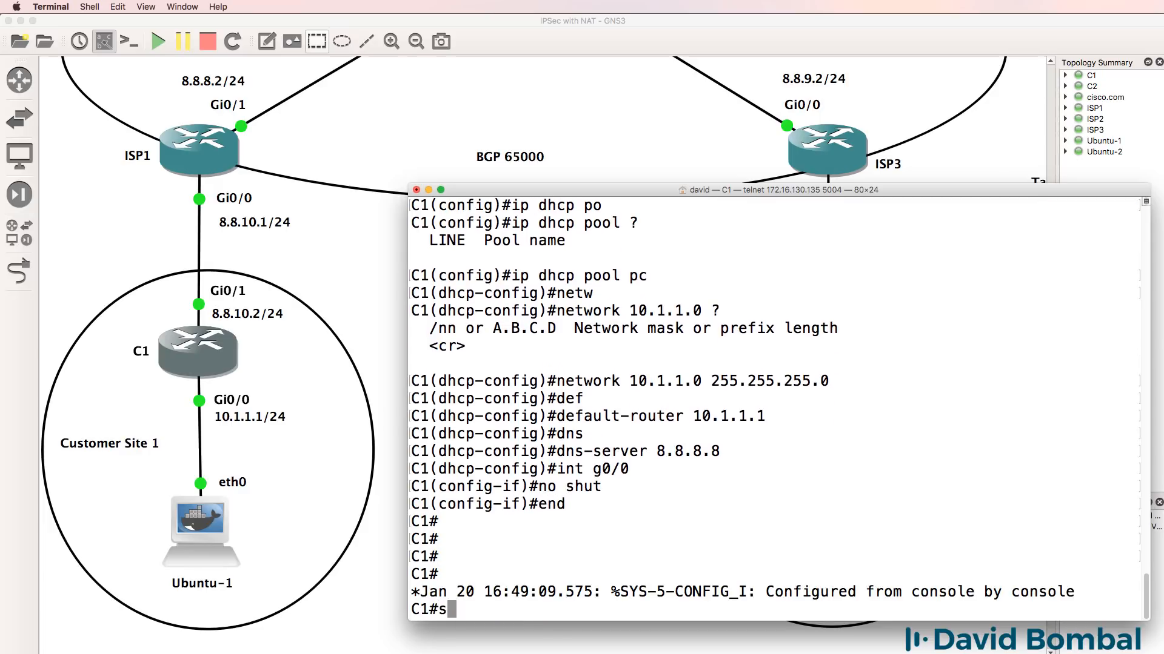
On C1, list interface status, ping 8.8.10.1, and show DHCP bindings.
{"action": "type", "text": "h ip int b"}
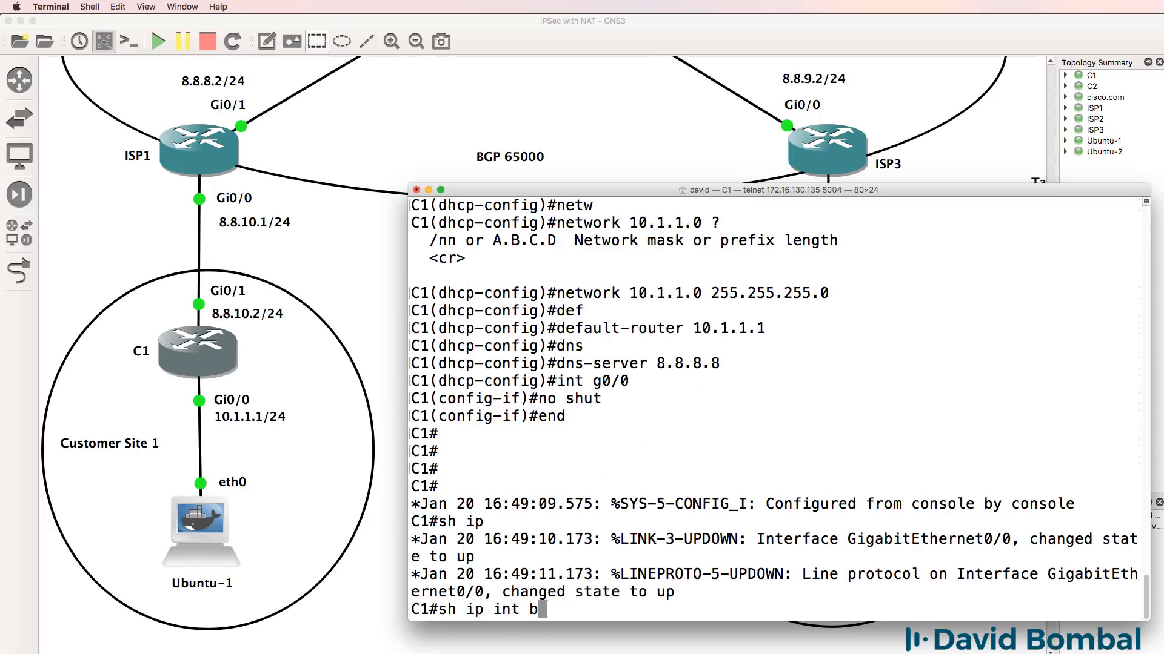
{"action": "key", "text": "Return"}
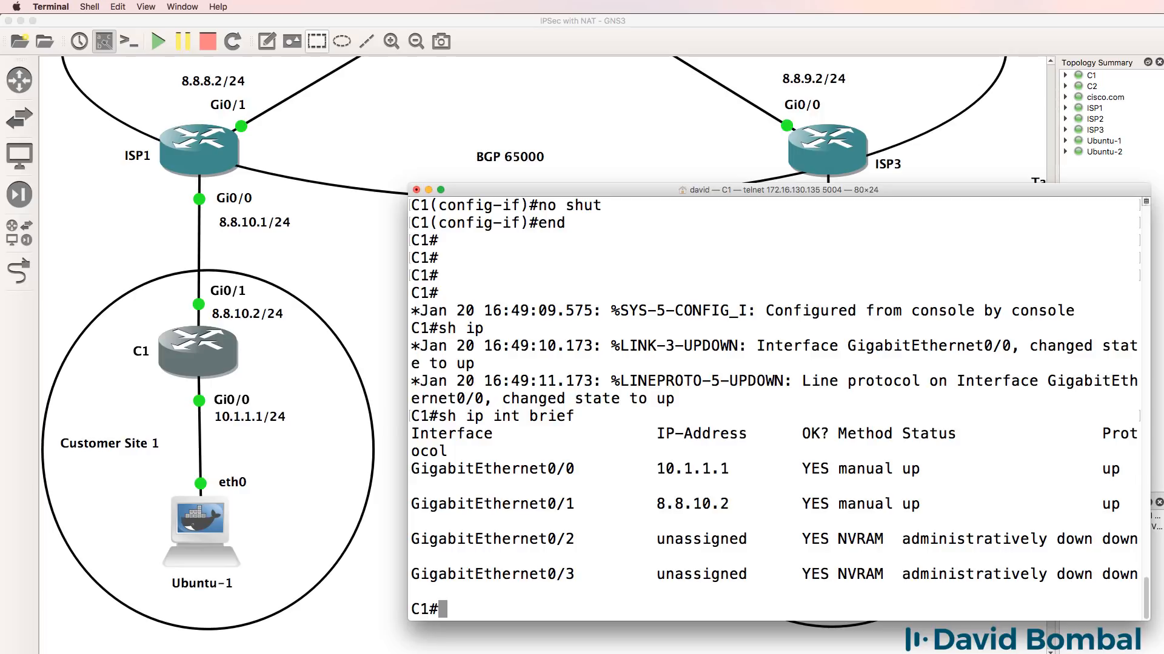
{"action": "type", "text": "ping"}
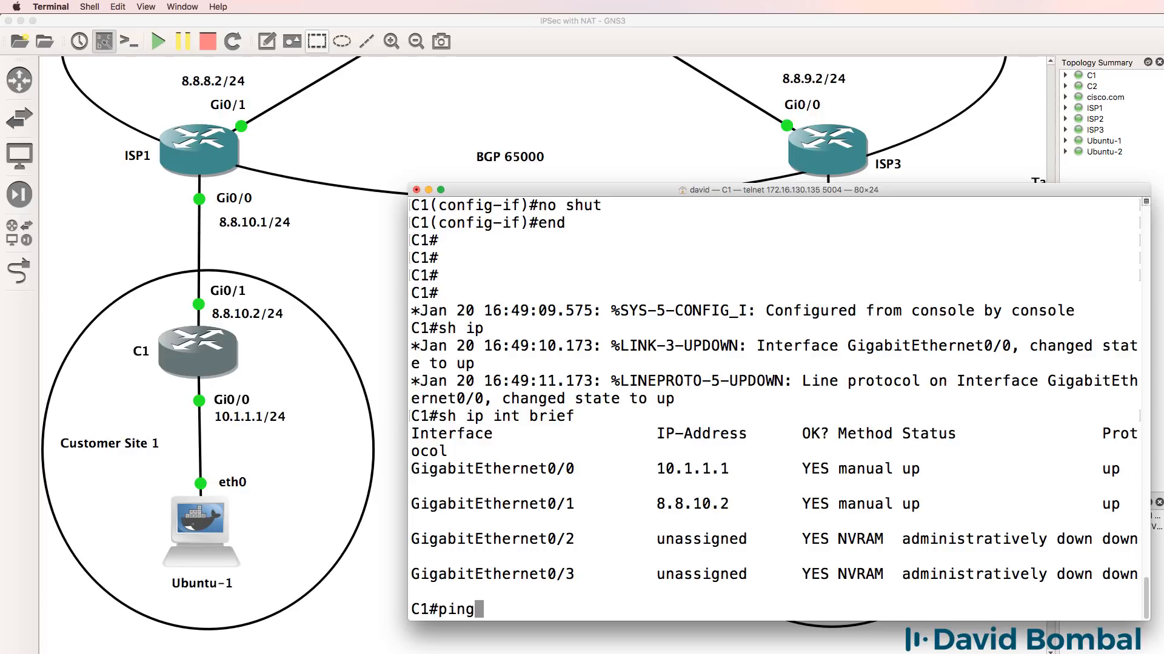
{"action": "type", "text": "8.8.10.1"}
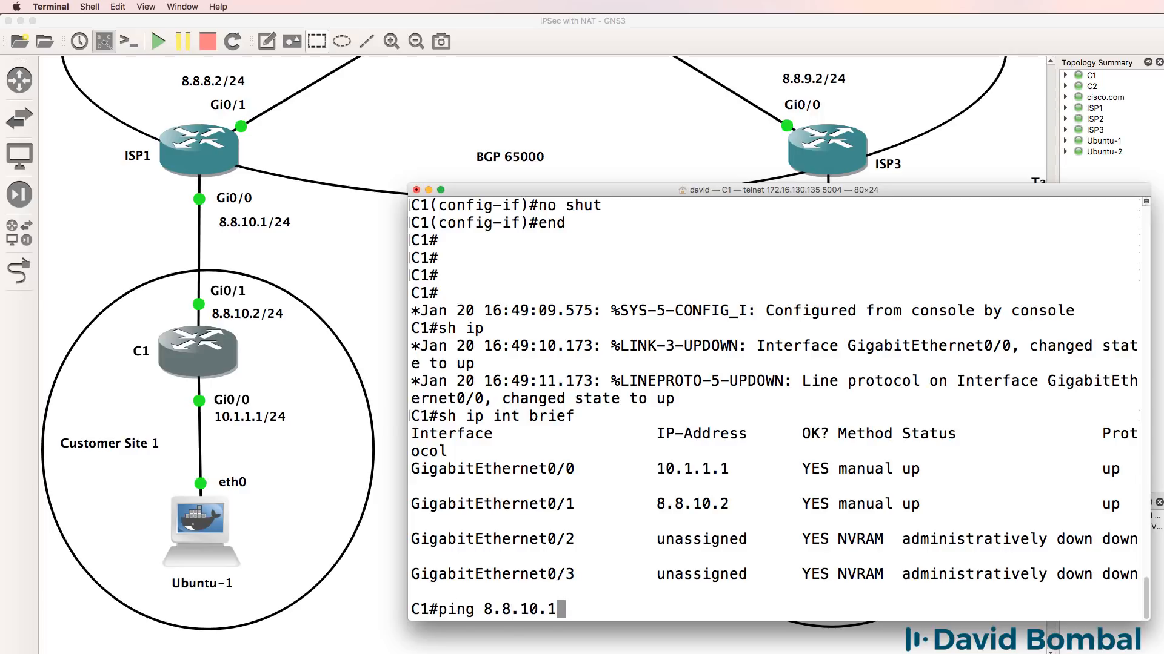
{"action": "key", "text": "Return"}
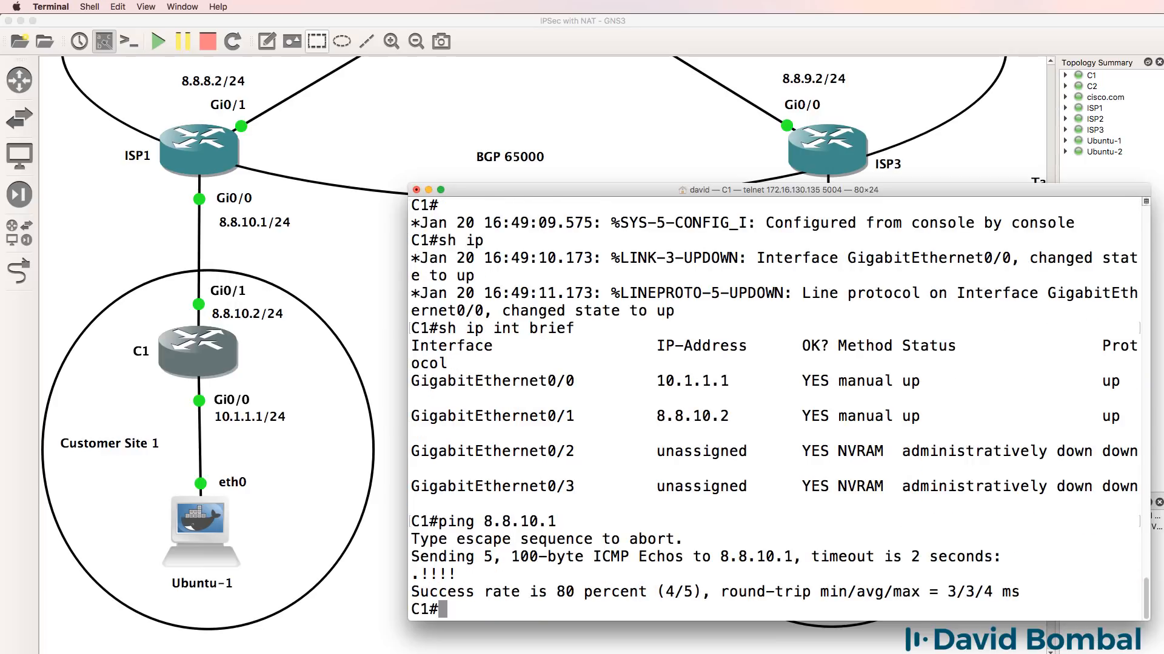
{"action": "type", "text": "sh ip dhcp binding"}
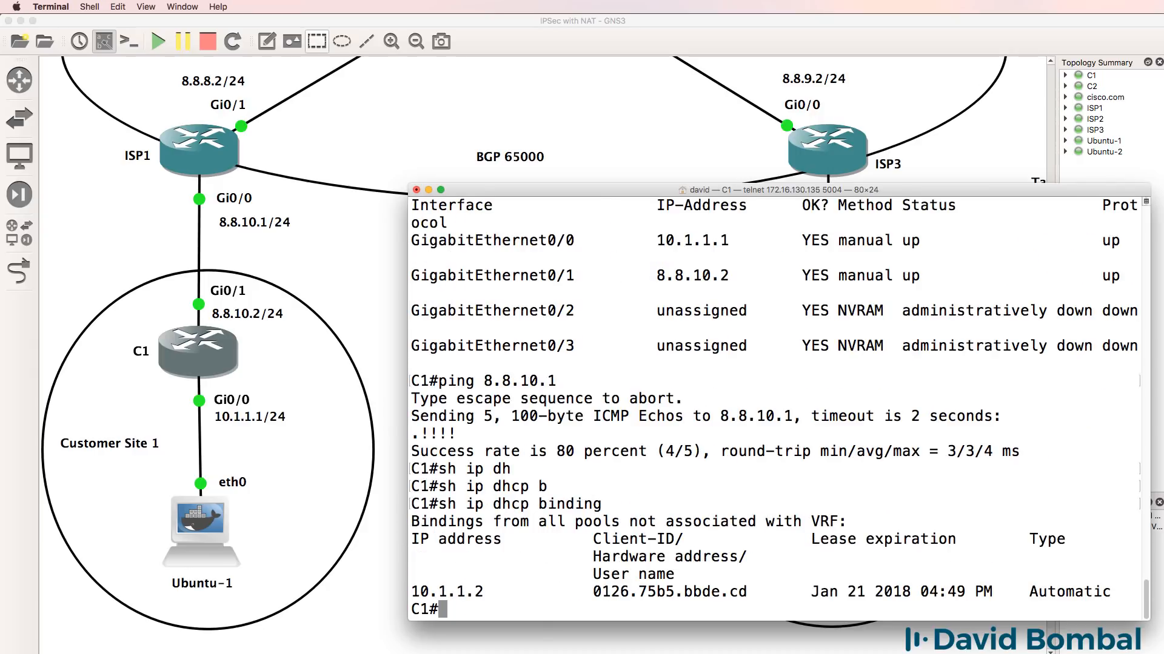
{"action": "mouse_move", "coordinate": [188, 539]}
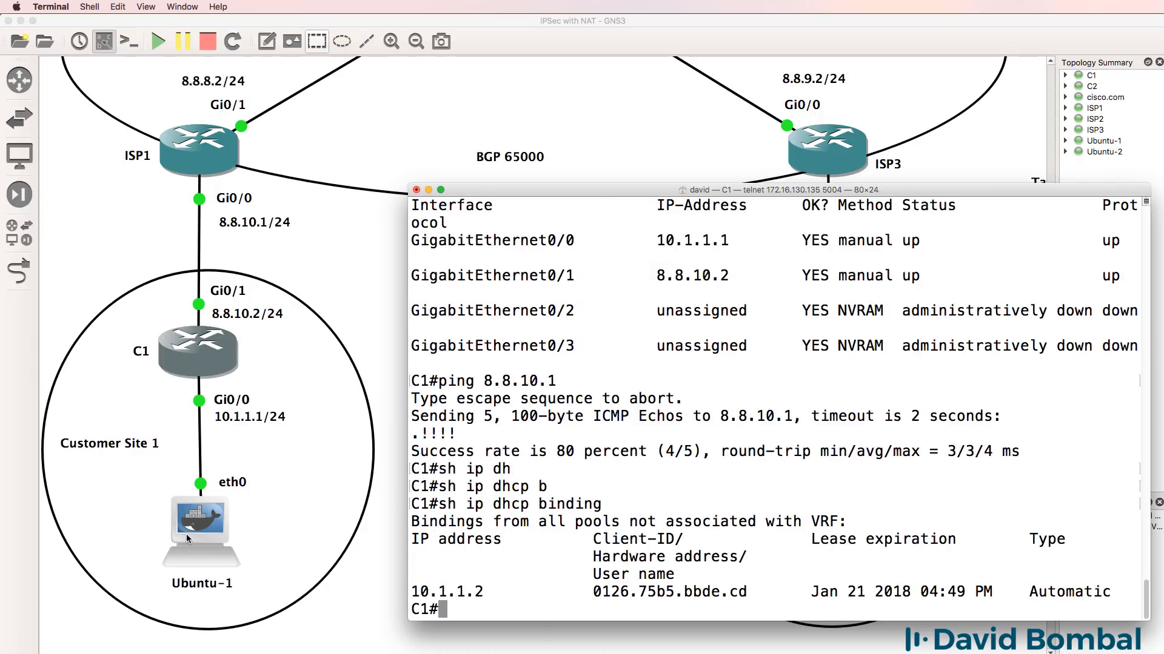
On Ubuntu-1, check its 10.1.1.2 address and 10.1.1.1 gateway, then ping the gateway.
{"action": "right_click", "coordinate": [199, 528]}
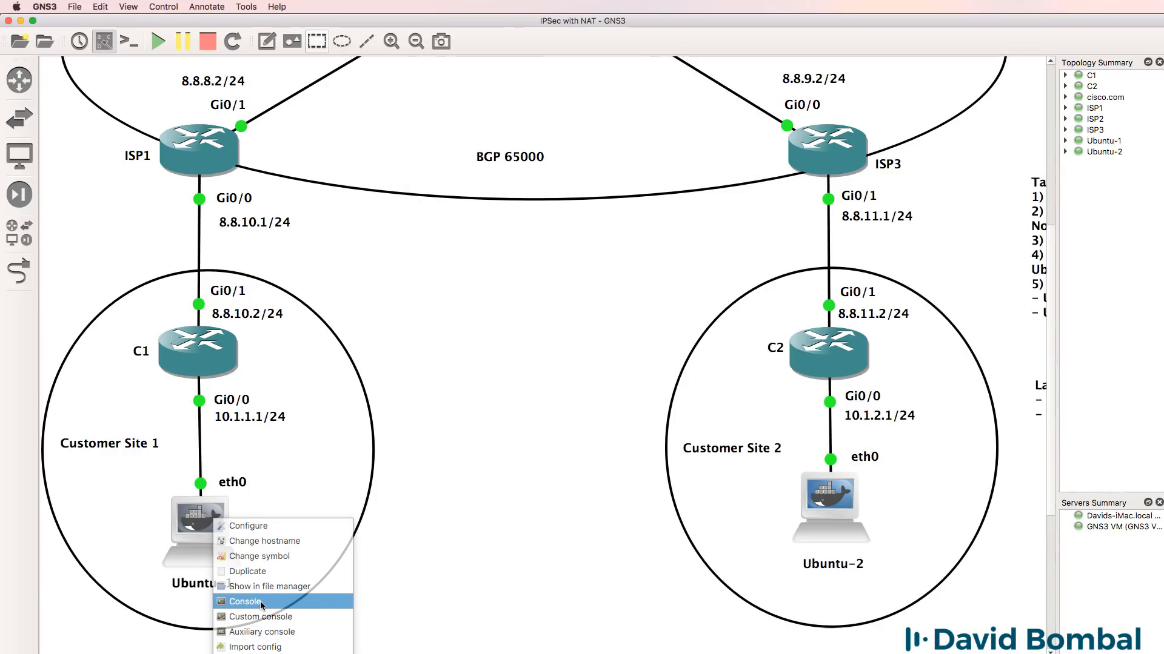
{"action": "left_click", "coordinate": [245, 602]}
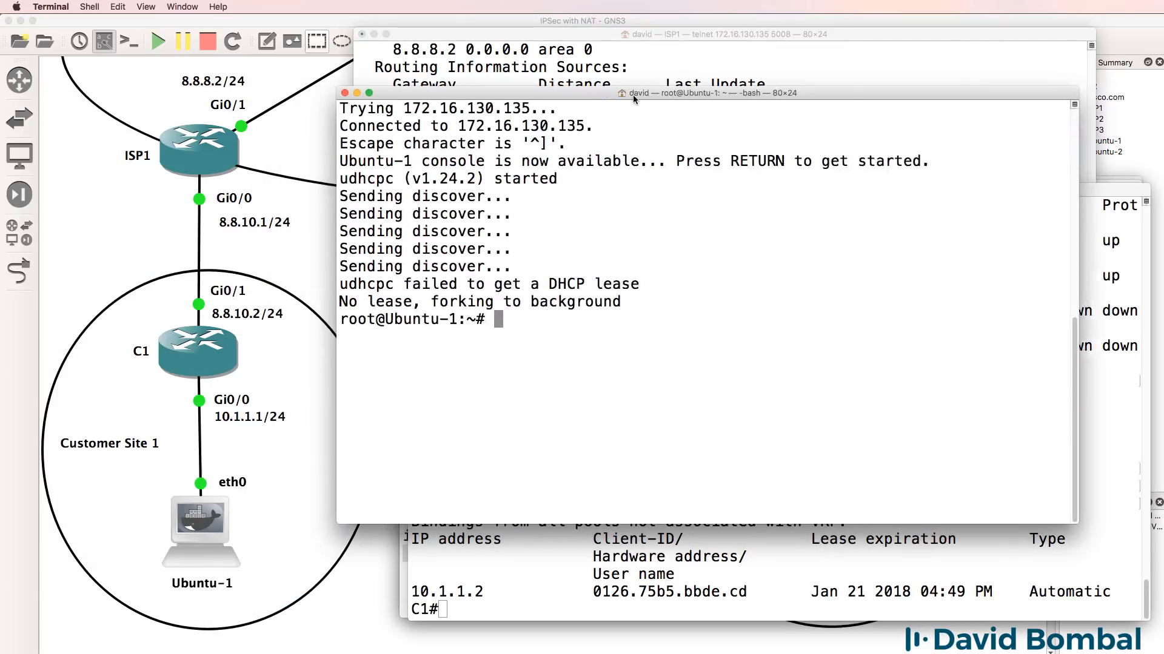
{"action": "type", "text": "ifconfig"}
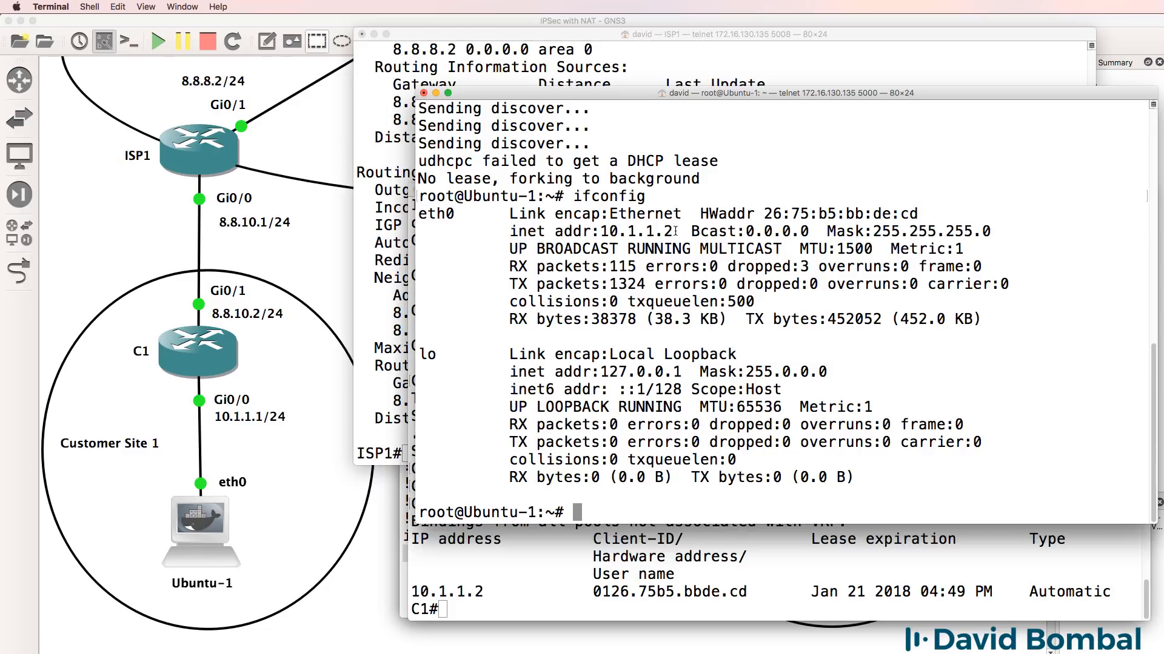
{"action": "type", "text": "route -n"}
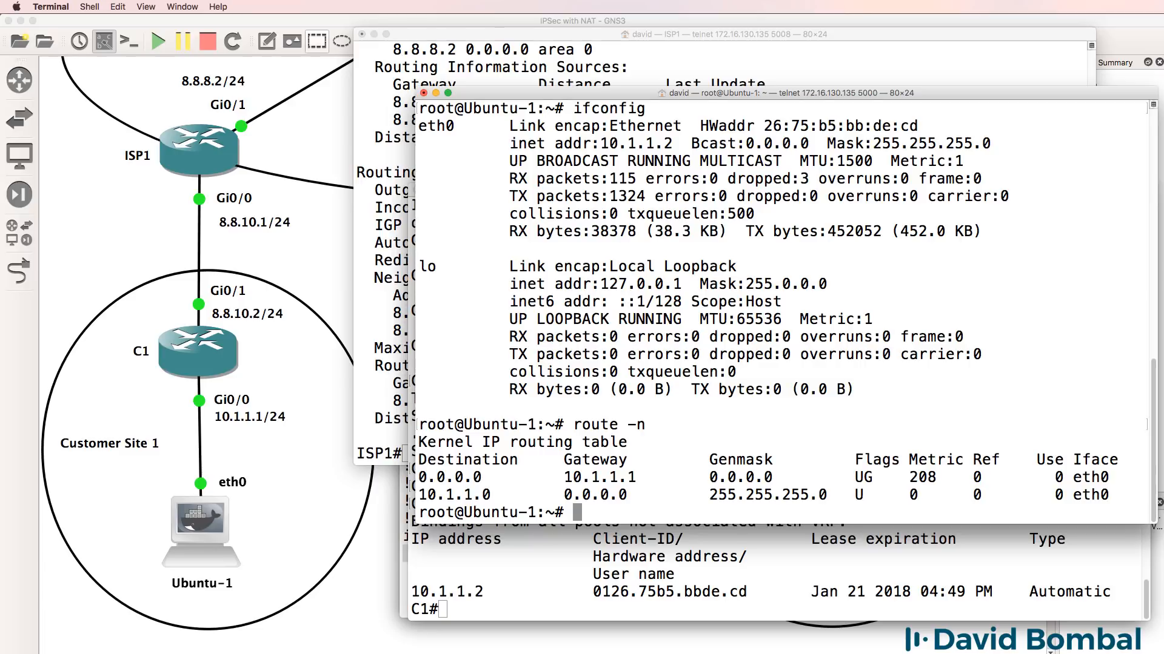
{"action": "double_click", "coordinate": [598, 477]}
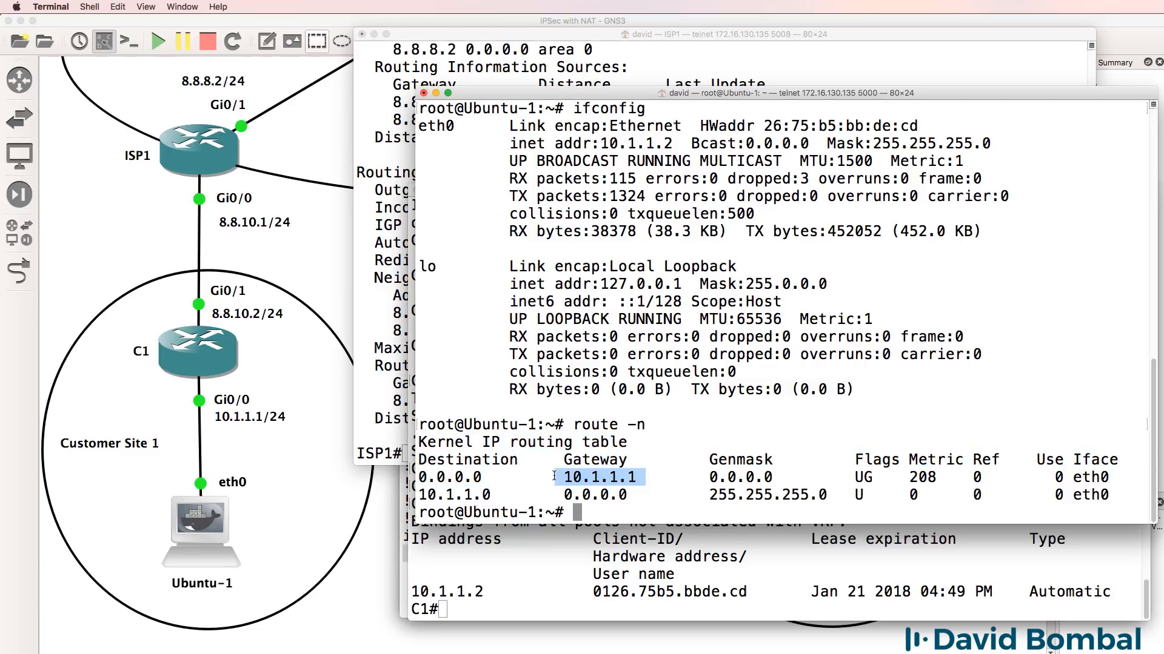
{"action": "type", "text": "pi"}
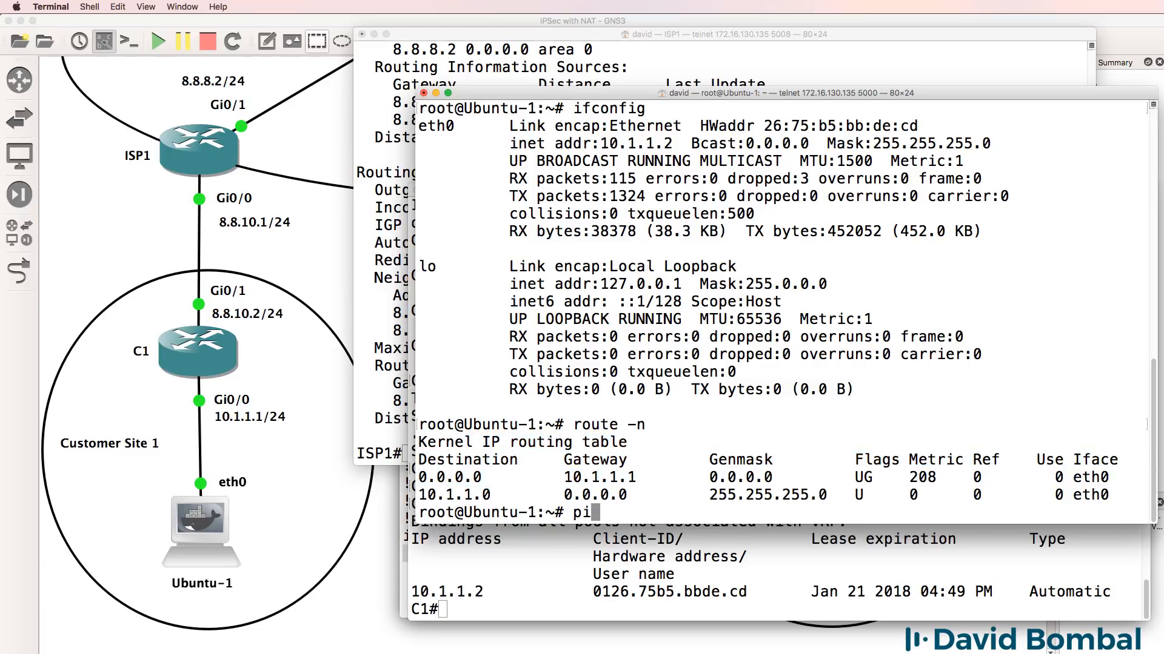
{"action": "key", "text": "Return"}
{"action": "type", "text": "ip route 0.0.0.0 0.0.0.0"}
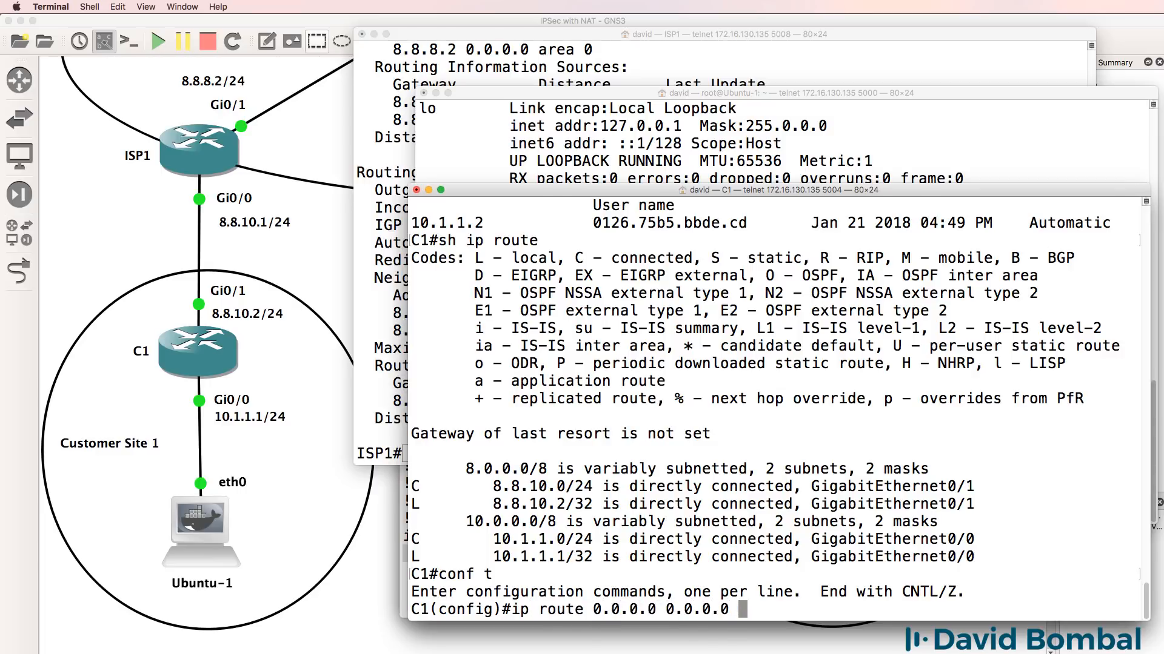
Enter C1's default route 0.0.0.0 0.0.0.0 toward next hop 8.8.10.1.
{"action": "type", "text": "8.8.10"}
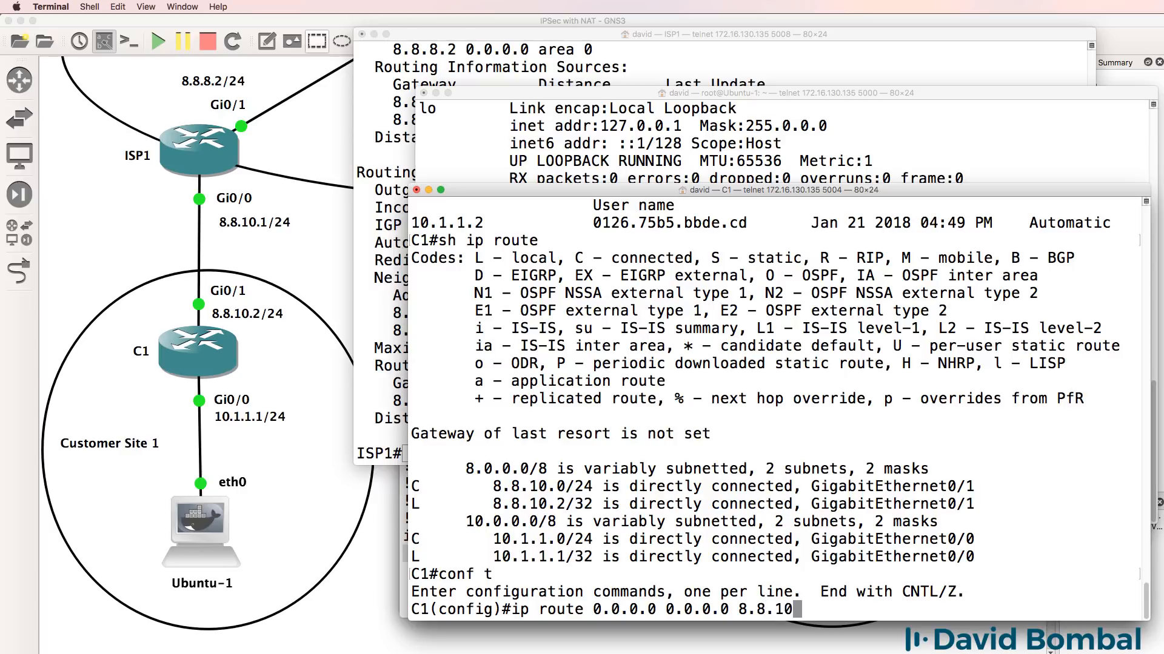
Commit the default route, enable DNS lookup via 8.8.8.8, and ping cisco.com from C1.
{"action": "key", "text": "Return"}
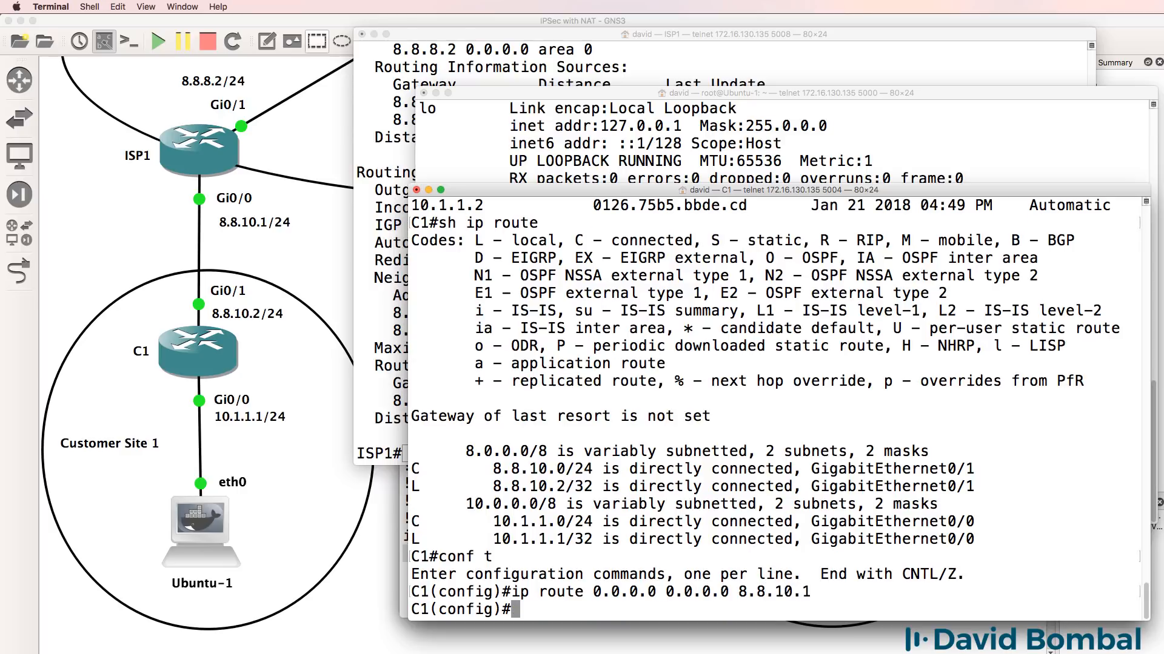
{"action": "type", "text": "ip domain-lookup"}
{"action": "type", "text": "ip name-server"}
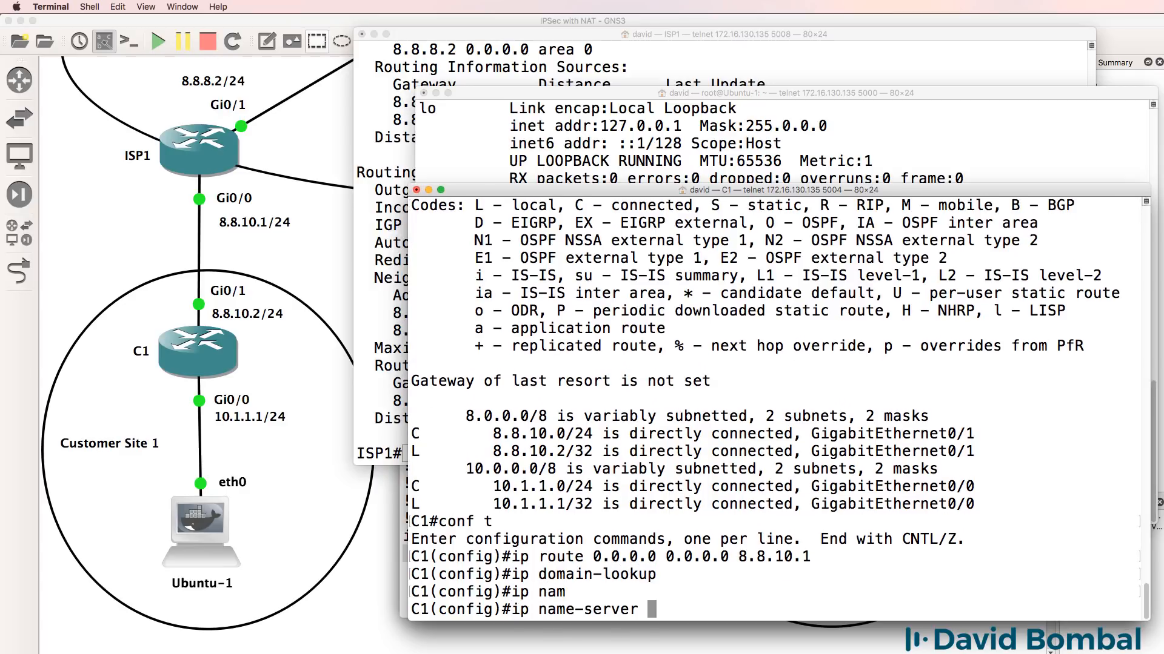
{"action": "type", "text": "8.8.8.8"}
{"action": "type", "text": "ping c"}
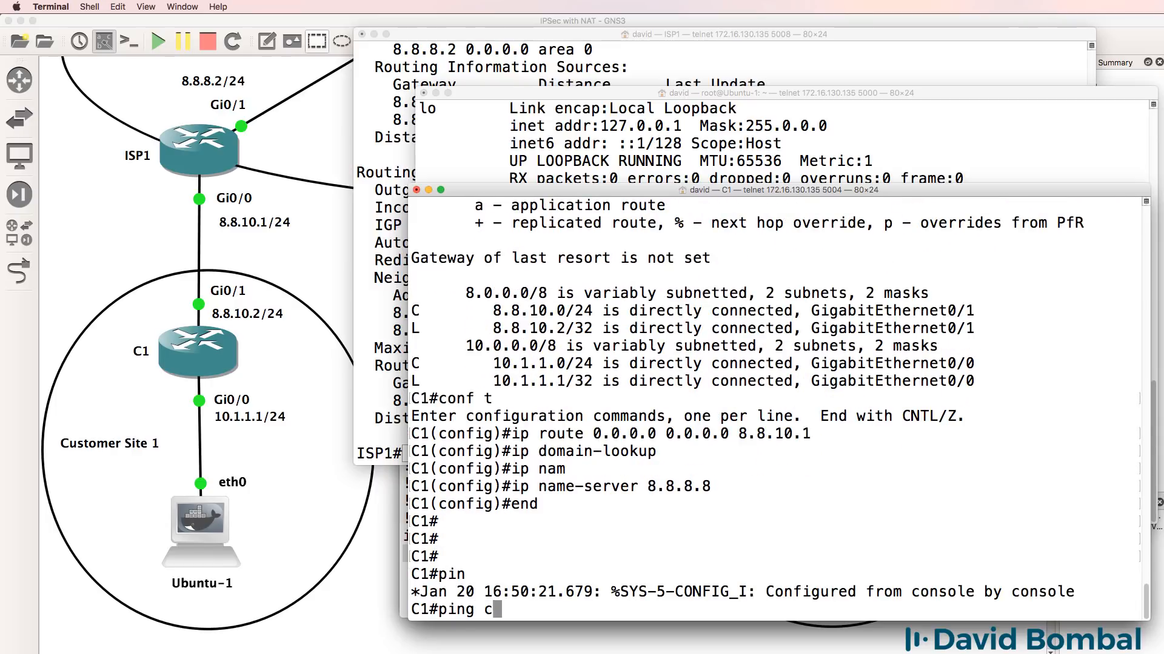
{"action": "type", "text": "isco.com"}
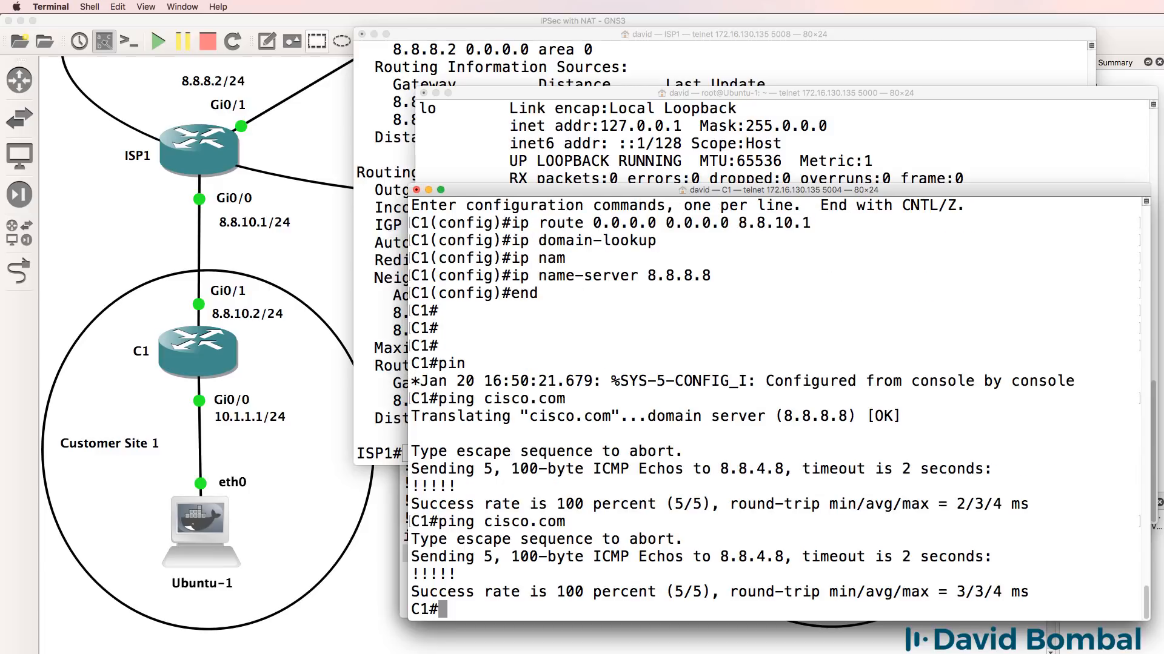
{"action": "mouse_move", "coordinate": [491, 160]}
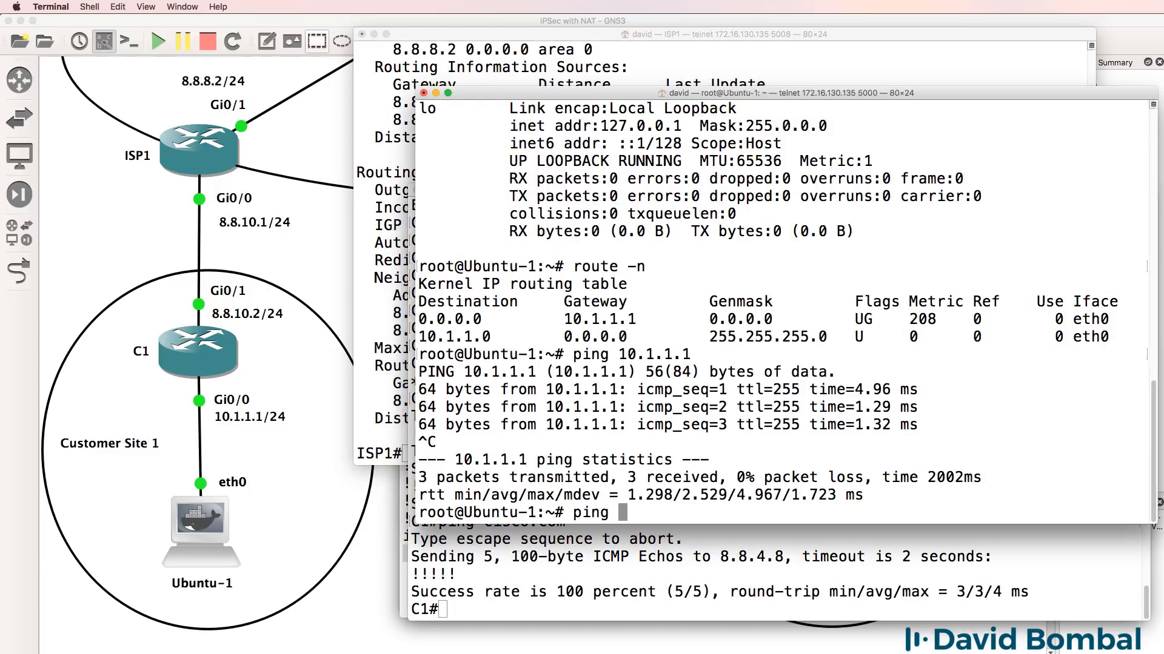
{"action": "type", "text": "cisco.com"}
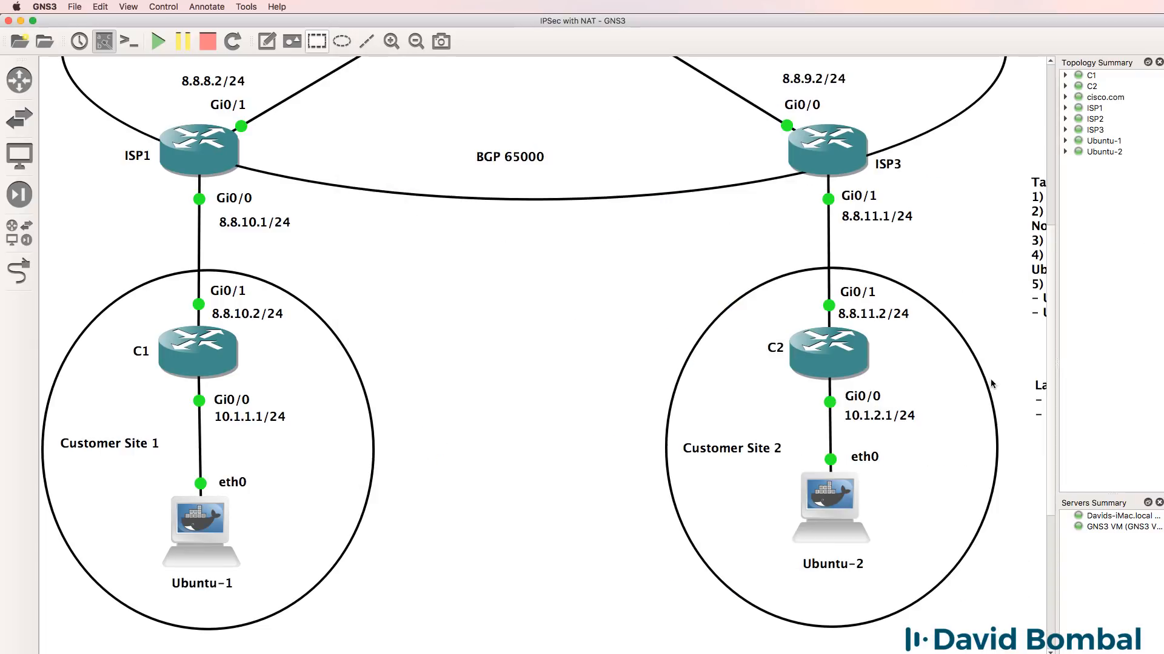
Open C2's console, set Gi0/1 to 8.8.11.2/24, and ping 8.8.11.1.
{"action": "right_click", "coordinate": [826, 353]}
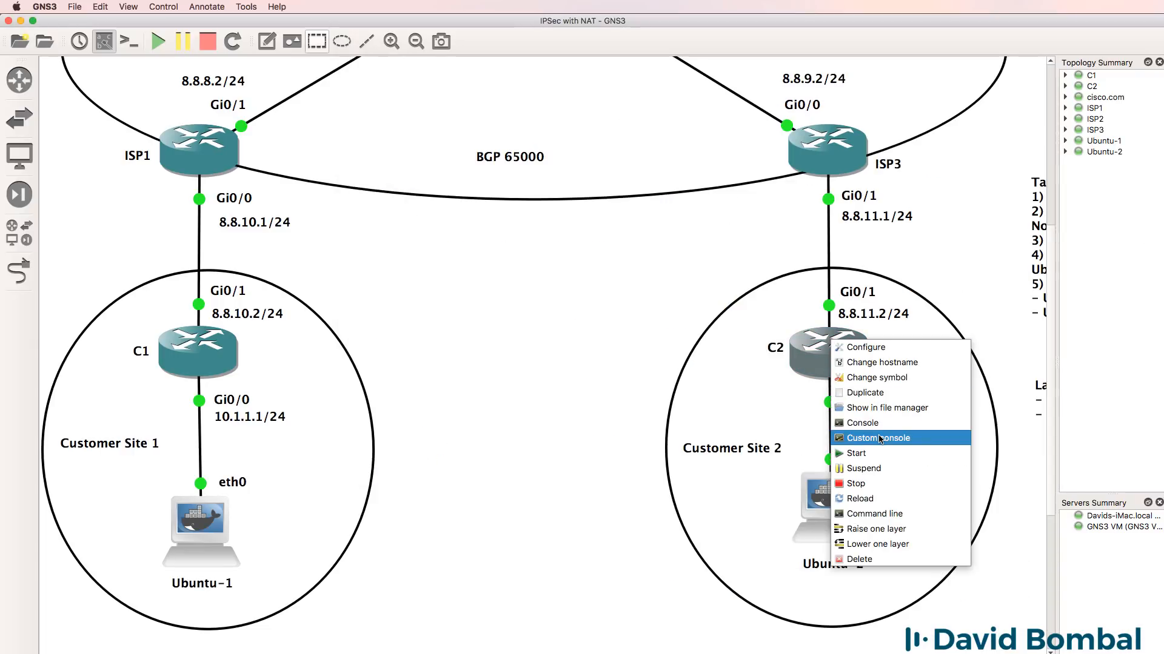
{"action": "left_click", "coordinate": [862, 423]}
{"action": "type", "text": "c"}
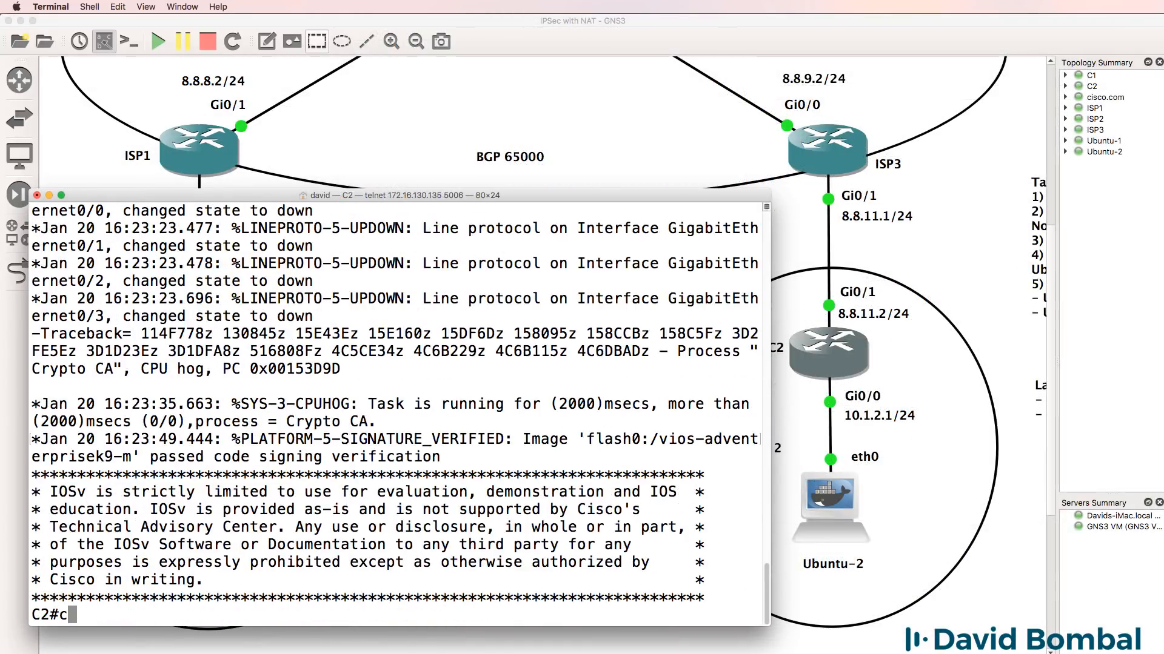
{"action": "type", "text": "onf t"}
{"action": "type", "text": "ip add"}
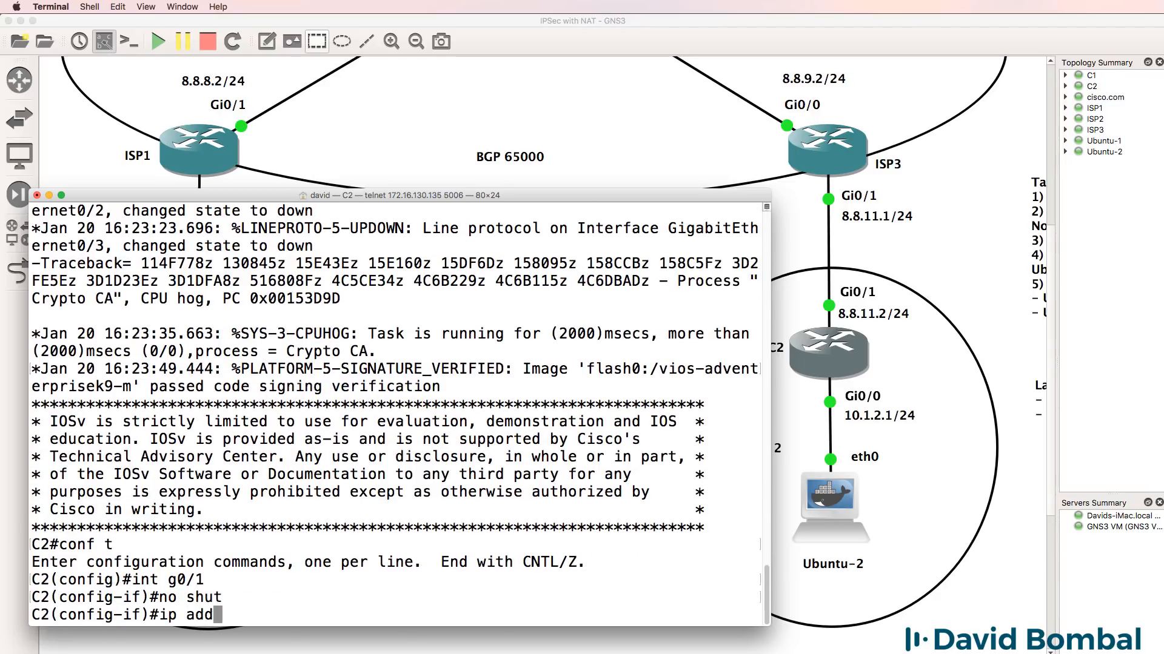
{"action": "type", "text": "ress 8.8.11.2 255.25"}
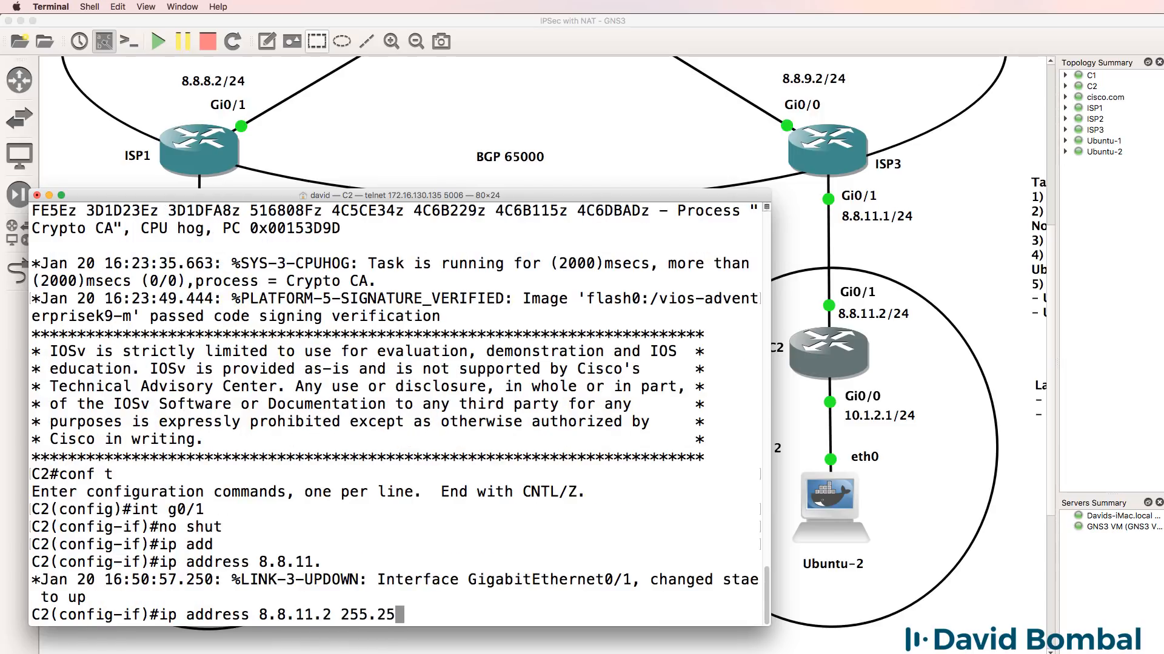
{"action": "key", "text": "Return"}
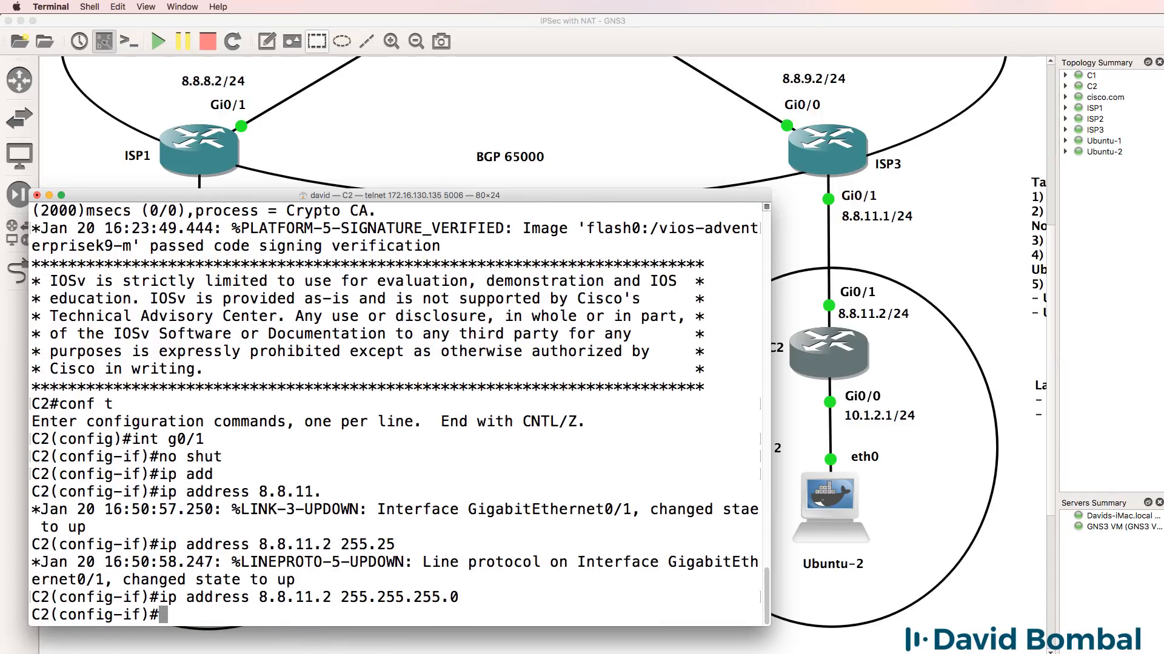
{"action": "type", "text": "do ping 8.8.11"}
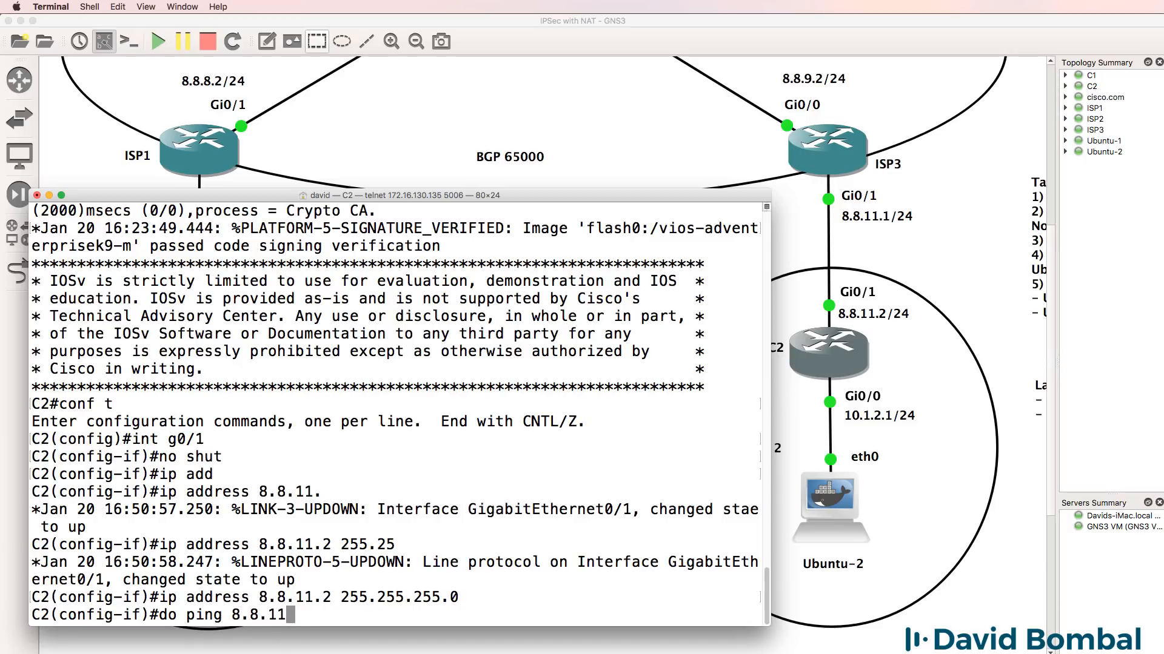
{"action": "key", "text": "Return"}
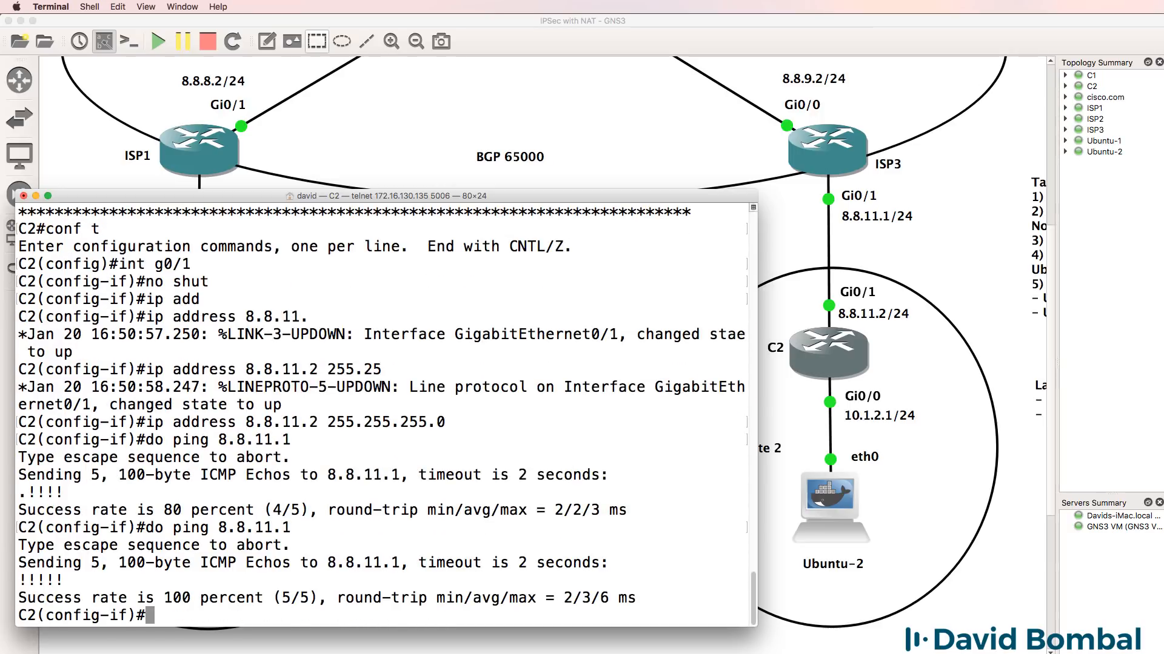
Exclude 10.1.2.1–10.1.2.10 and create pool pc: 10.1.2.0/24, gateway 10.1.2.1, DNS 8.8.8.8.
{"action": "type", "text": "exit"}
{"action": "type", "text": "ip dhcp e"}
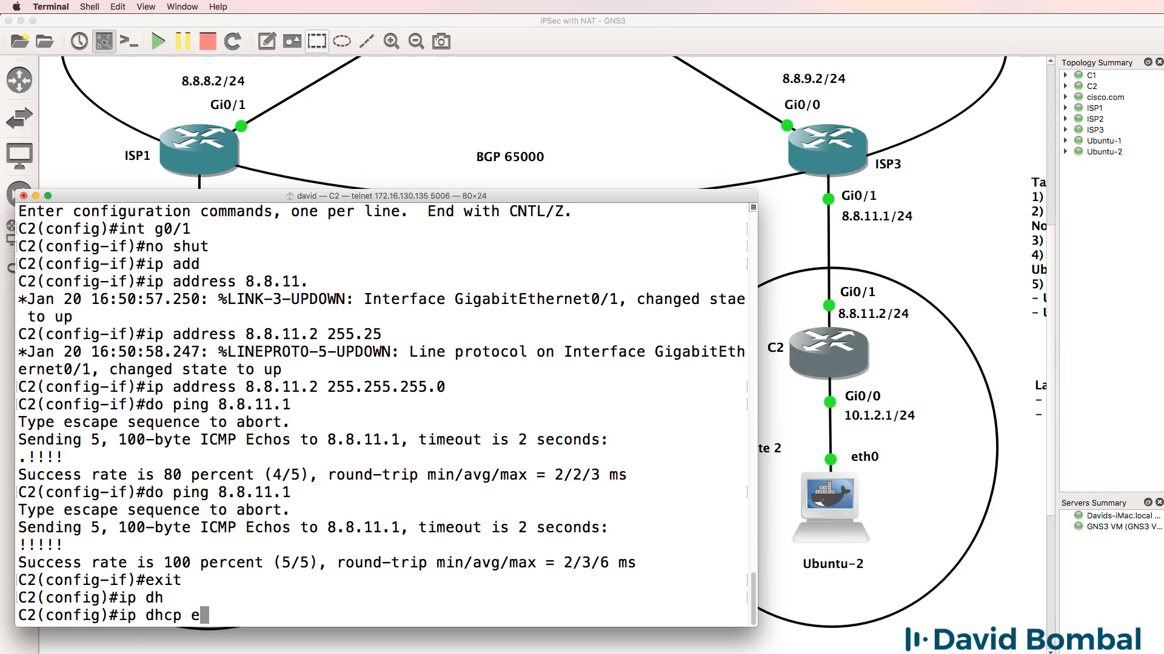
{"action": "type", "text": "xcluded-address 10.1.2."}
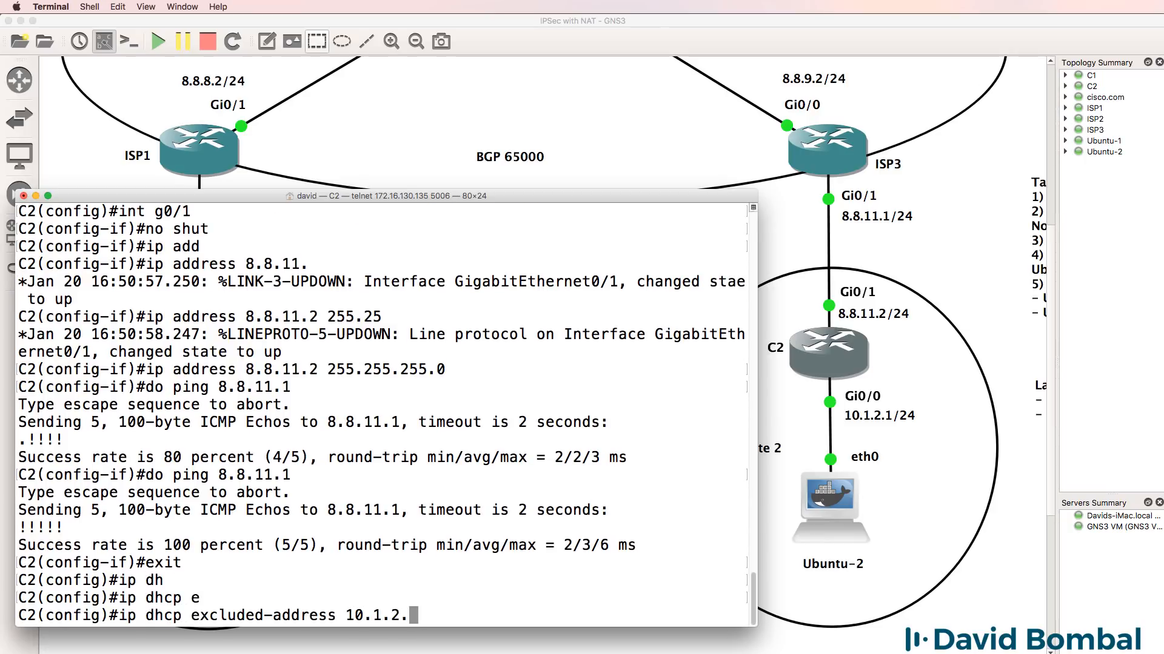
{"action": "type", "text": "1 10.1.2.10"}
{"action": "type", "text": "ip dhc"}
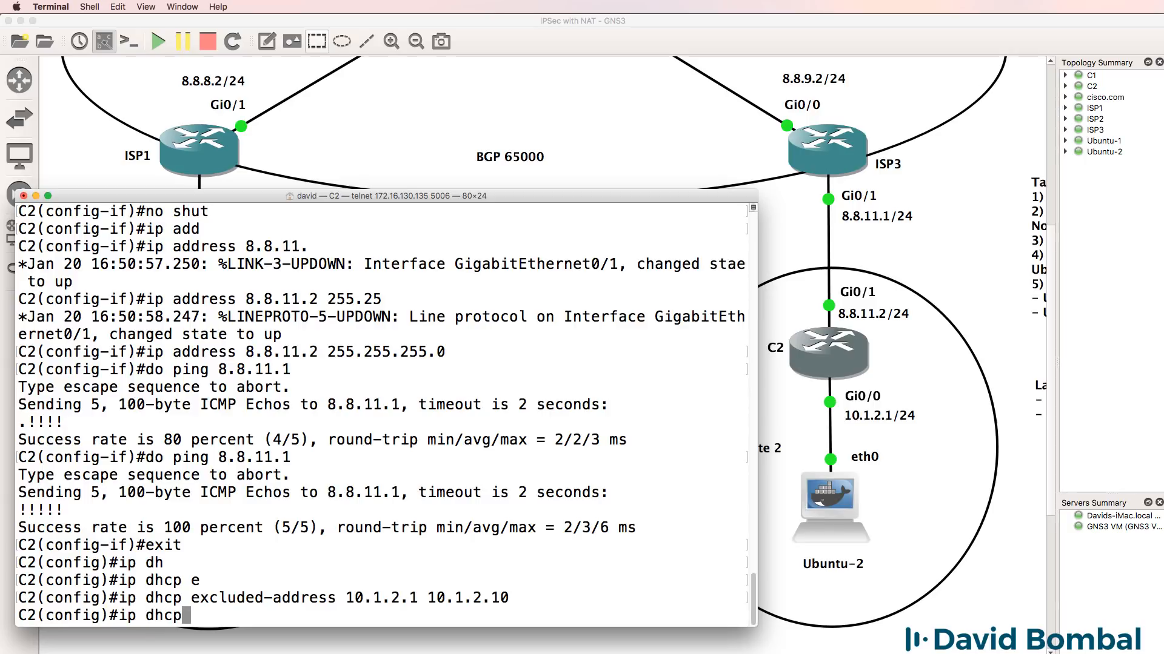
{"action": "type", "text": "pool pc"}
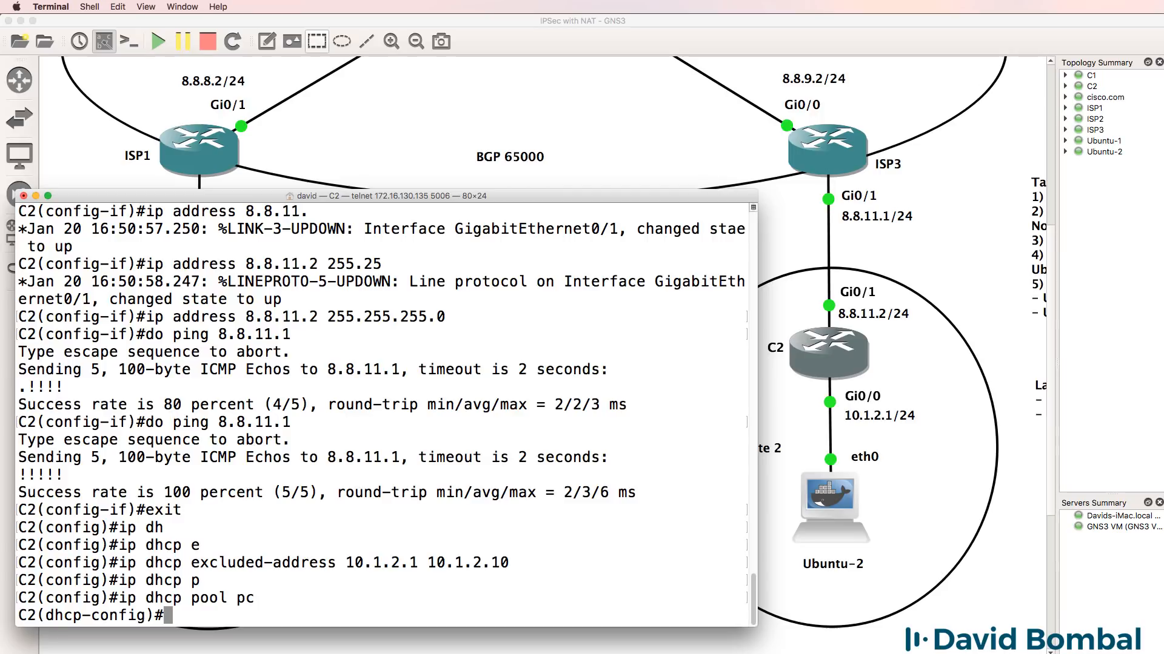
{"action": "type", "text": "network 10.1.2."}
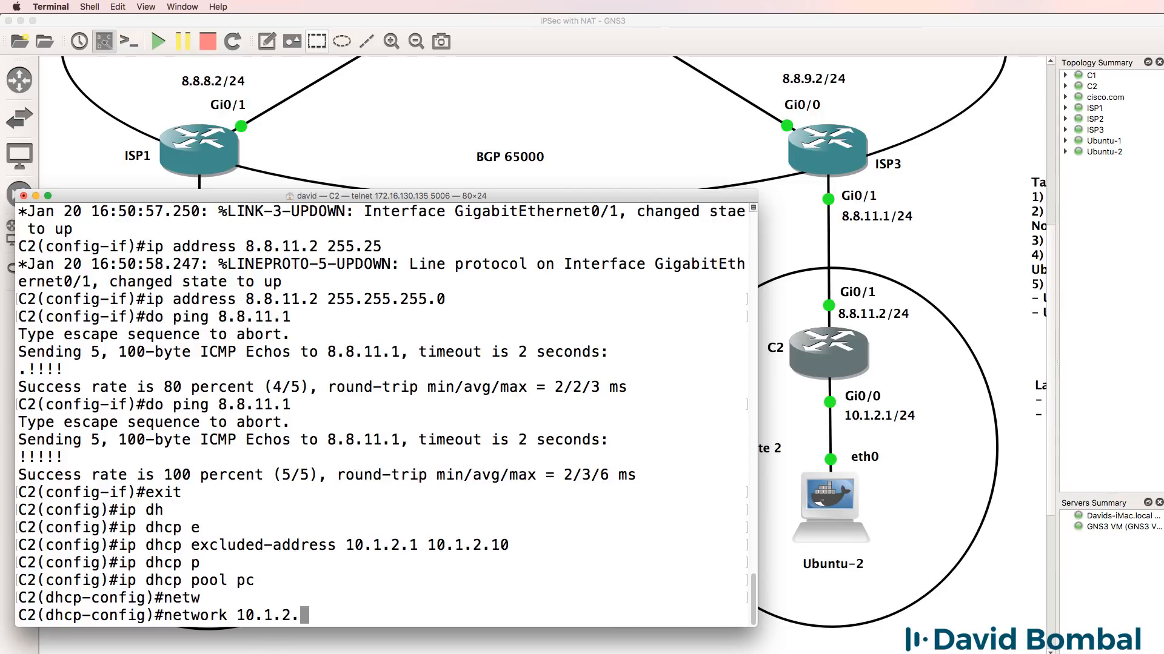
{"action": "type", "text": "0 255.255.255.0"}
{"action": "type", "text": "default-router"}
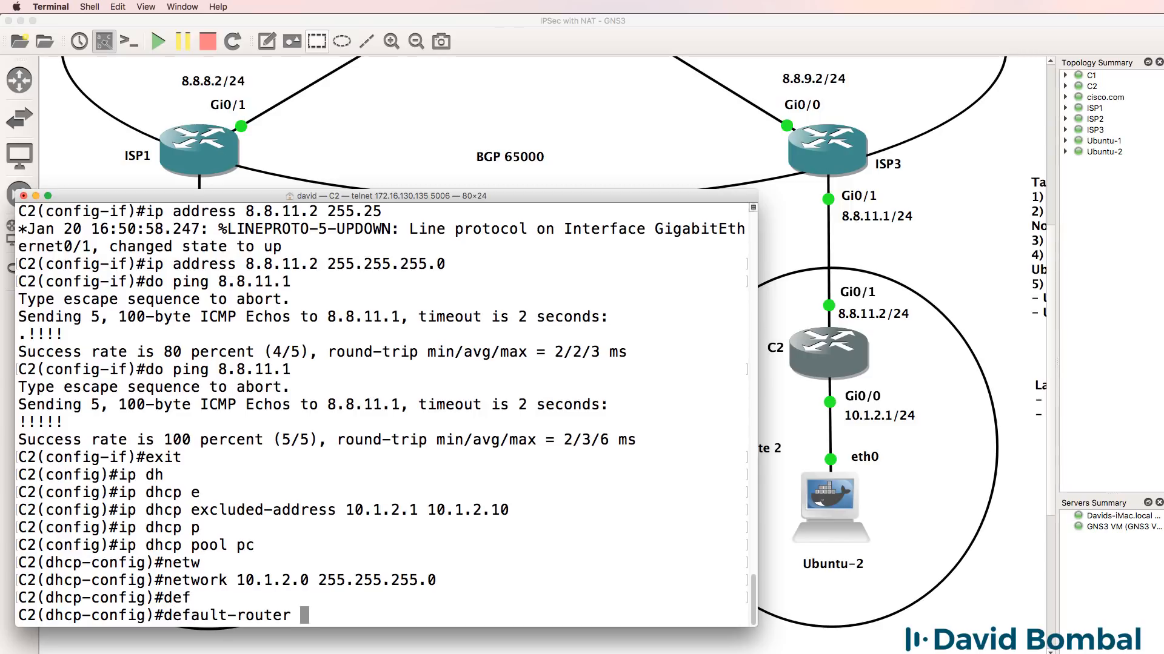
{"action": "type", "text": "10.1.2.1"}
{"action": "type", "text": "dns-server 8.8.8.8"}
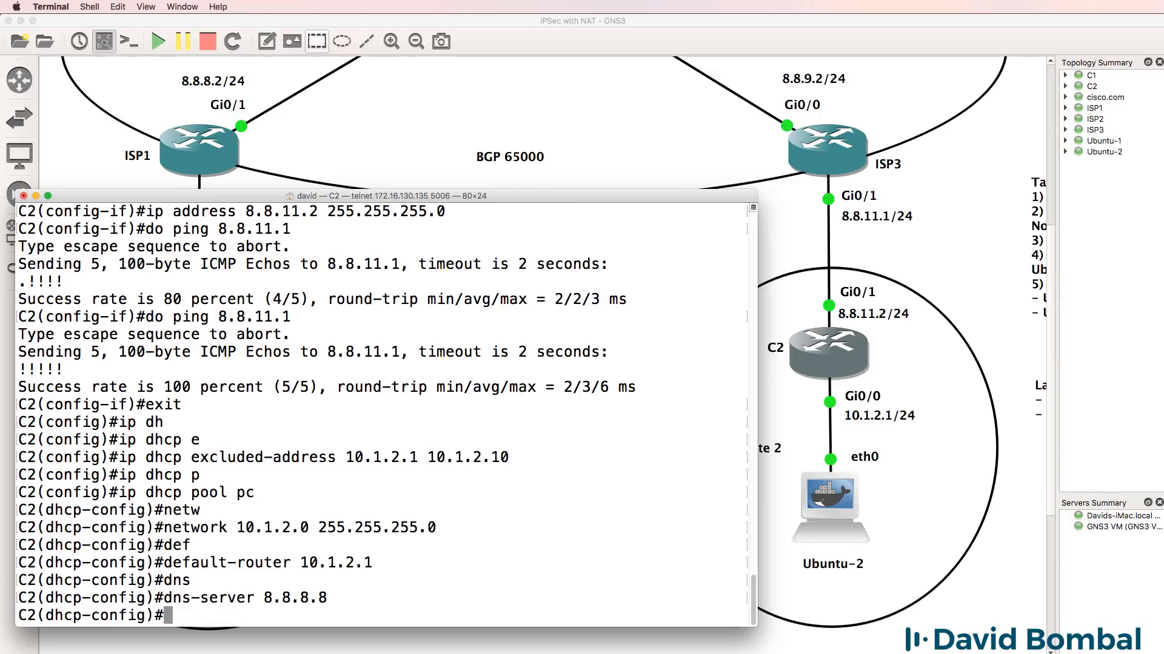
Address C2's Gi0/0 as 10.1.2.1, verify interfaces, enable domain lookup, and ping cisco.com.
{"action": "type", "text": "int 0"}
{"action": "type", "text": "ip address"}
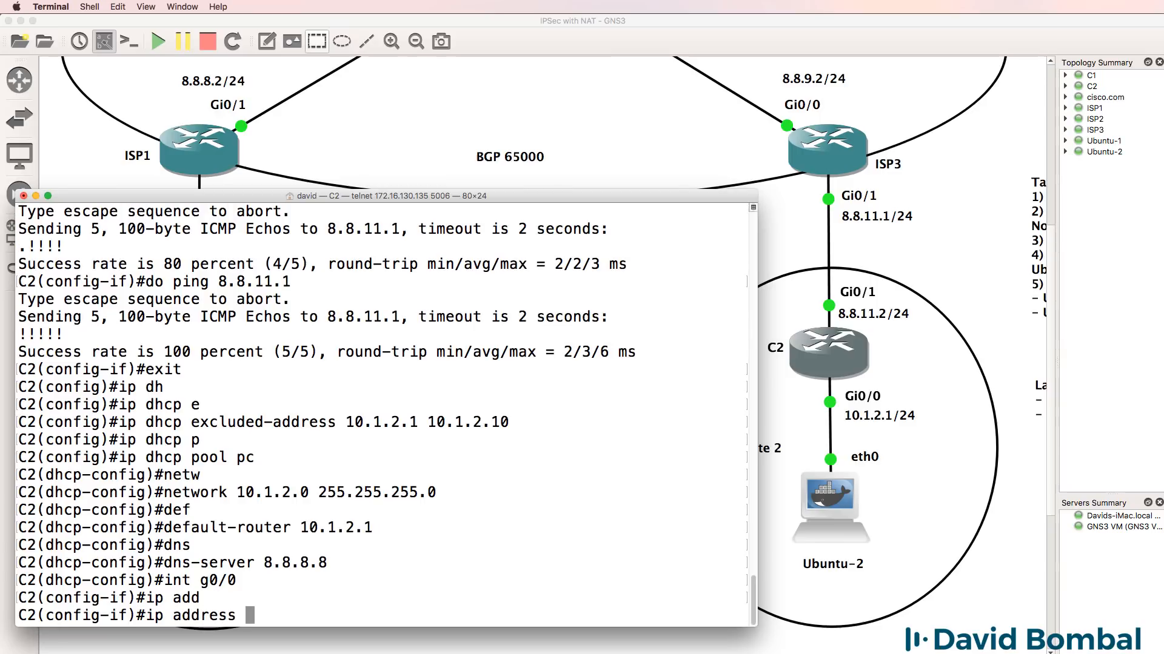
{"action": "type", "text": "10.1.2.1 255.255.255.0"}
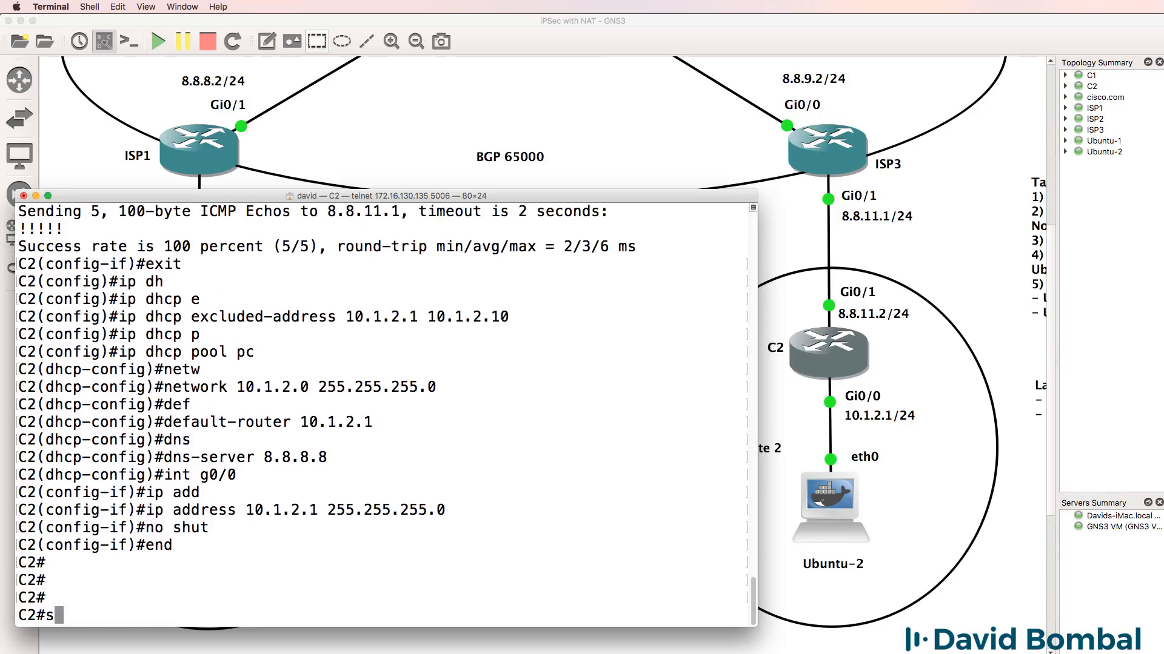
{"action": "type", "text": "sh ip int brie"}
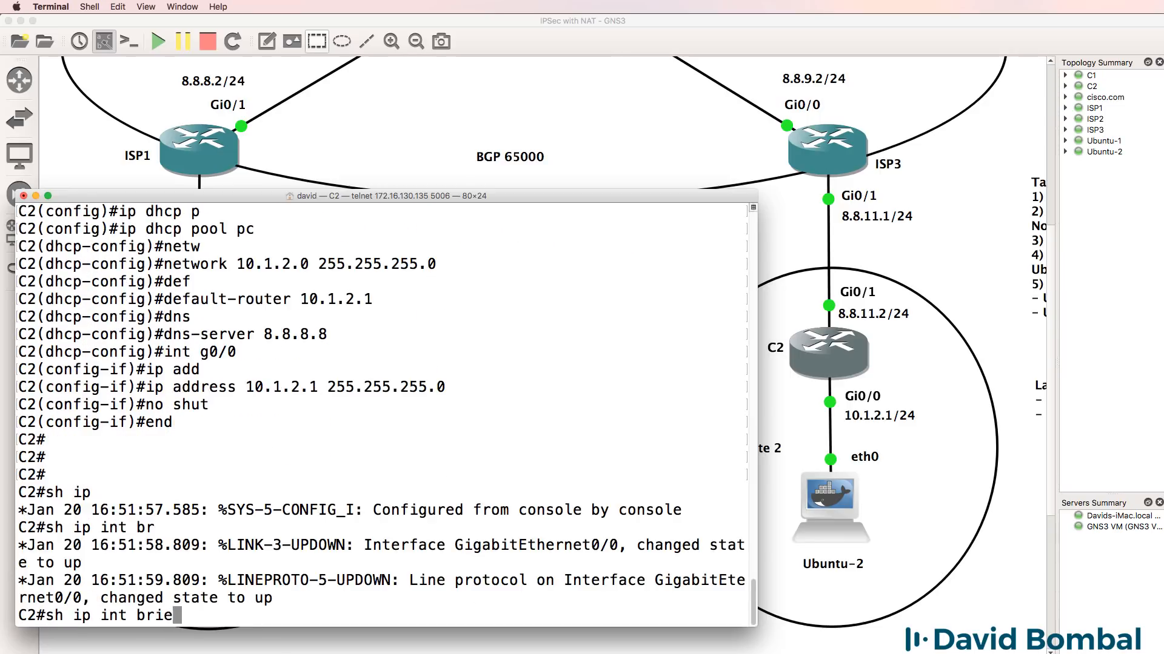
{"action": "key", "text": "Return"}
{"action": "type", "text": "i"}
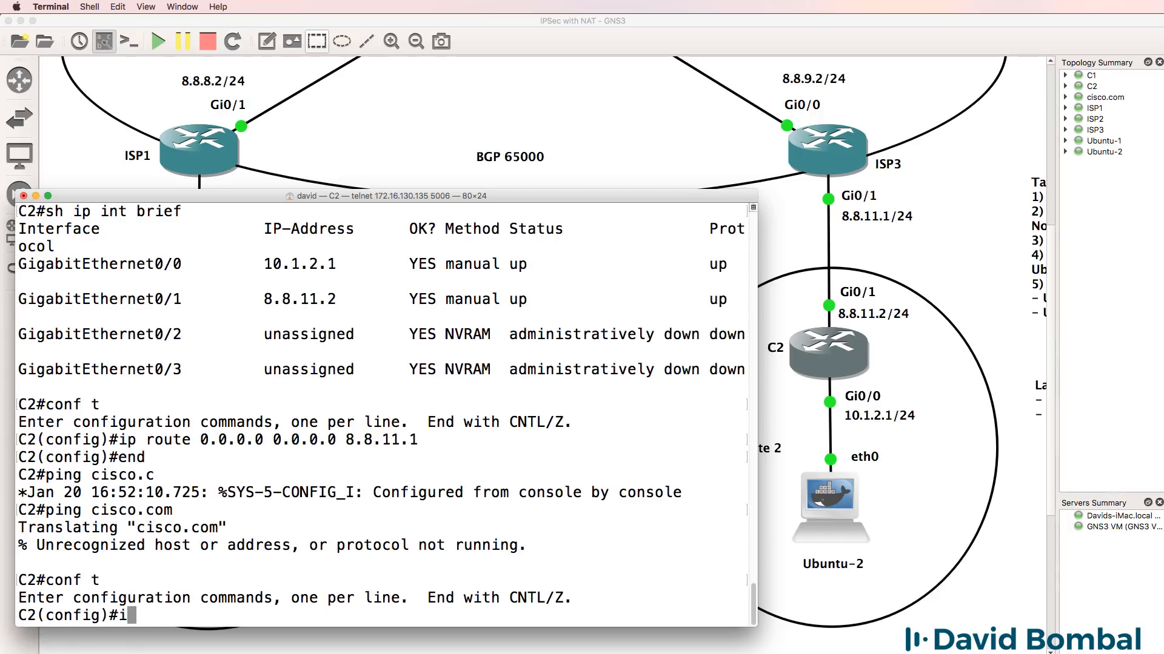
{"action": "type", "text": "p domain k"}
{"action": "type", "text": "ping cisco.com"}
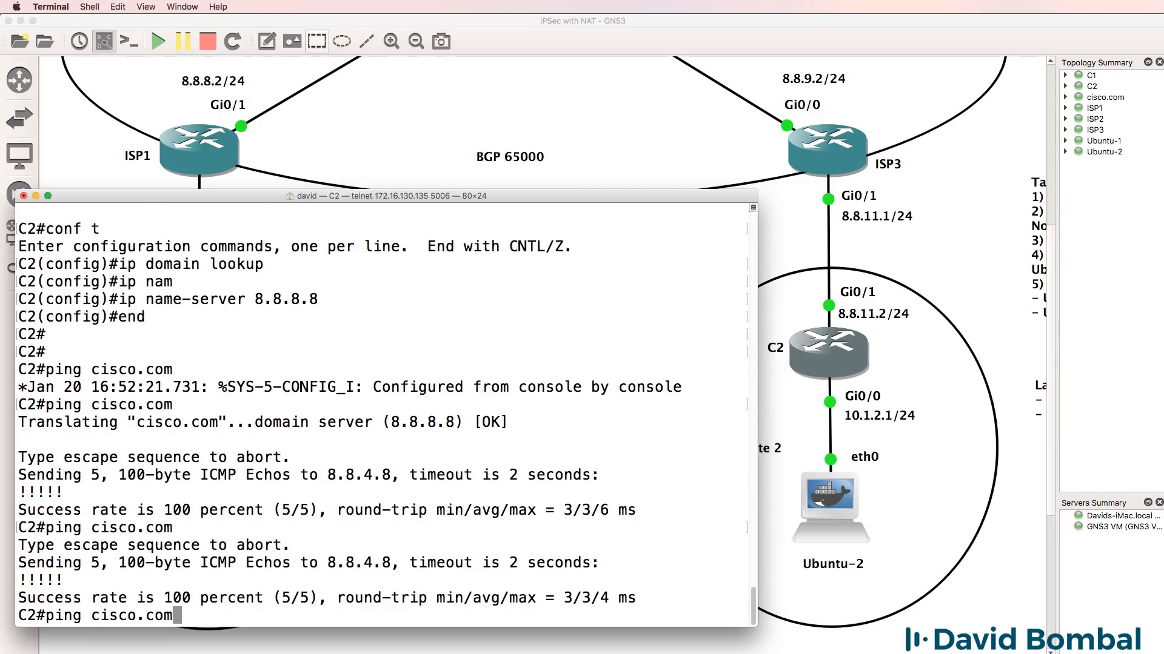
{"action": "key", "text": "Return"}
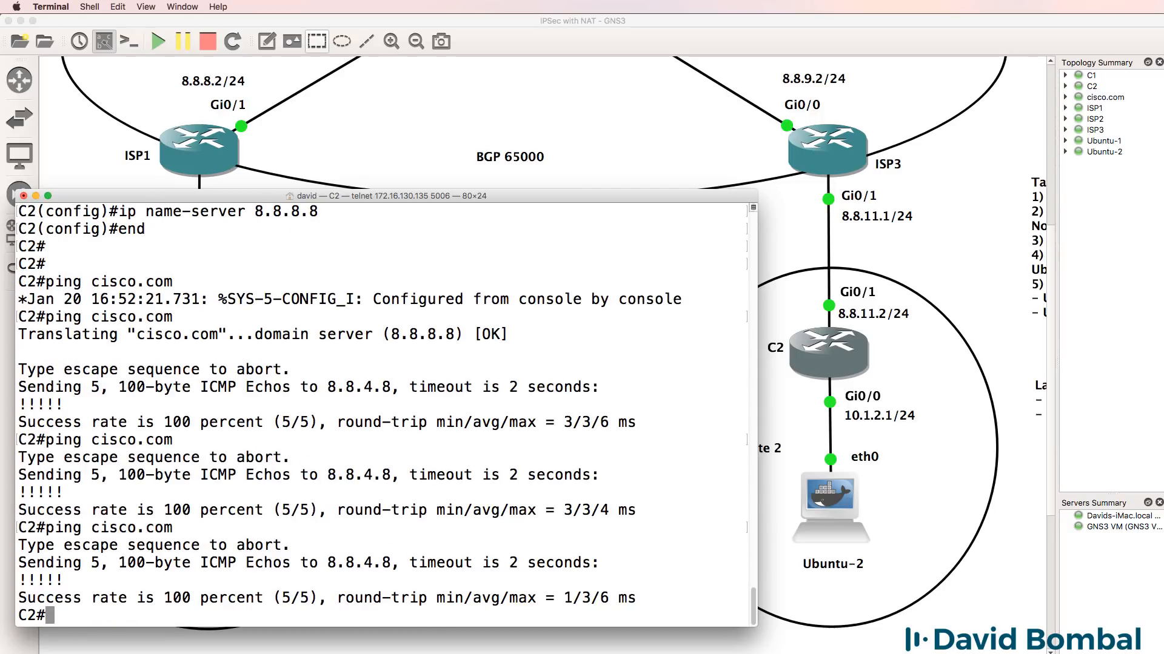
On Ubuntu-2's console, check its 10.1.2.11 address and ping gateway 10.1.2.1.
{"action": "right_click", "coordinate": [829, 495]}
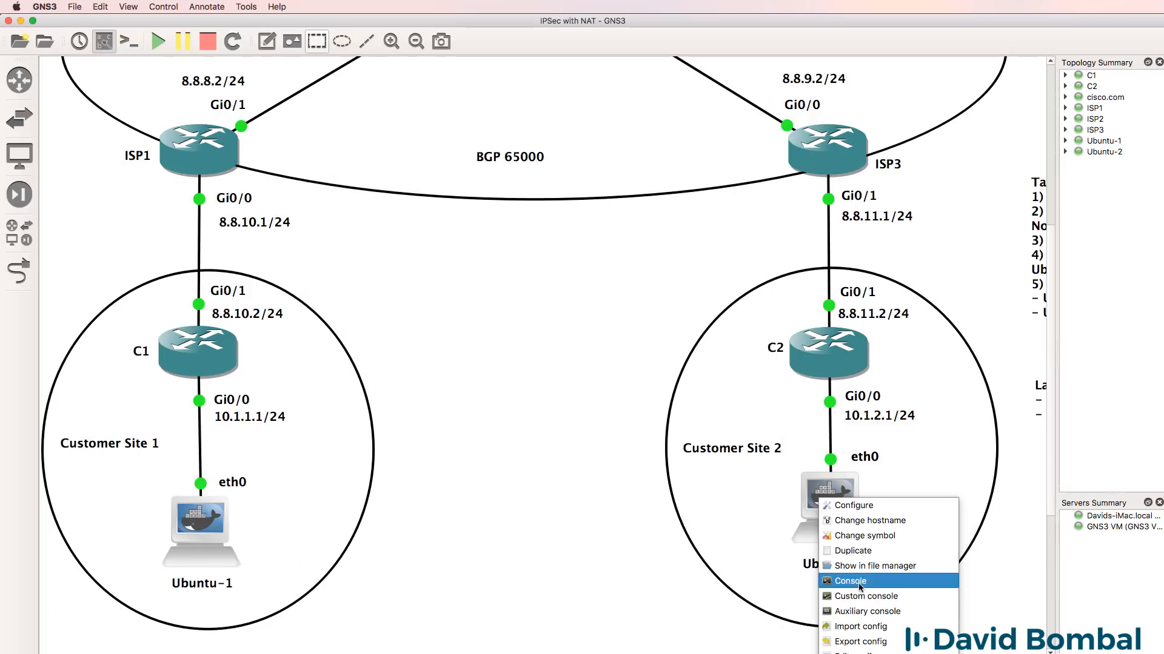
{"action": "left_click", "coordinate": [849, 581]}
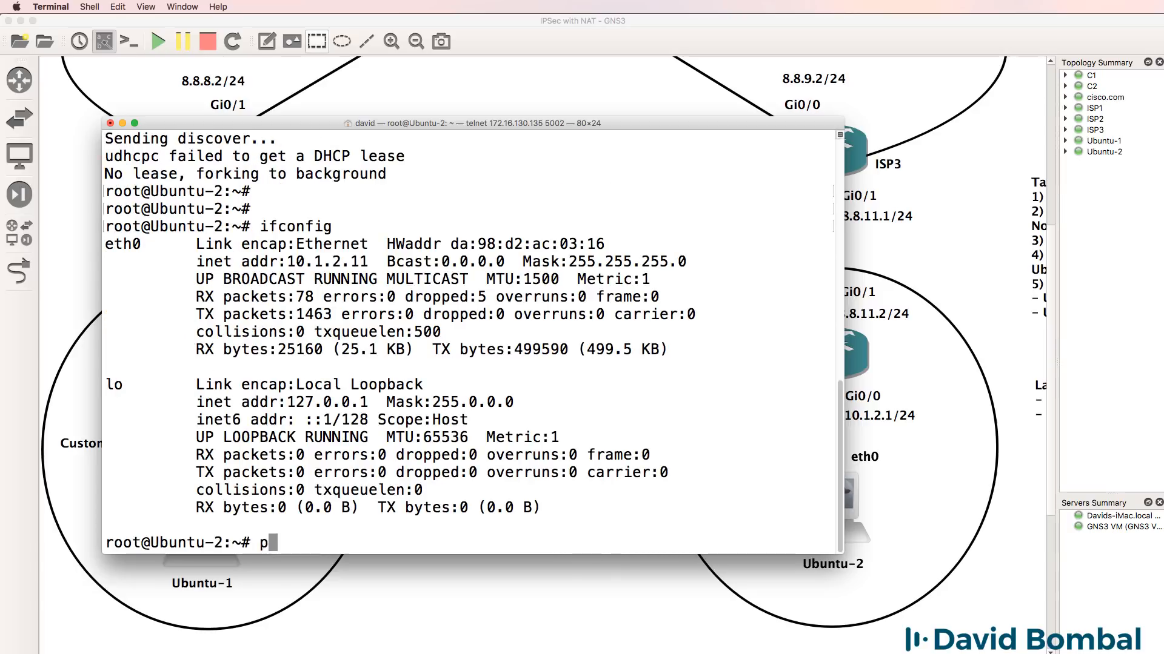
{"action": "type", "text": "ing 10.1.2.1"}
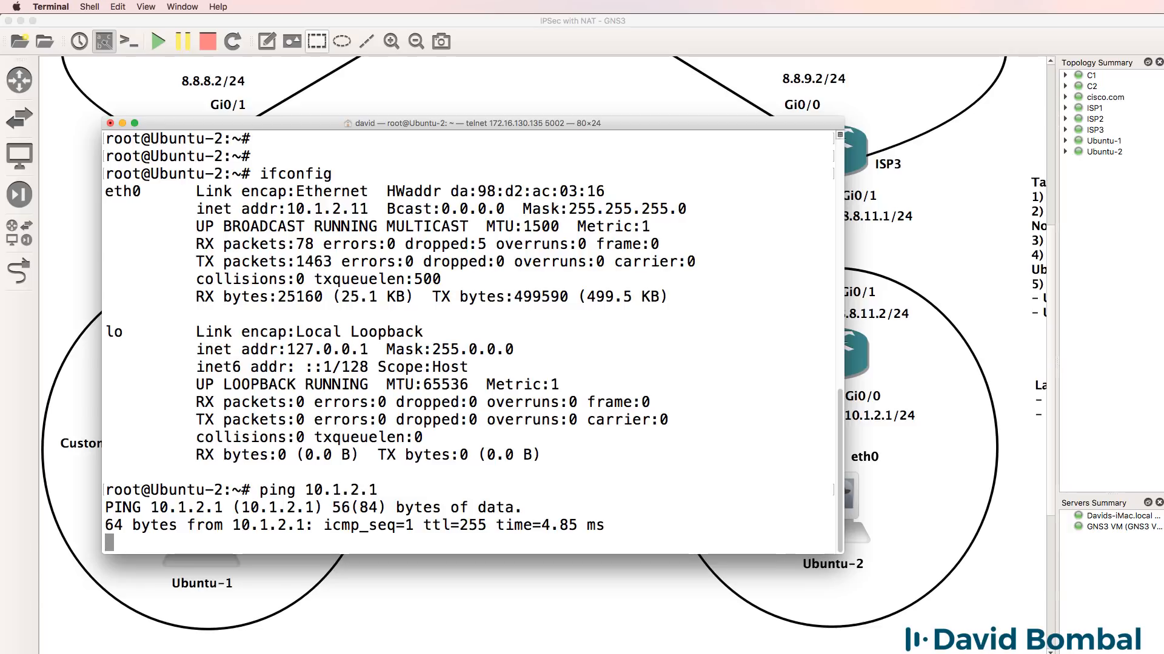
{"action": "key", "text": "ctrl+c"}
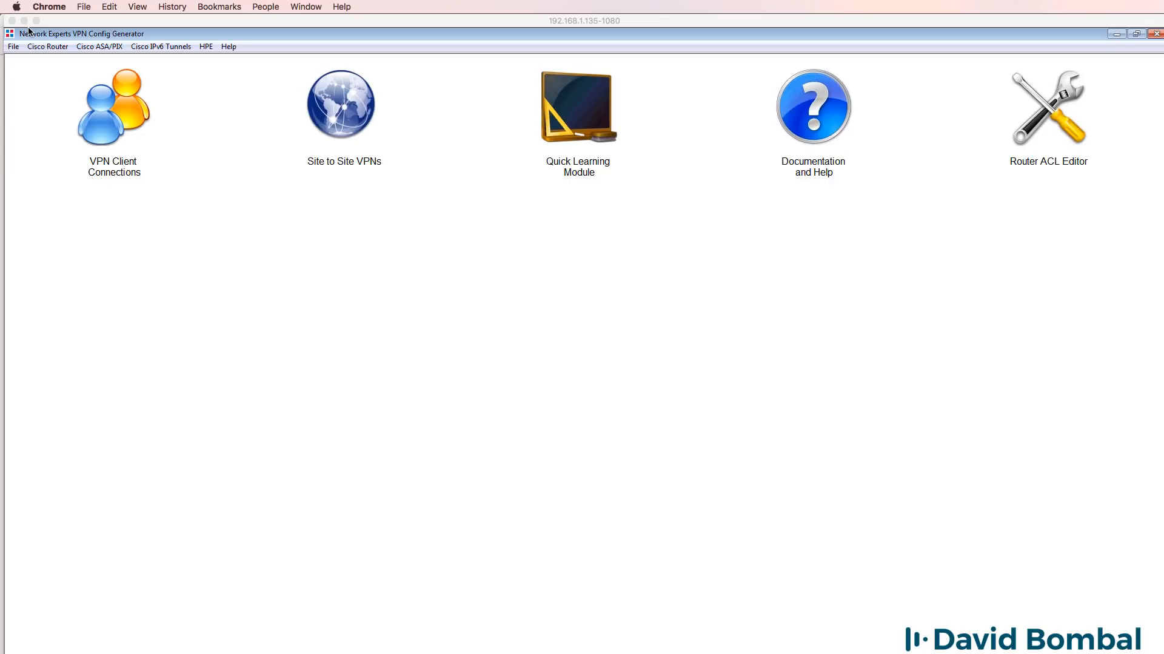
{"action": "mouse_move", "coordinate": [24, 35]}
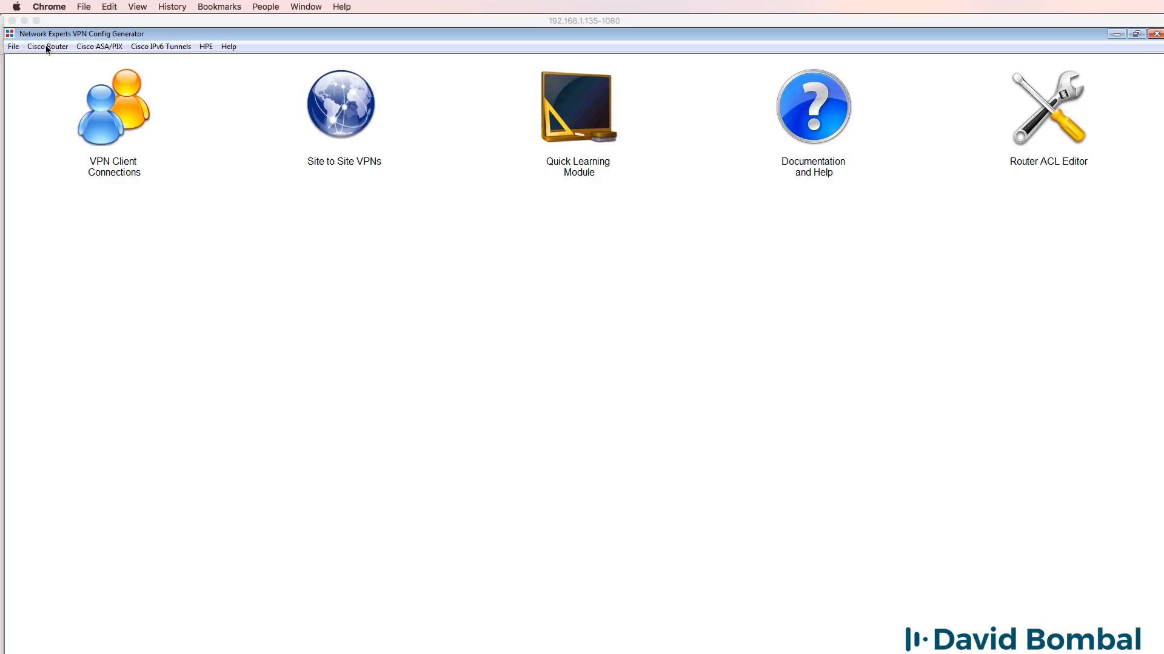
Choose Cisco Router > Site-to-Site VPNs > IPSec & NAT Tunnels for static IP addresses.
{"action": "left_click", "coordinate": [47, 47]}
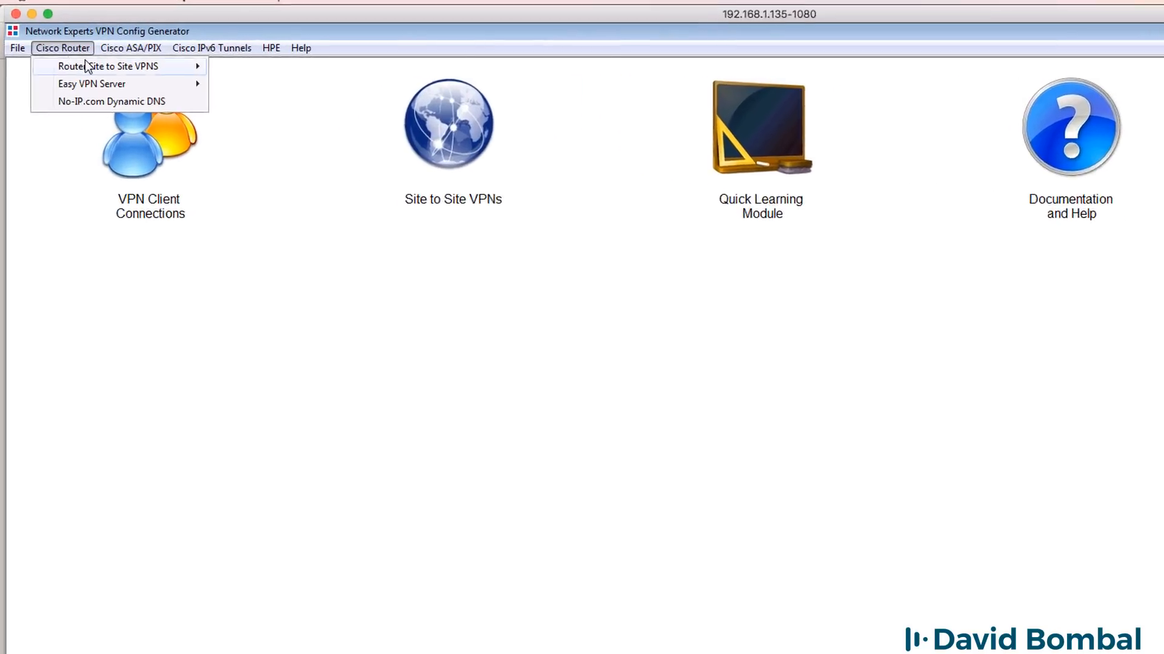
{"action": "left_click", "coordinate": [148, 48]}
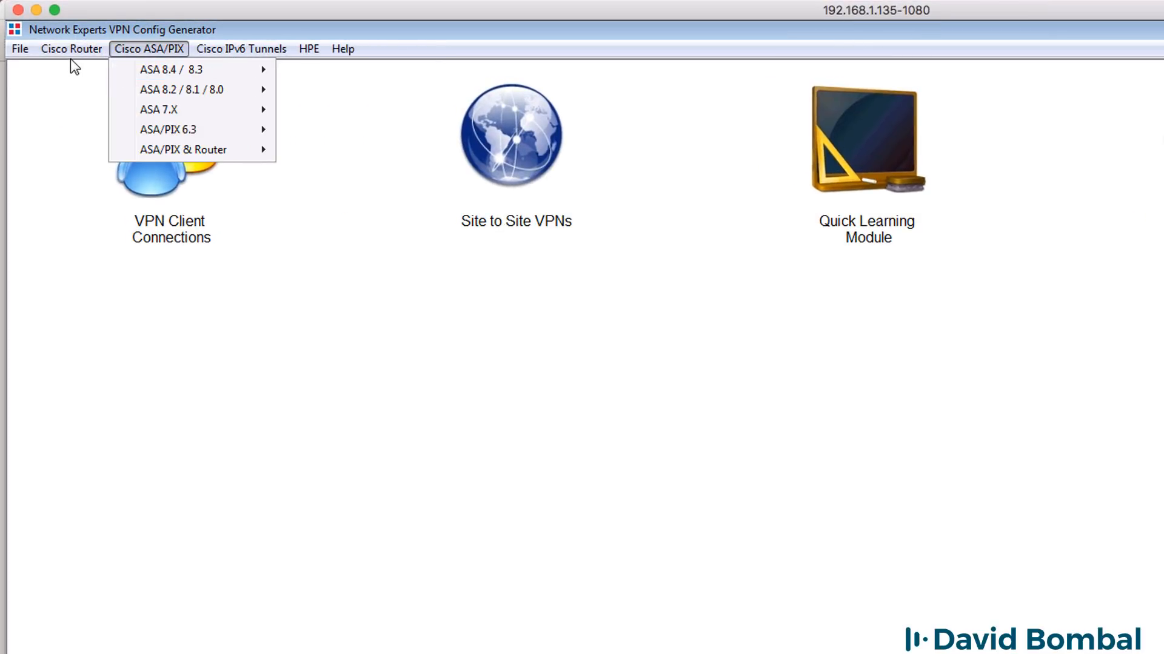
{"action": "left_click", "coordinate": [72, 48]}
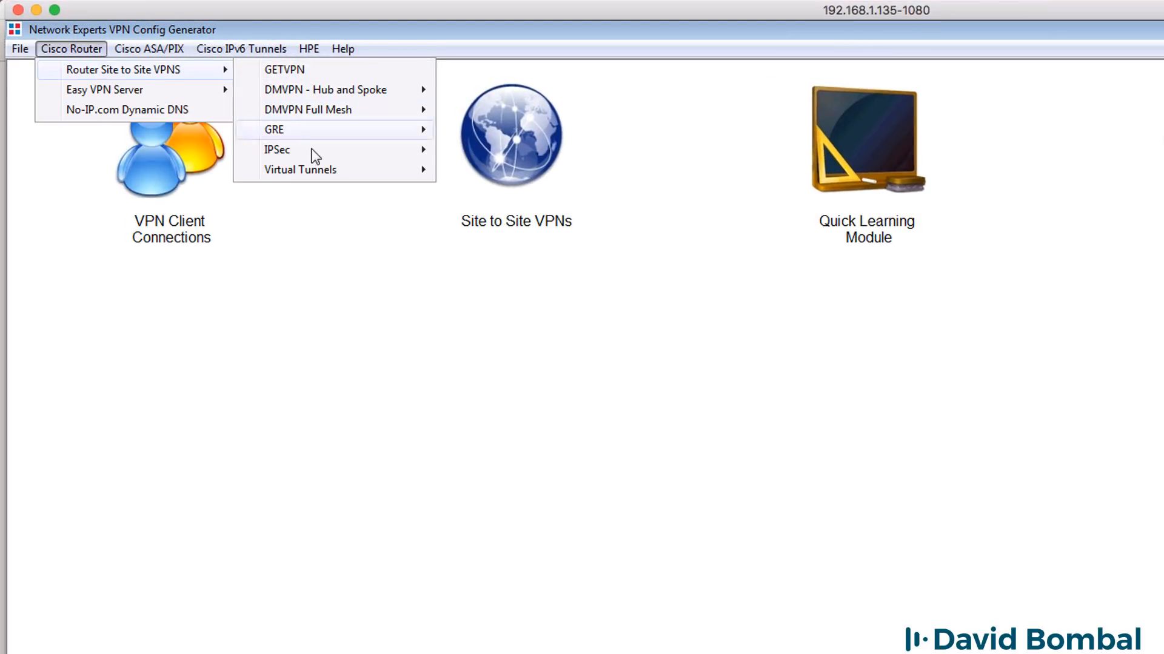
{"action": "mouse_move", "coordinate": [277, 149]}
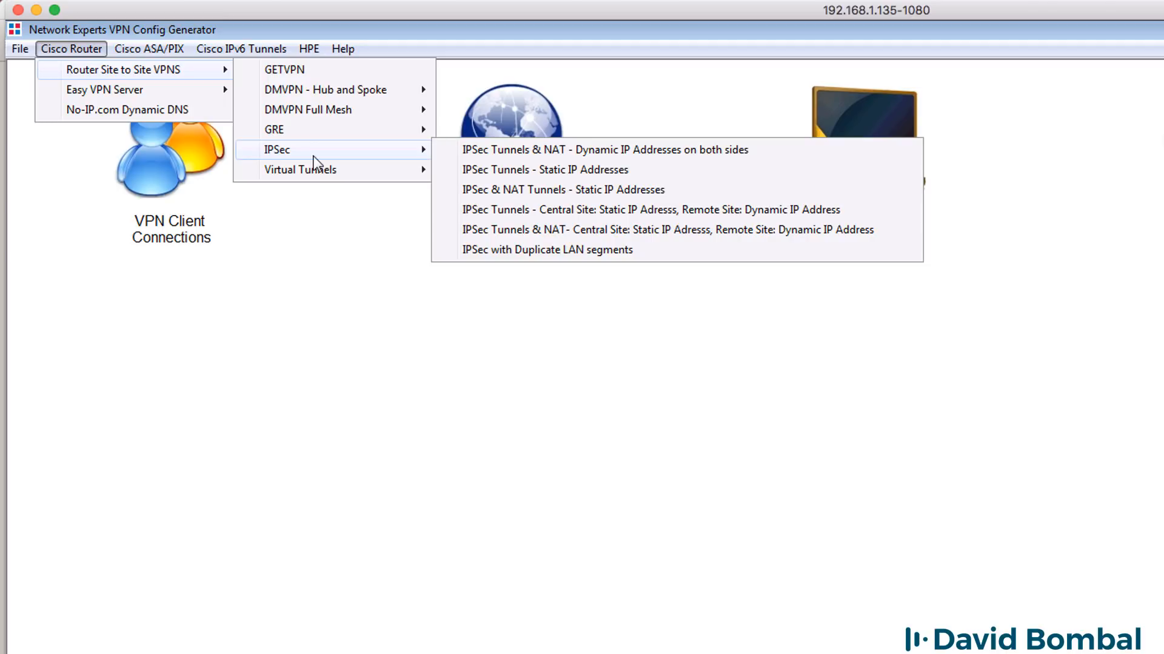
{"action": "mouse_move", "coordinate": [577, 169]}
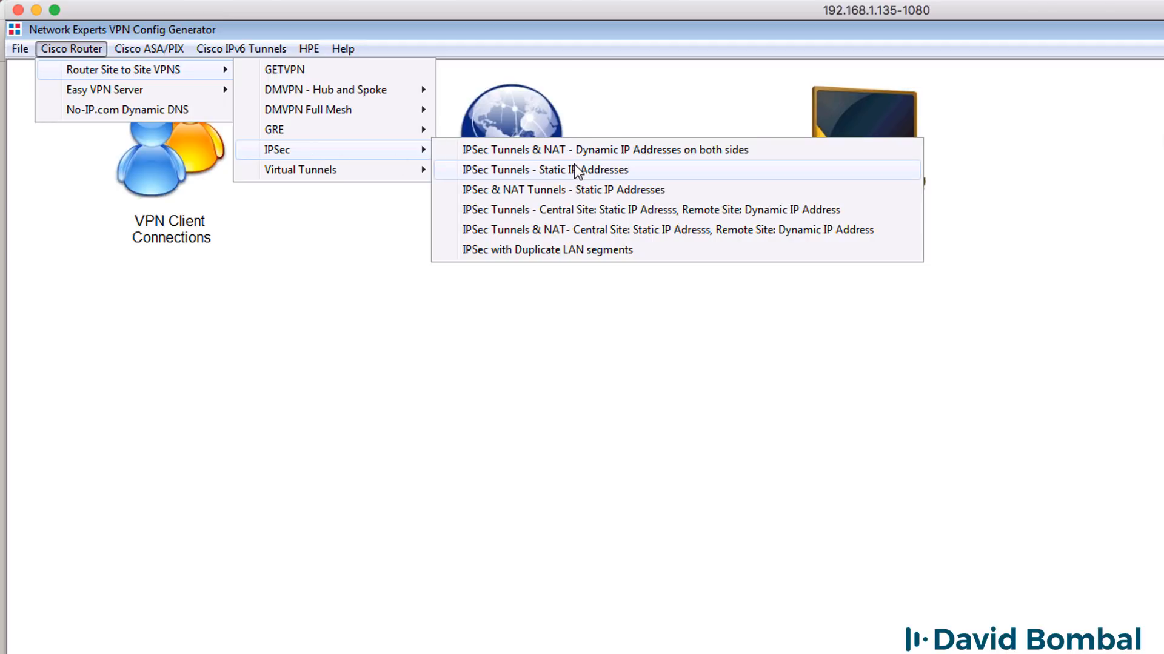
{"action": "mouse_move", "coordinate": [571, 194]}
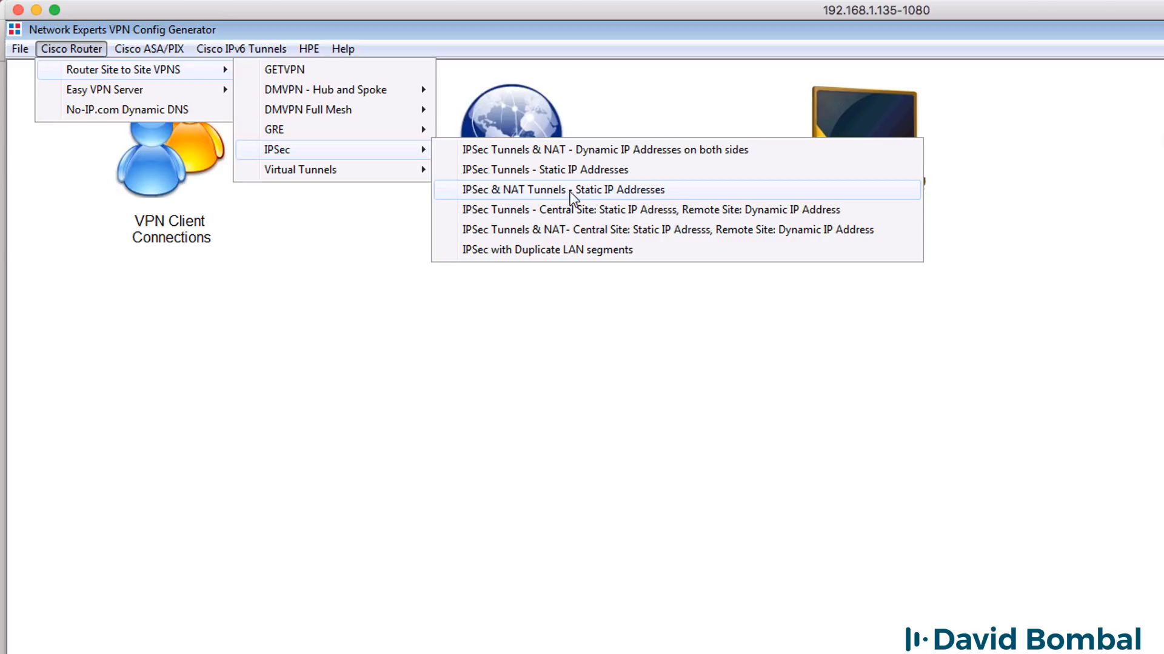
{"action": "mouse_move", "coordinate": [586, 201]}
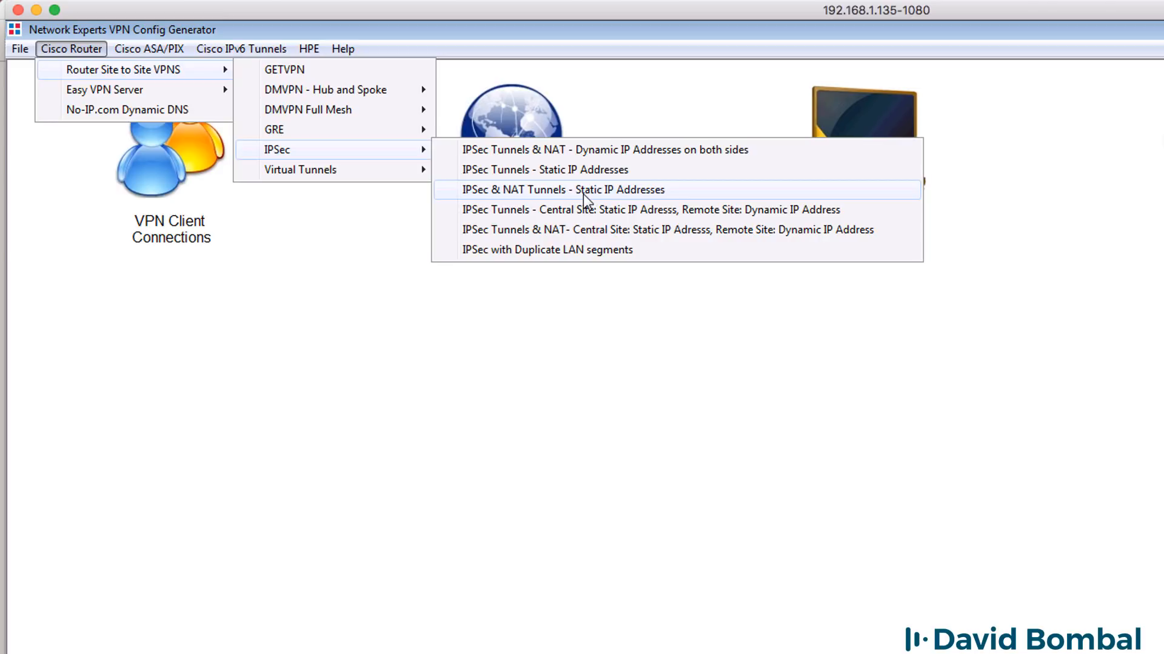
{"action": "mouse_move", "coordinate": [652, 201]}
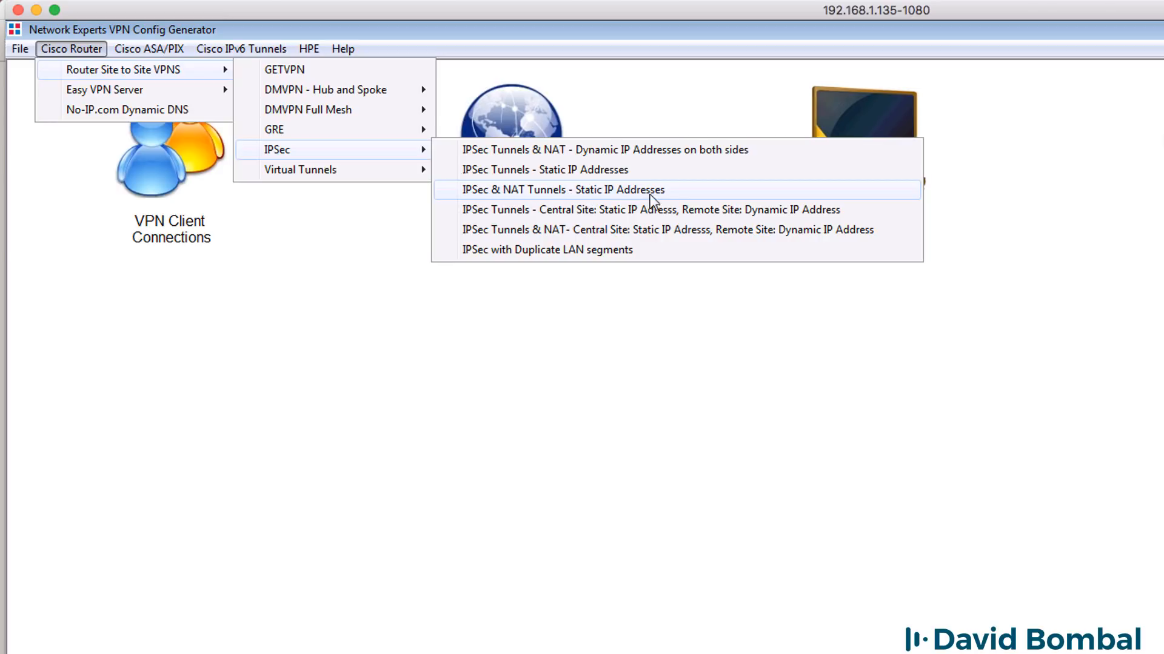
{"action": "left_click", "coordinate": [562, 189]}
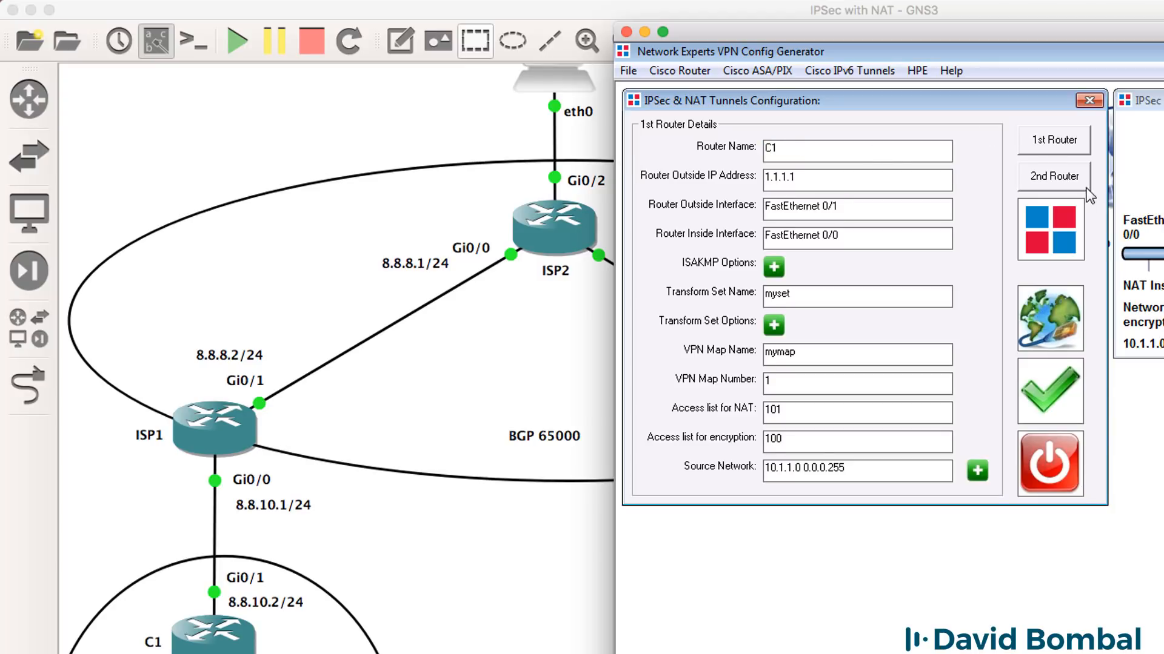
Give C1 outside address 8.8.10.2, outside interface G0/1 and inside interface G0/0.
{"action": "left_click", "coordinate": [1053, 176]}
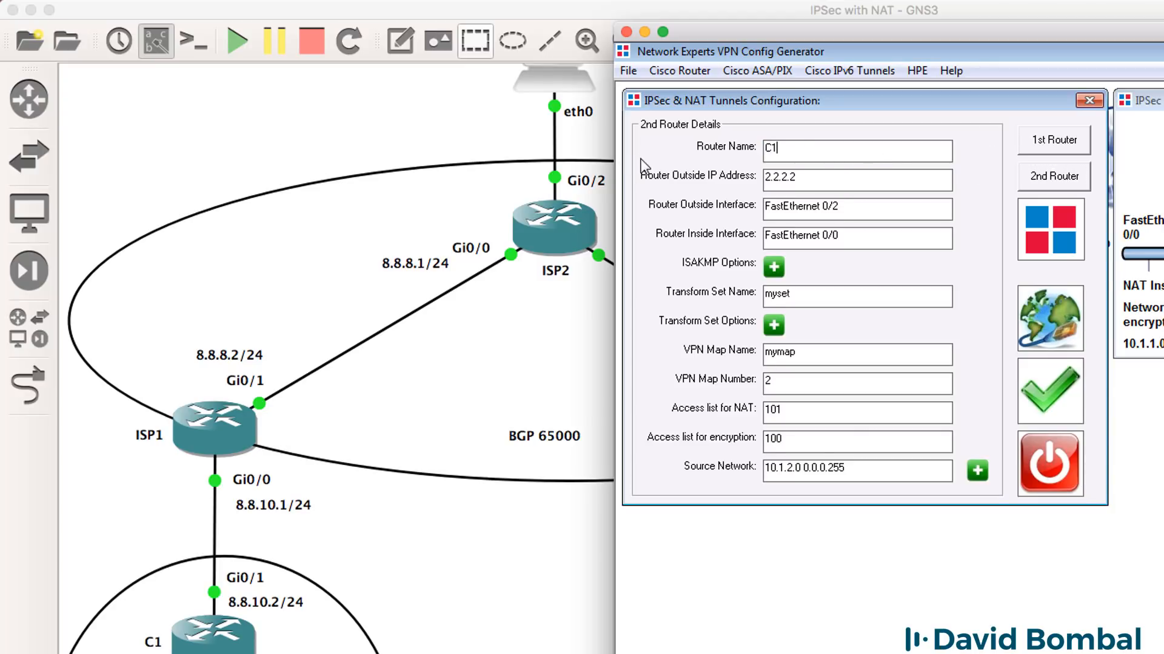
{"action": "left_click", "coordinate": [1052, 139]}
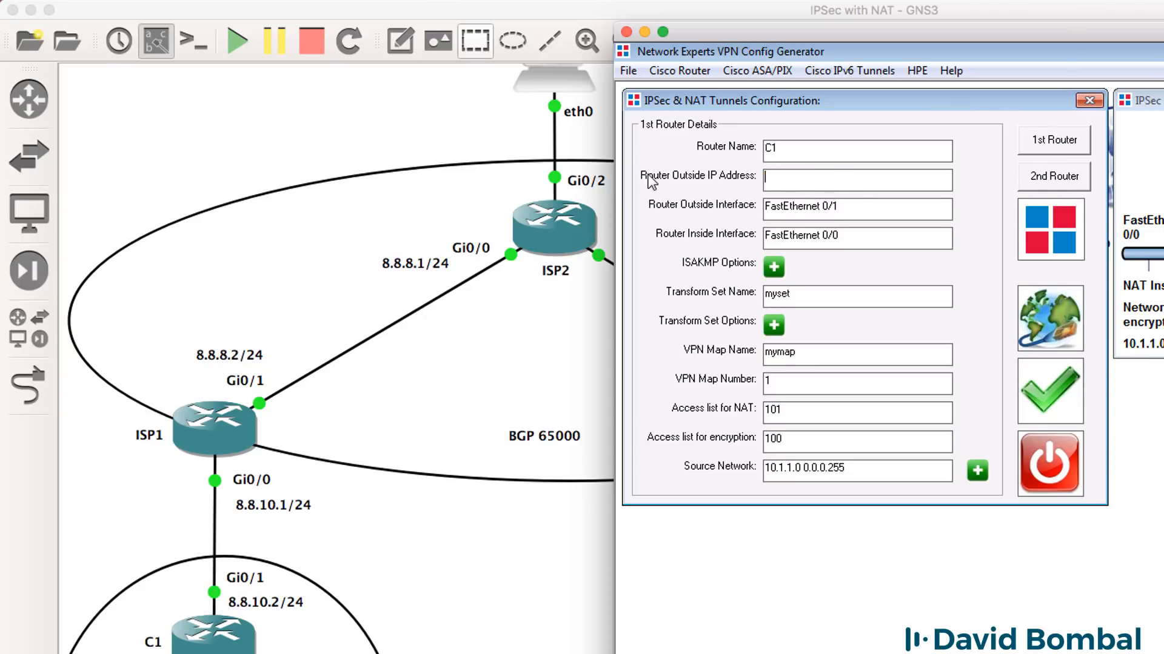
{"action": "type", "text": "8.8.10.2"}
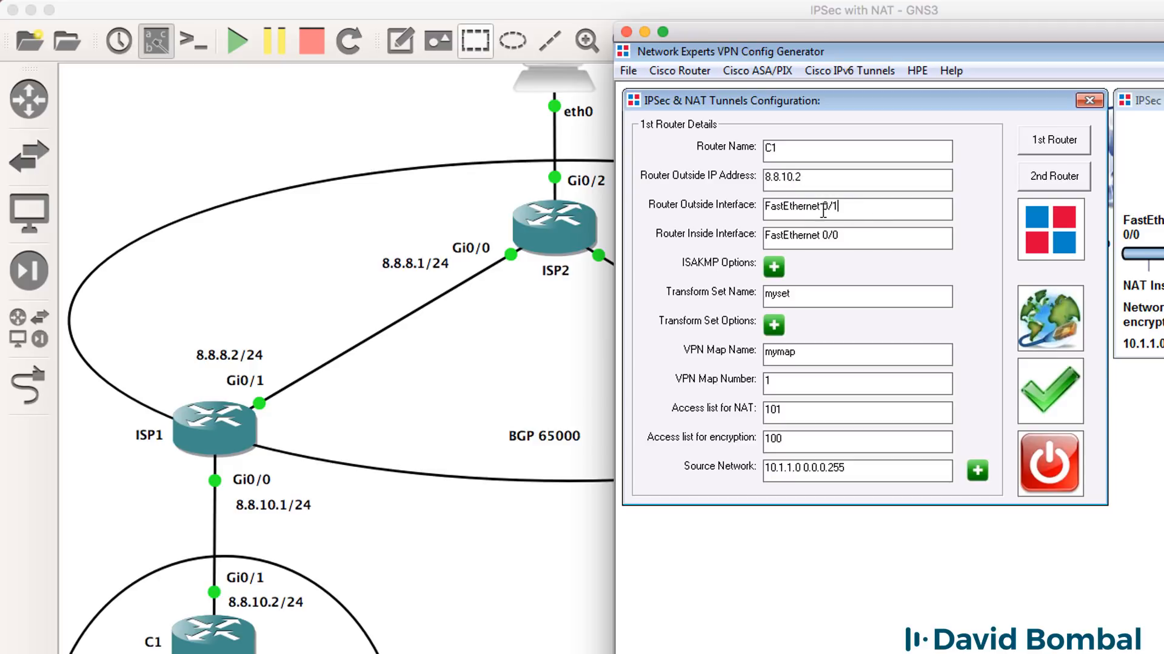
{"action": "double_click", "coordinate": [794, 207]}
{"action": "type", "text": "G0"}
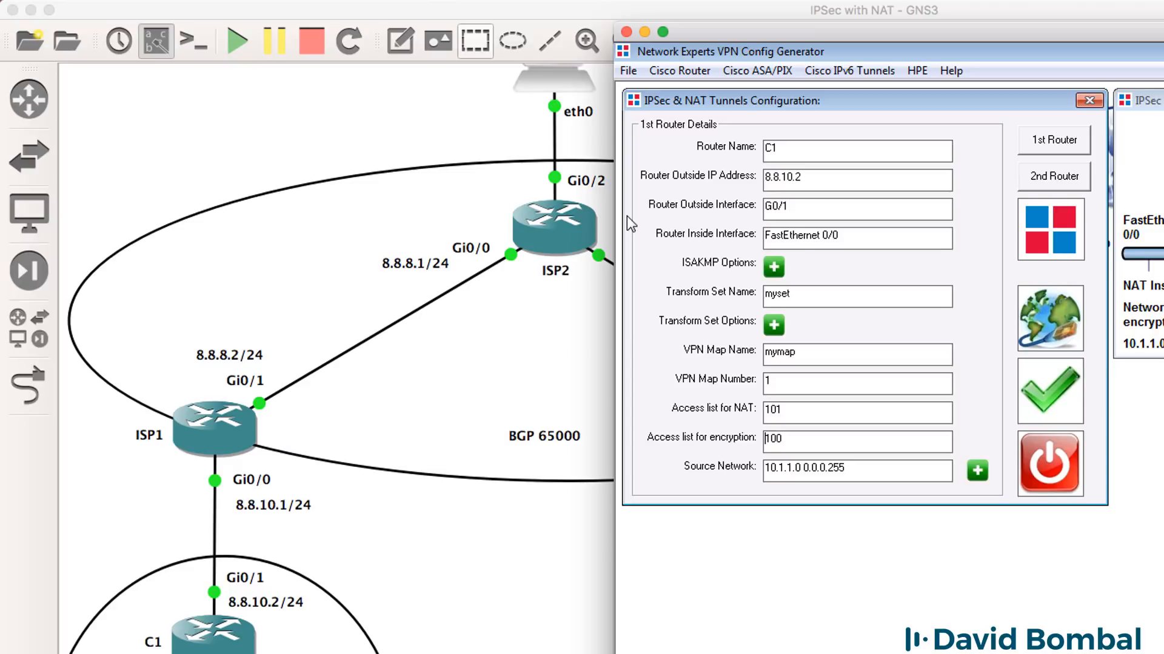
{"action": "double_click", "coordinate": [792, 236]}
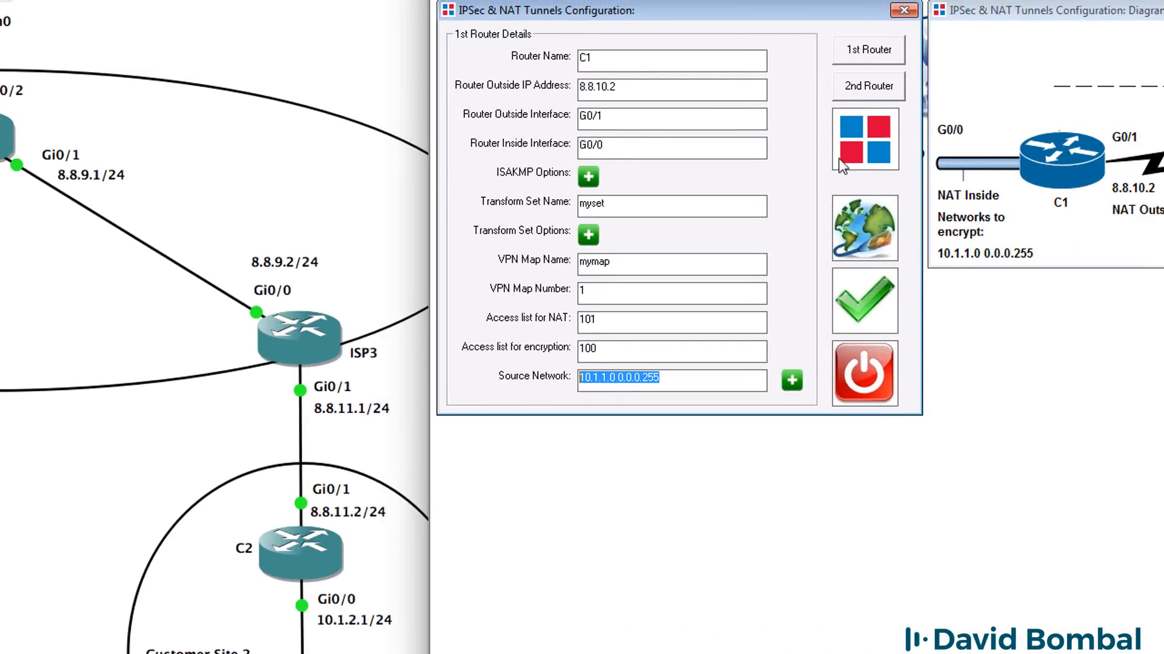
Enter C2's outside address 8.8.11.2, interfaces G 0/1 and G 0/0, and select its source network.
{"action": "left_click", "coordinate": [866, 85]}
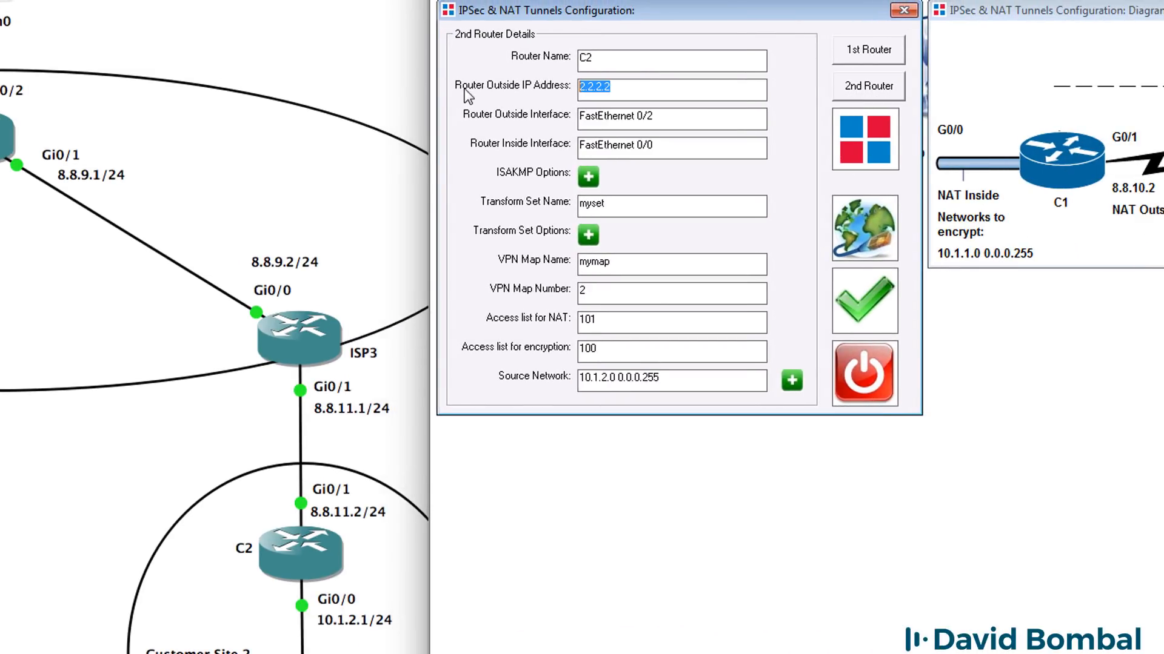
{"action": "type", "text": "8.8.11.2"}
{"action": "left_click", "coordinate": [671, 118]}
{"action": "type", "text": "G 0"}
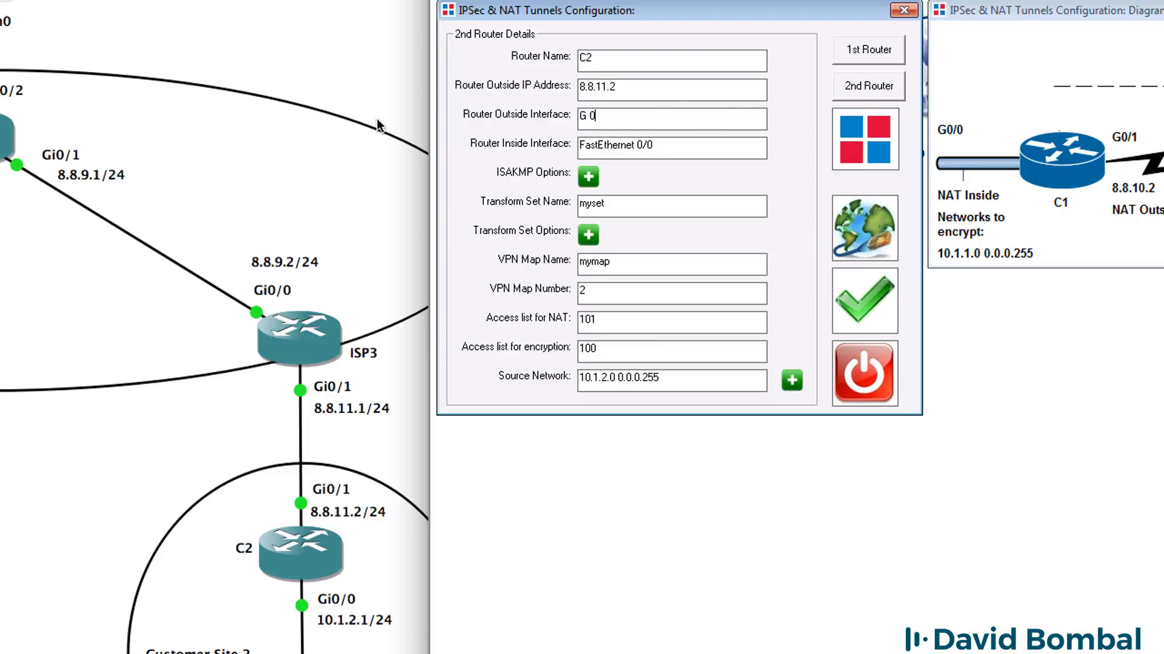
{"action": "type", "text": "/1"}
{"action": "left_click", "coordinate": [672, 147]}
{"action": "type", "text": "G0"}
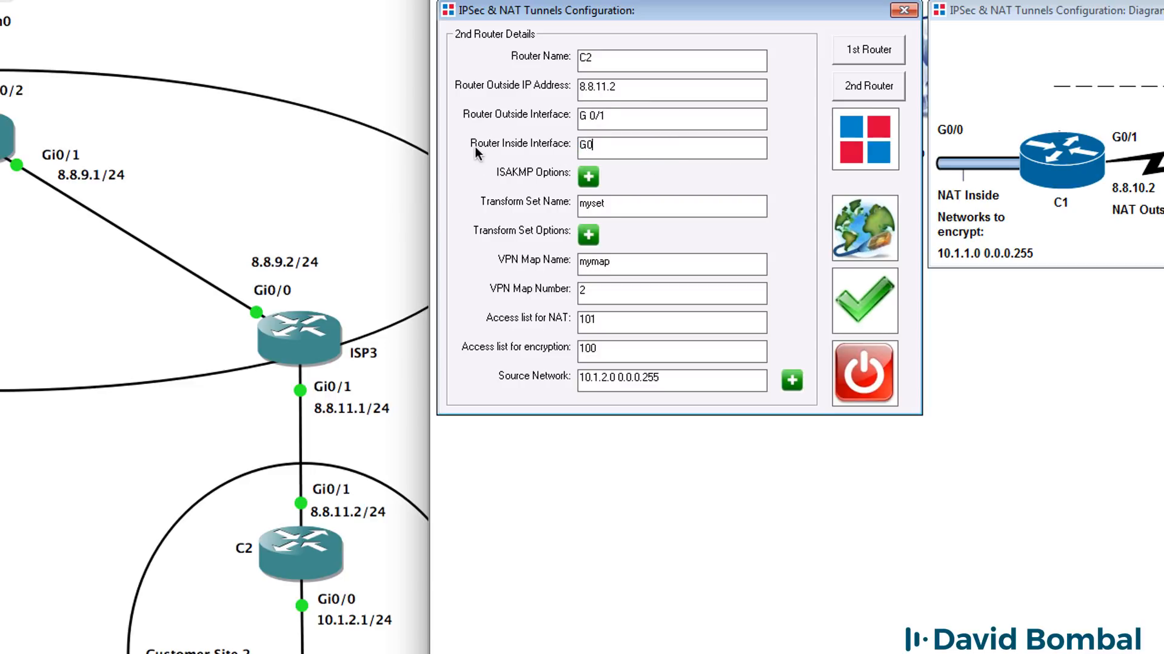
{"action": "type", "text": "/0"}
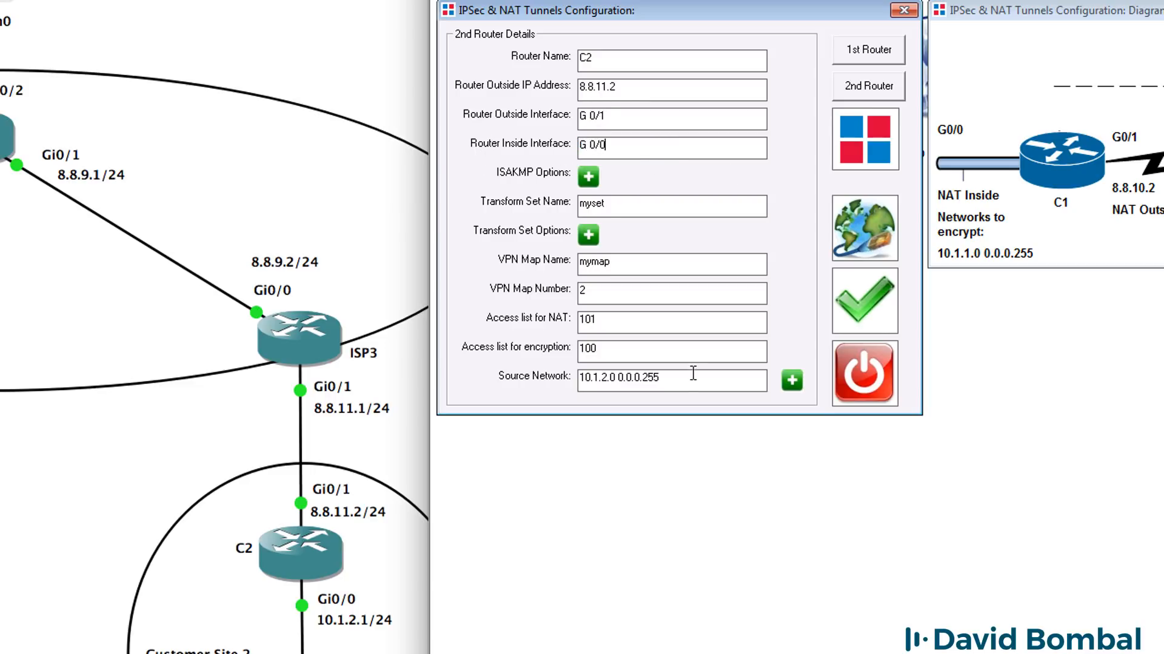
{"action": "triple_click", "coordinate": [667, 380]}
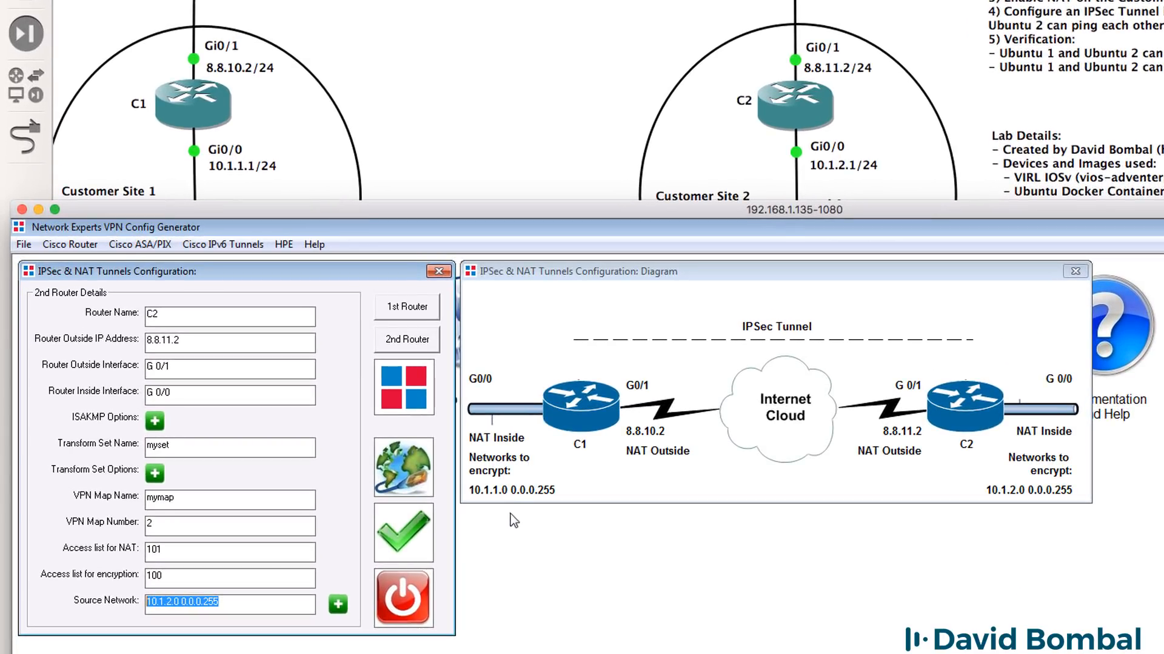
{"action": "mouse_move", "coordinate": [489, 510]}
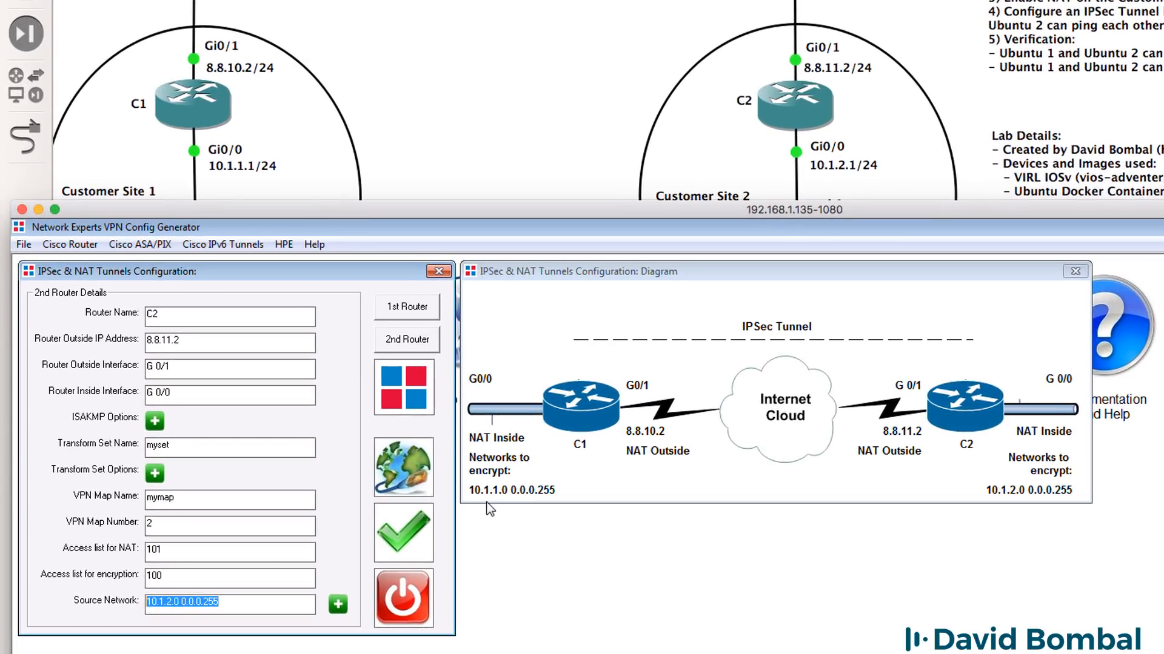
{"action": "mouse_move", "coordinate": [540, 506]}
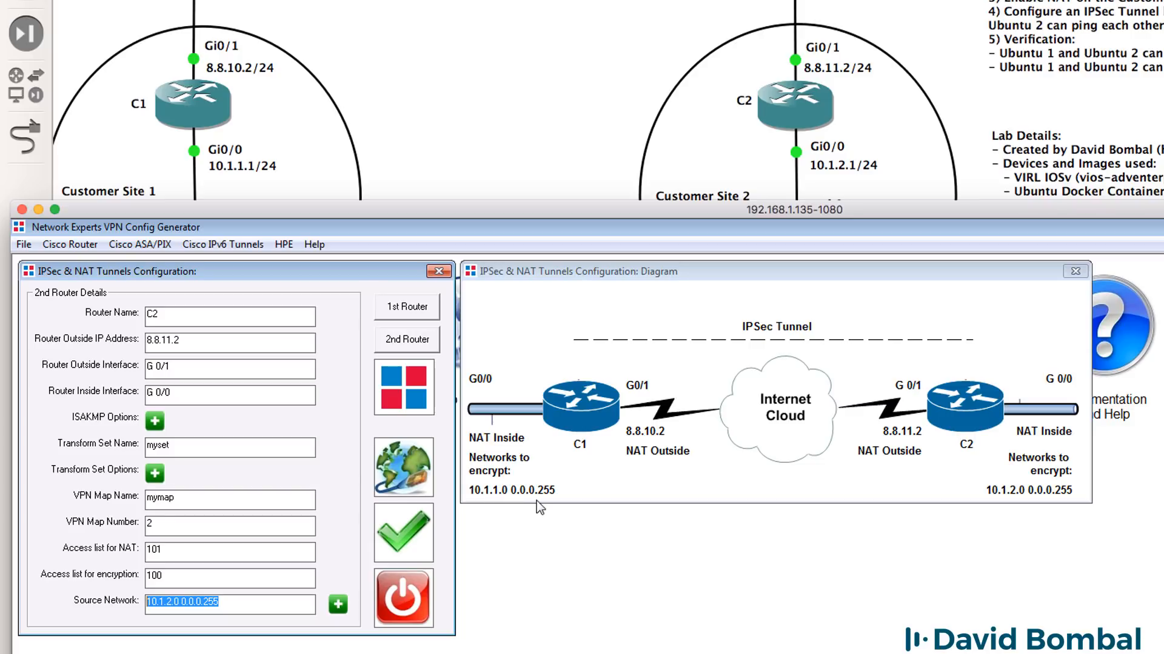
{"action": "mouse_move", "coordinate": [1017, 505]}
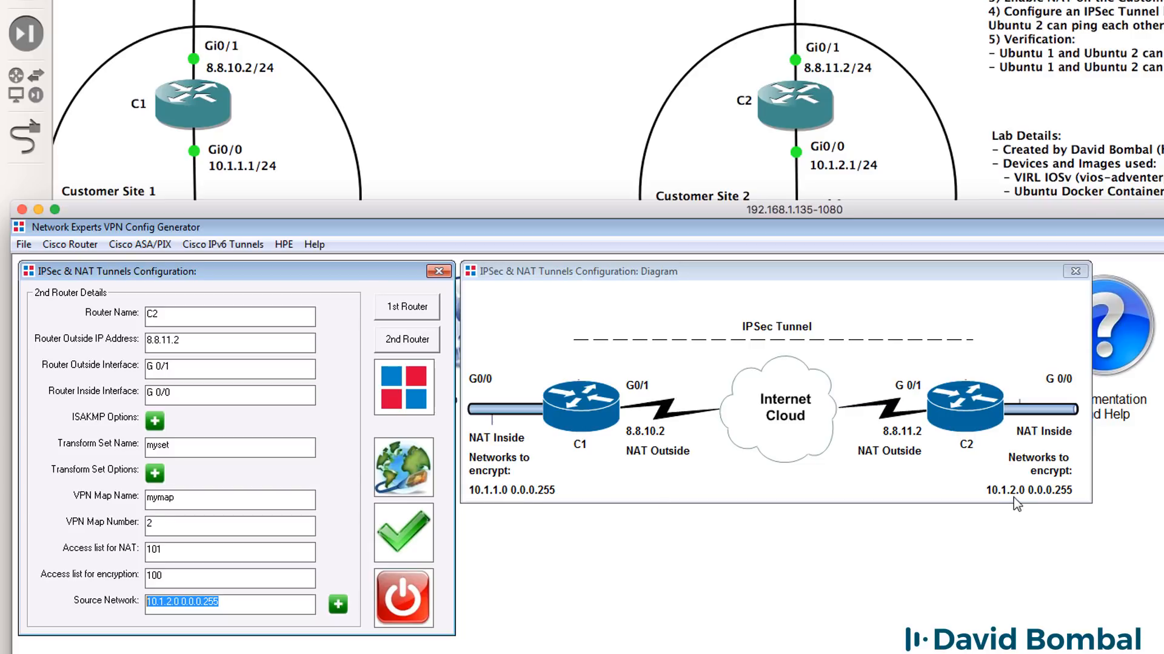
{"action": "mouse_move", "coordinate": [1051, 509]}
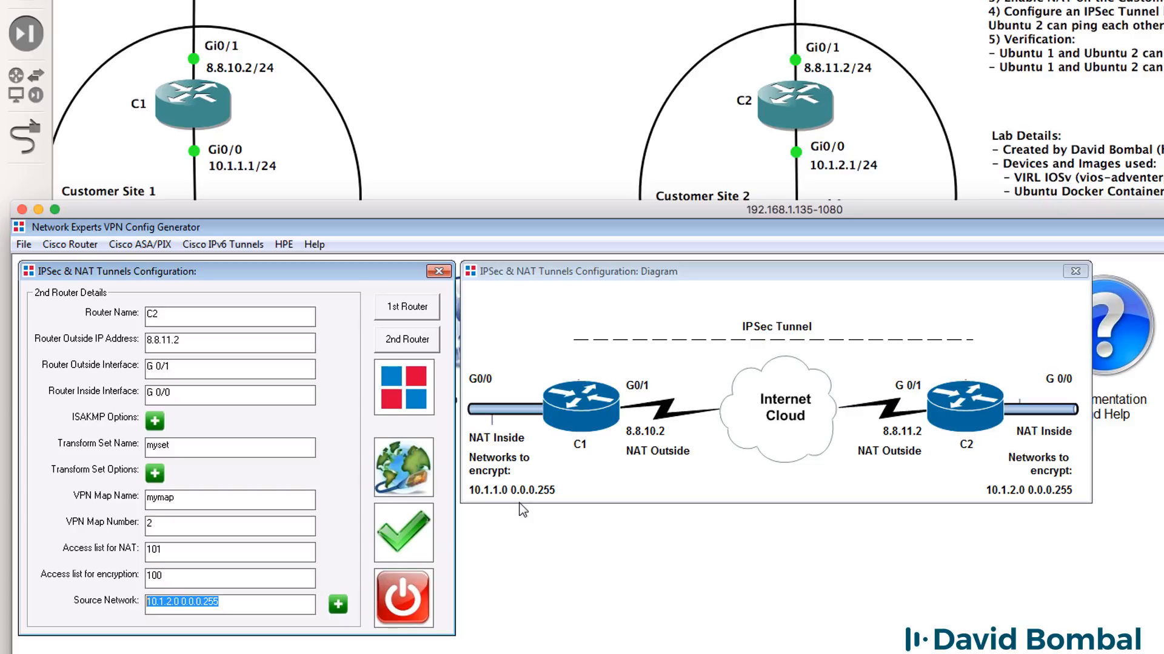
{"action": "mouse_move", "coordinate": [619, 485]}
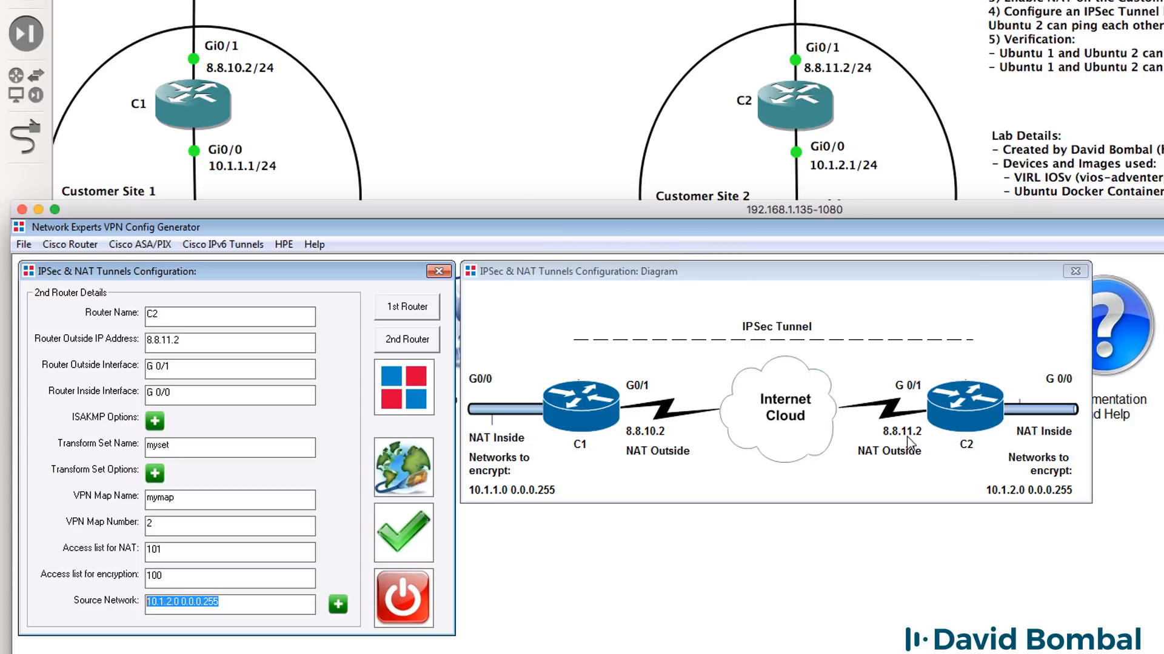
{"action": "mouse_move", "coordinate": [833, 74]}
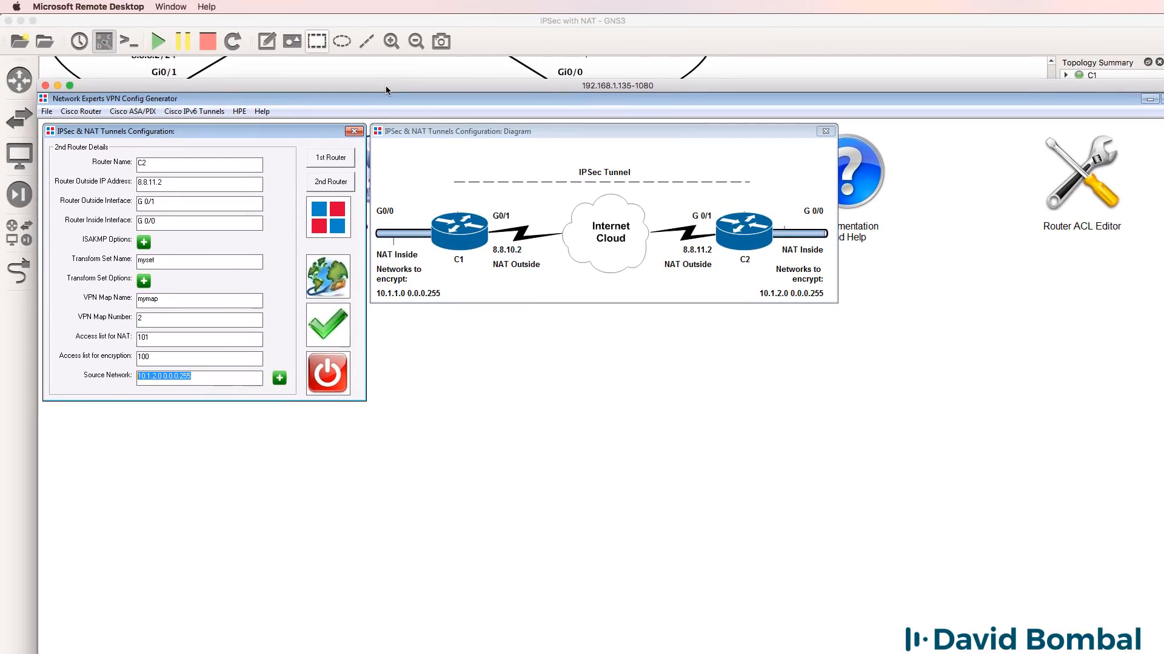
{"action": "mouse_move", "coordinate": [340, 332]}
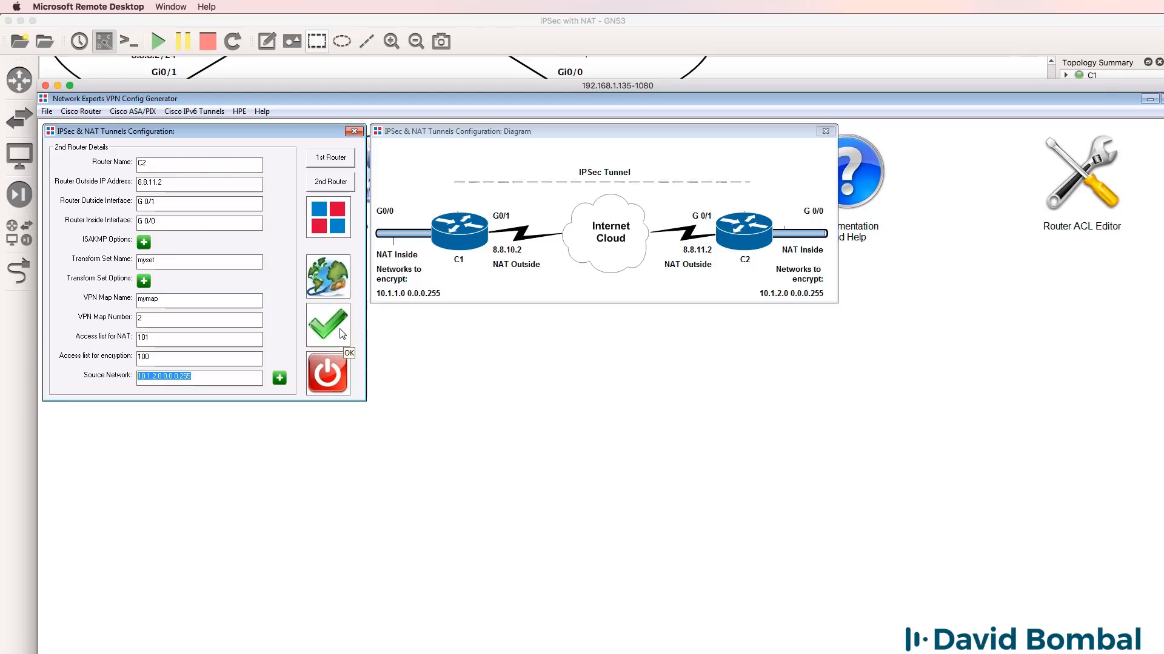
Generate both routers' configs, toggle between C2 and C1, and scroll through C1's output.
{"action": "left_click", "coordinate": [327, 327]}
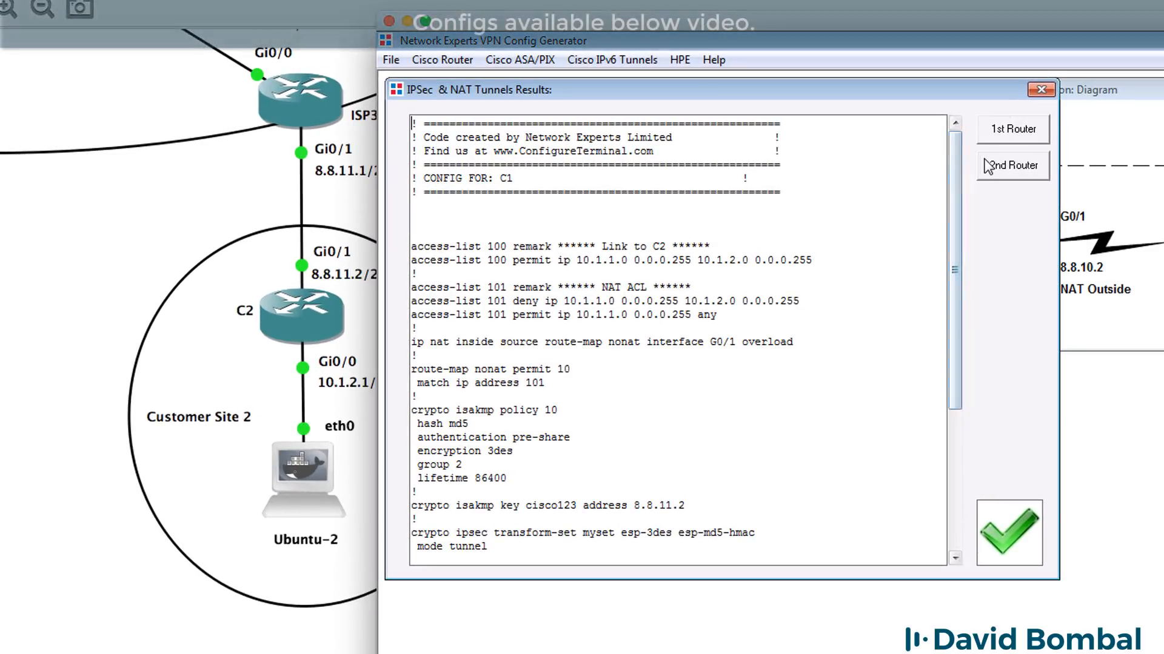
{"action": "left_click", "coordinate": [1011, 165]}
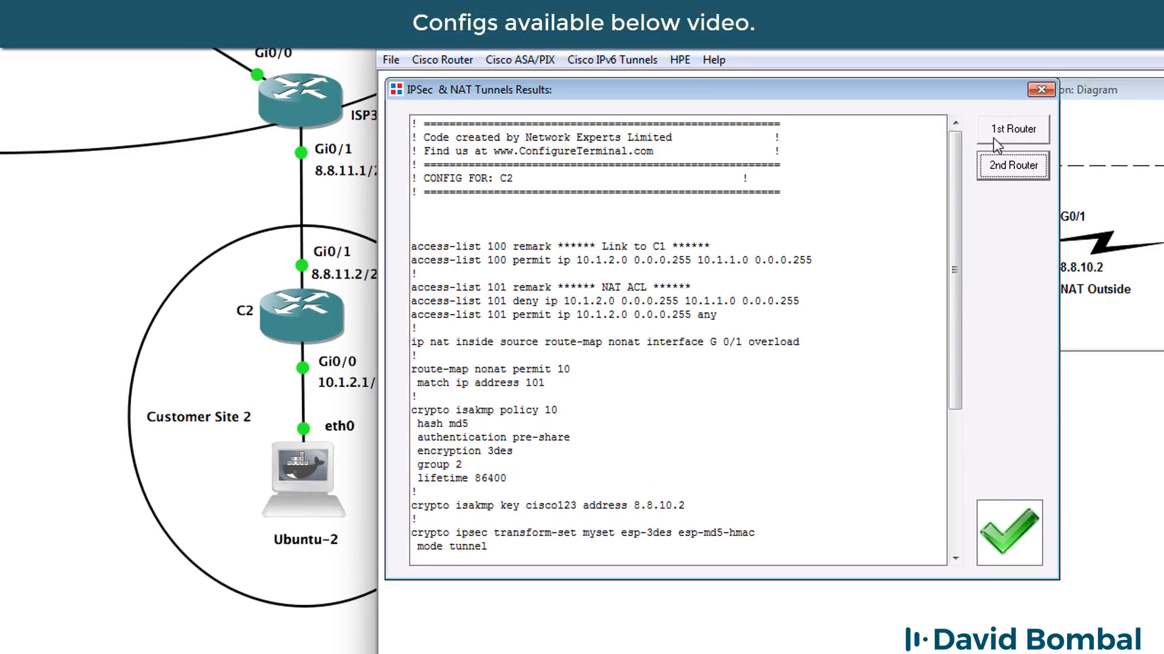
{"action": "left_click", "coordinate": [1011, 128]}
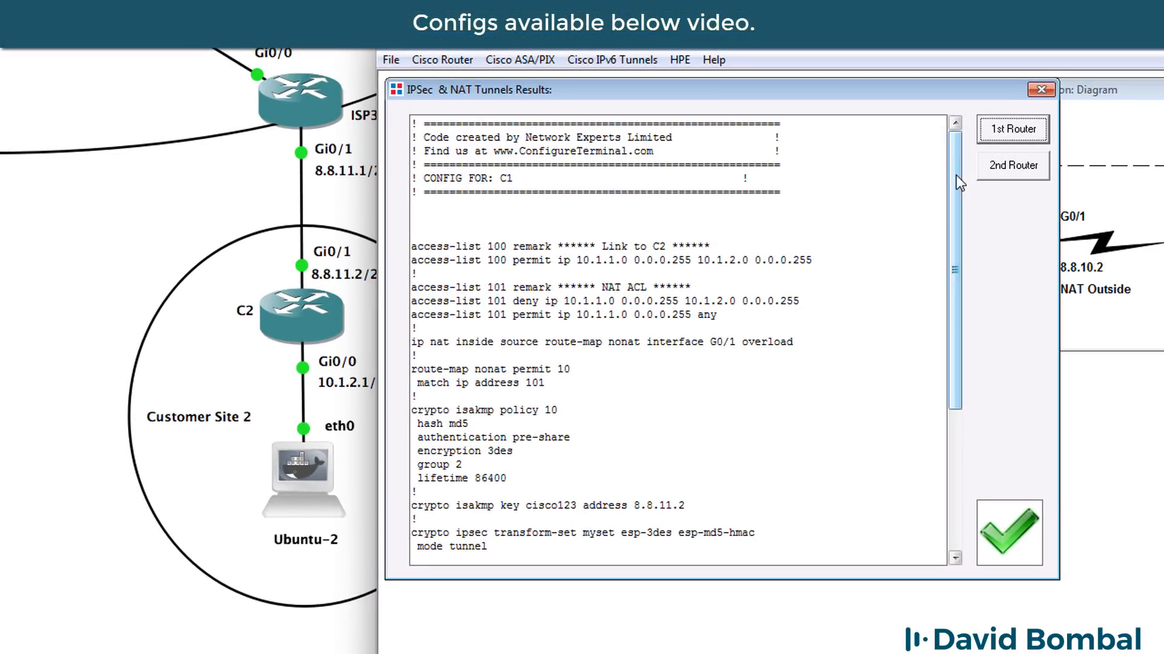
{"action": "mouse_move", "coordinate": [874, 589]}
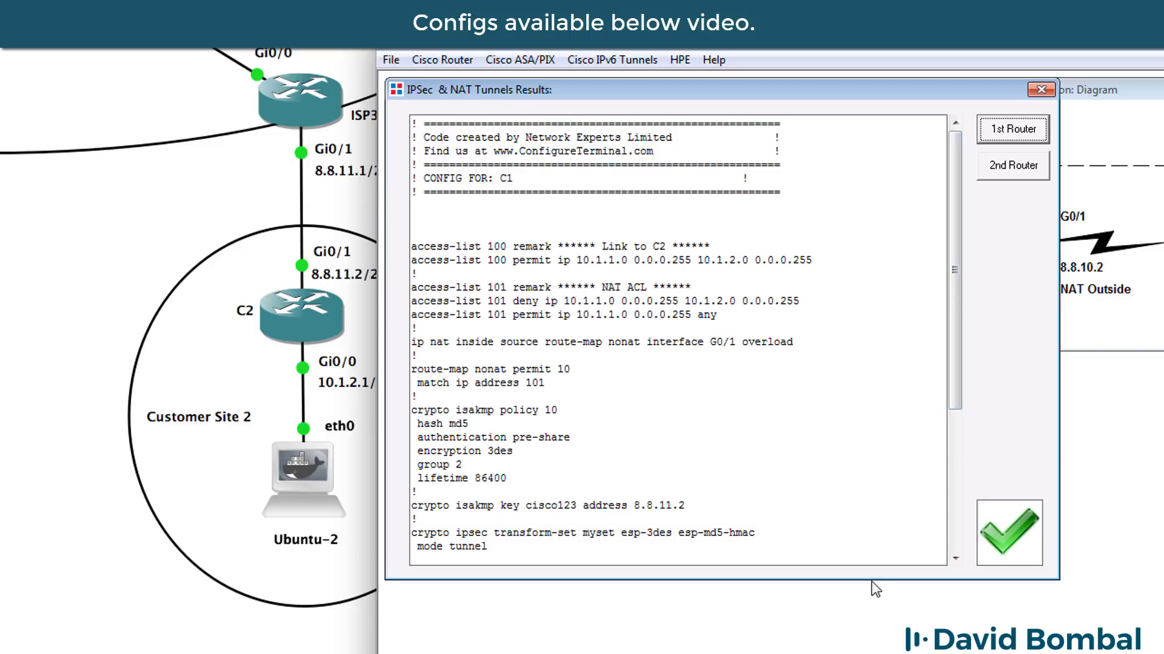
{"action": "scroll", "scroll_direction": "down", "scroll_amount": 3}
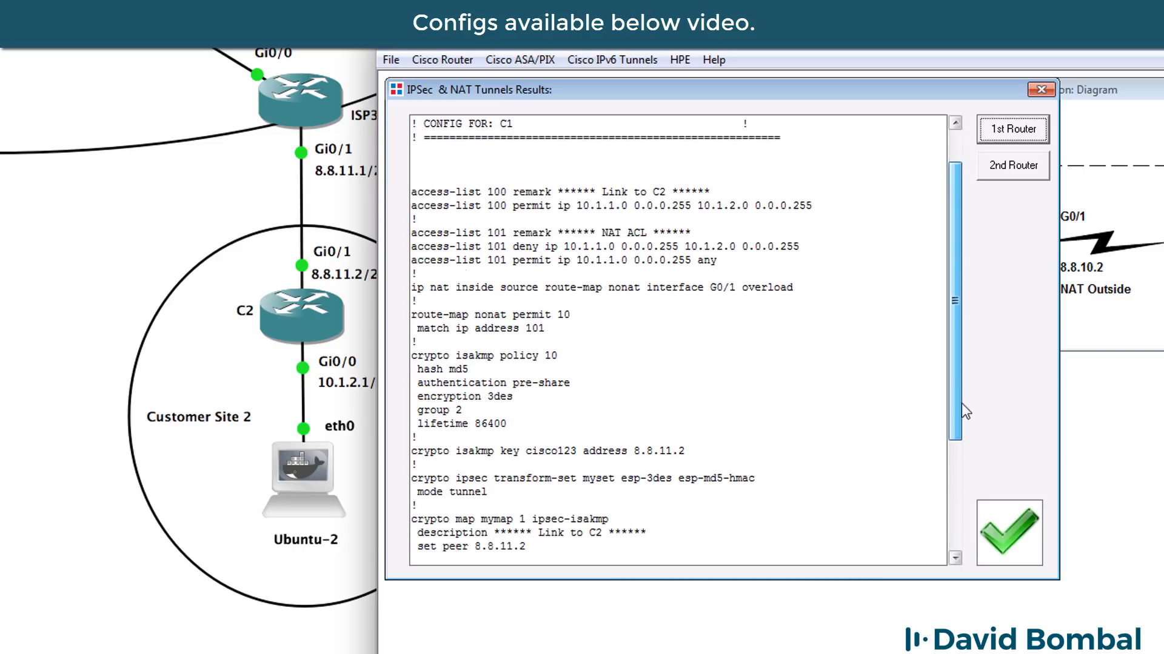
{"action": "scroll", "scroll_direction": "down", "scroll_amount": 3}
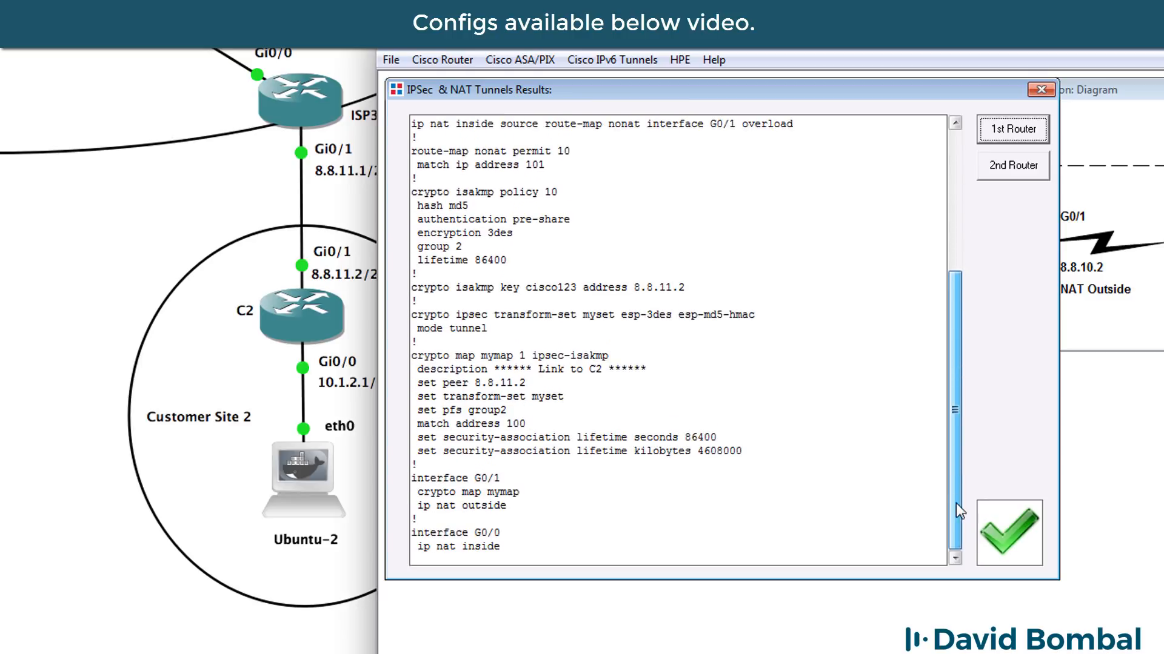
{"action": "scroll", "scroll_direction": "up", "scroll_amount": 3}
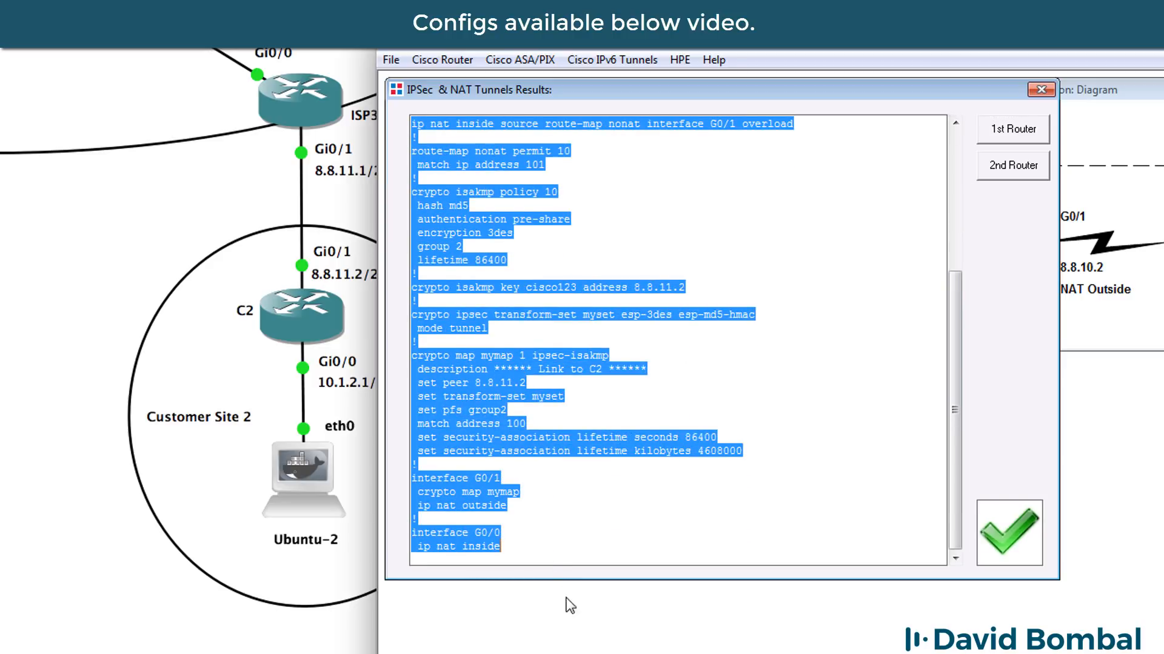
{"action": "mouse_move", "coordinate": [532, 477]}
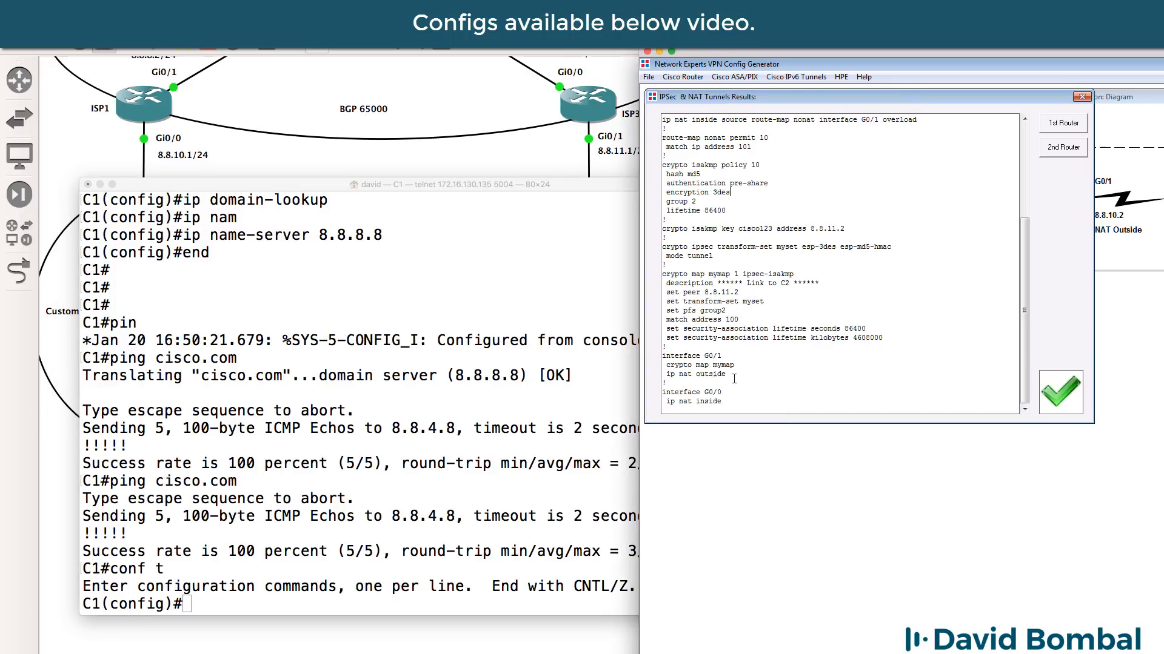
Paste C1's generated IPsec and NAT config into its console, submitting the final ip nat inside.
{"action": "double_click", "coordinate": [695, 374]}
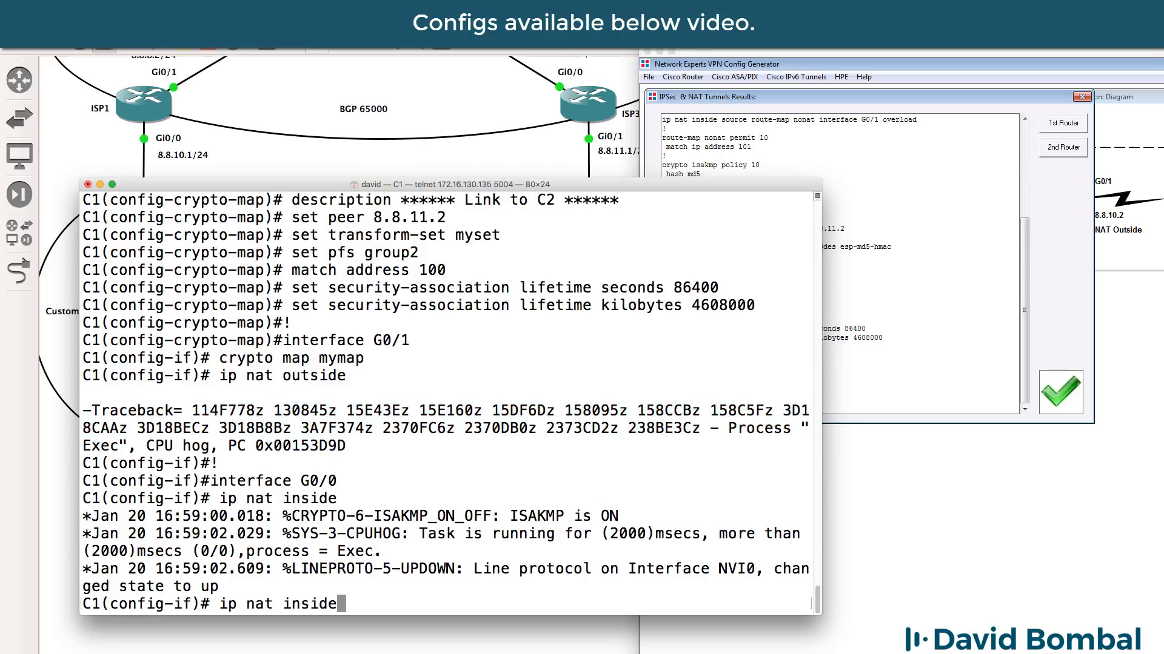
{"action": "key", "text": "Return"}
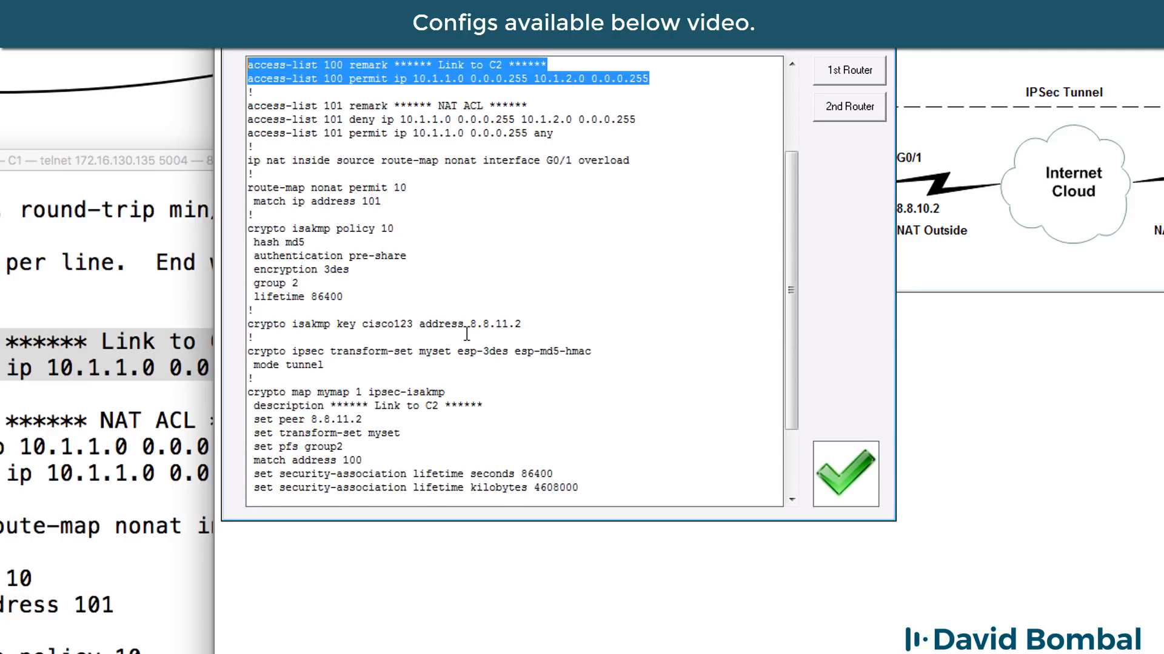
Inspect ISAKMP options (MD5 hash, DH group 2, 3DES, 86400 s) and return to the router form.
{"action": "scroll", "scroll_direction": "down", "scroll_amount": 3}
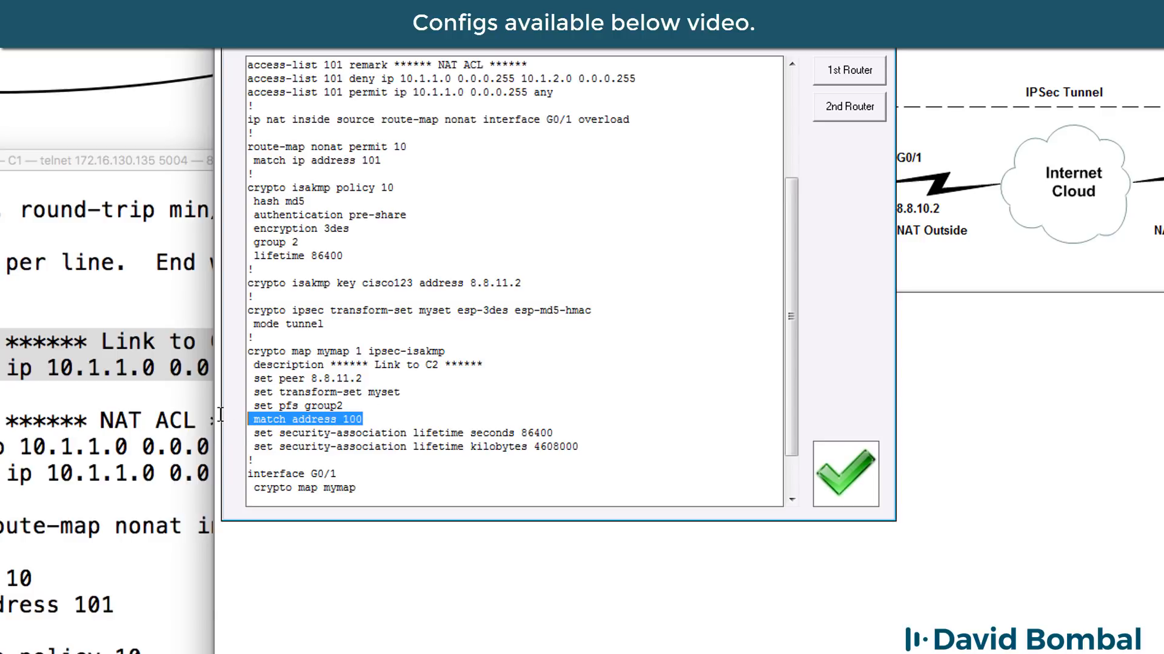
{"action": "mouse_move", "coordinate": [445, 386]}
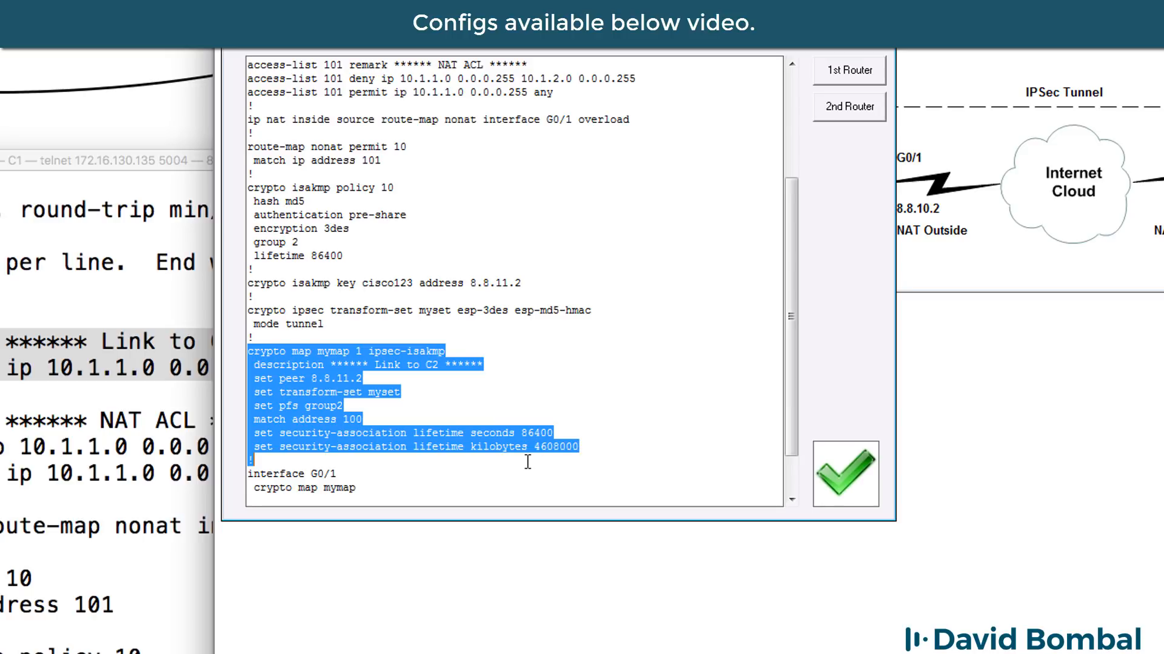
{"action": "mouse_move", "coordinate": [495, 400]}
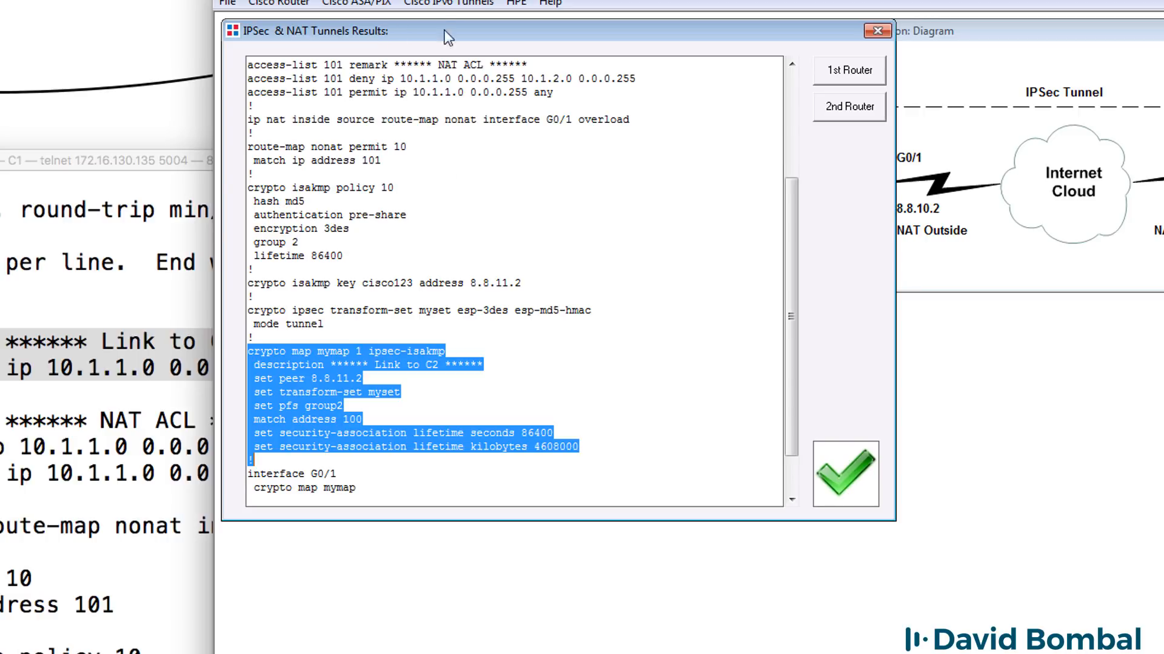
{"action": "left_click", "coordinate": [848, 106]}
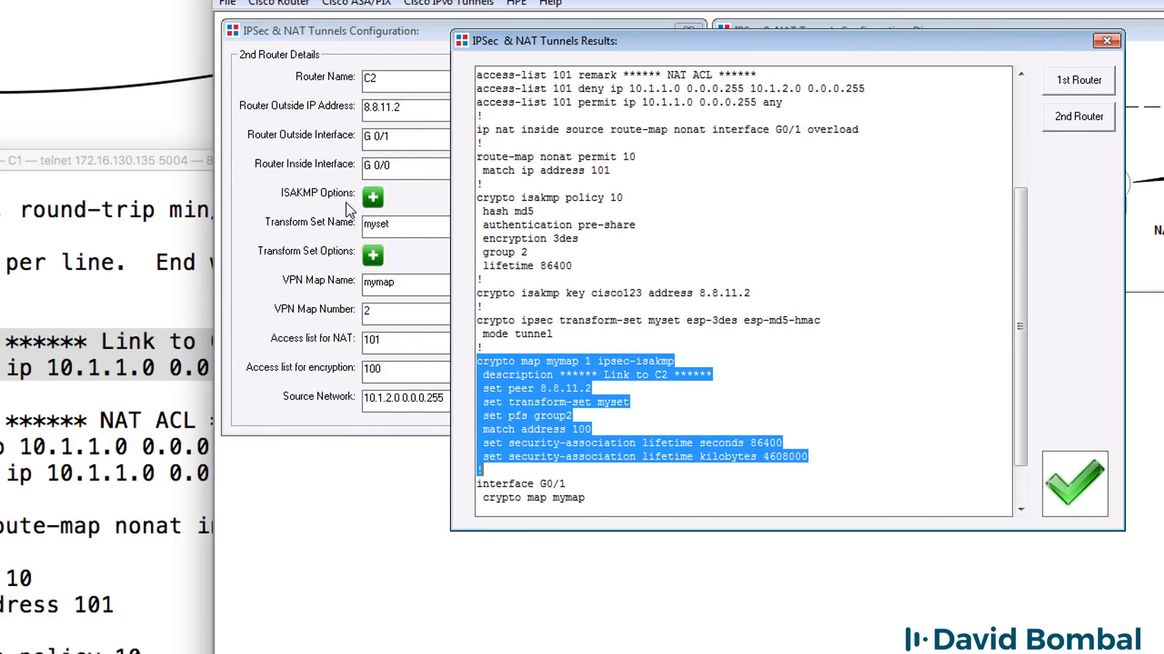
{"action": "left_click", "coordinate": [371, 198]}
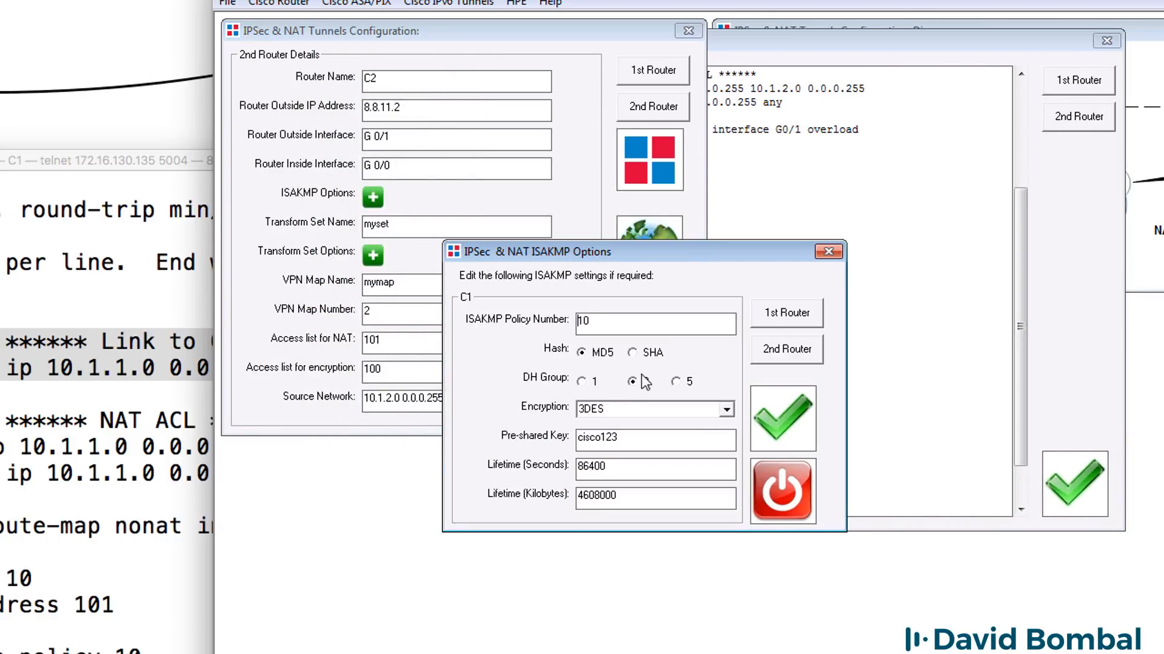
{"action": "left_click", "coordinate": [627, 381]}
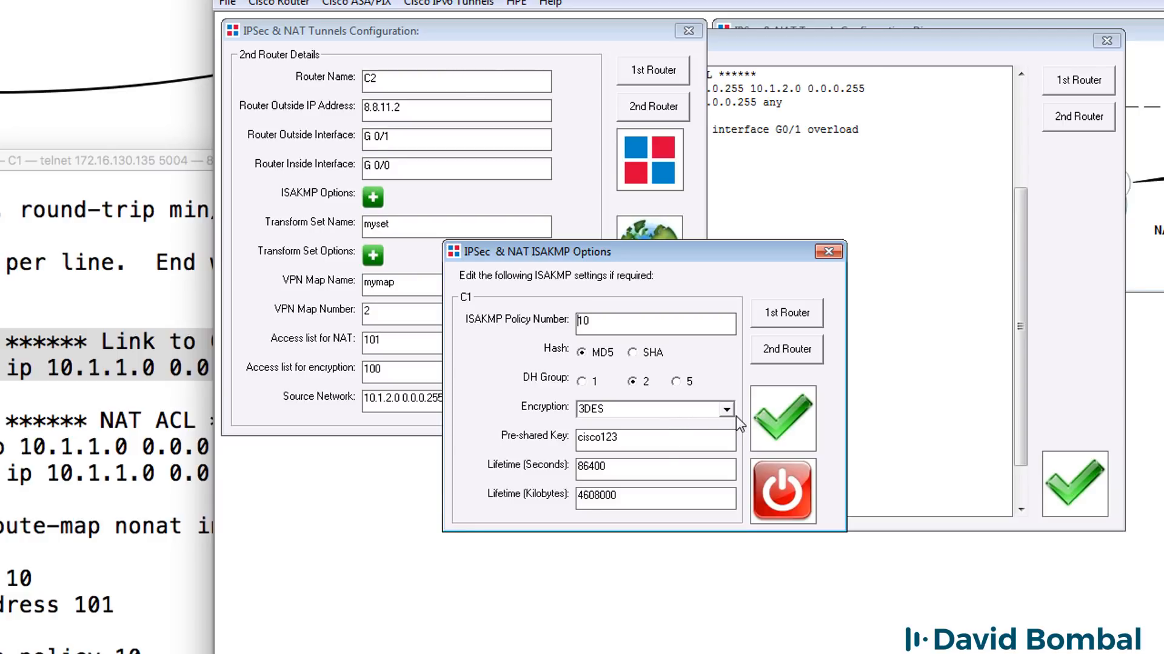
{"action": "left_click", "coordinate": [724, 409]}
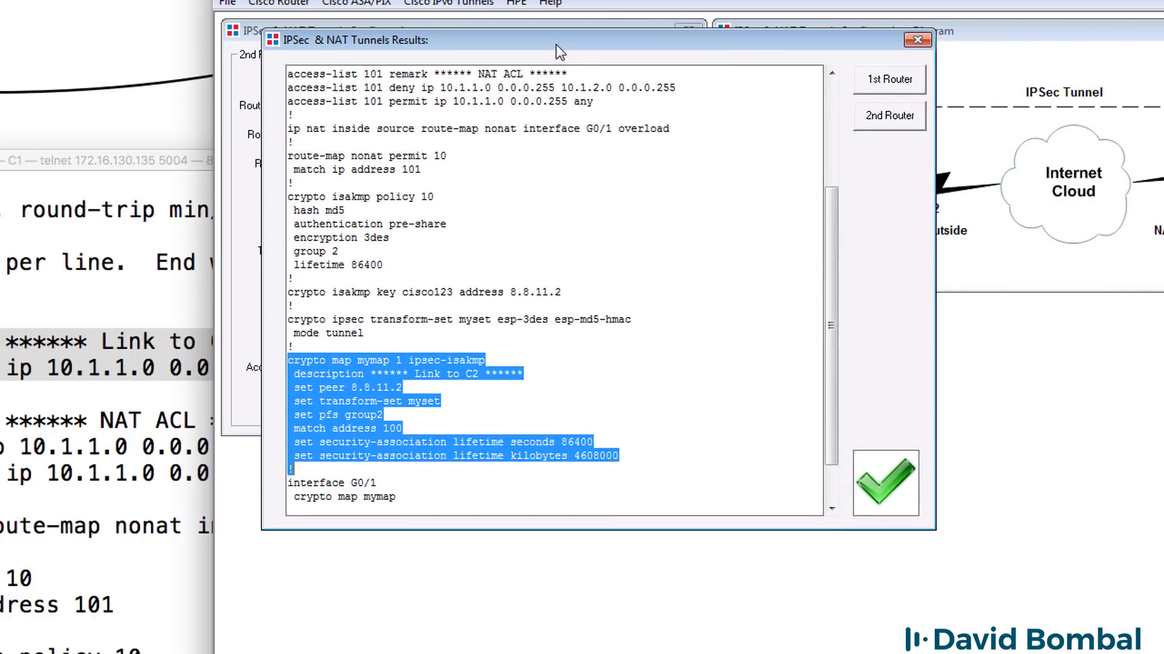
{"action": "scroll", "scroll_direction": "down", "scroll_amount": 3}
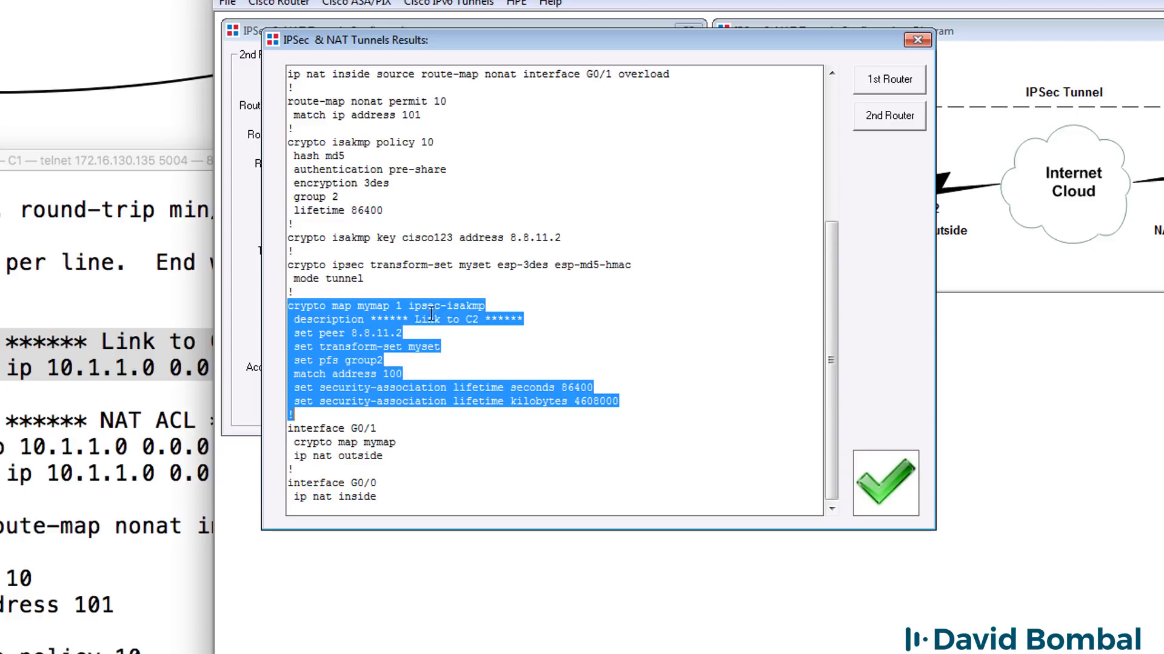
{"action": "double_click", "coordinate": [426, 238]}
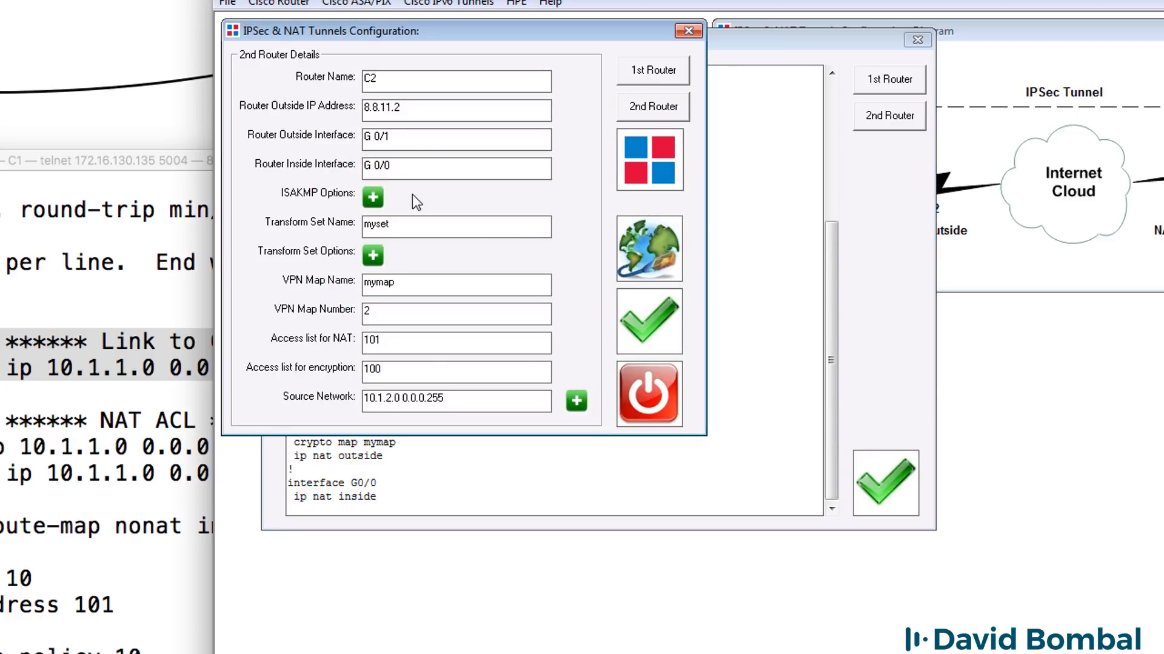
{"action": "left_click", "coordinate": [373, 198]}
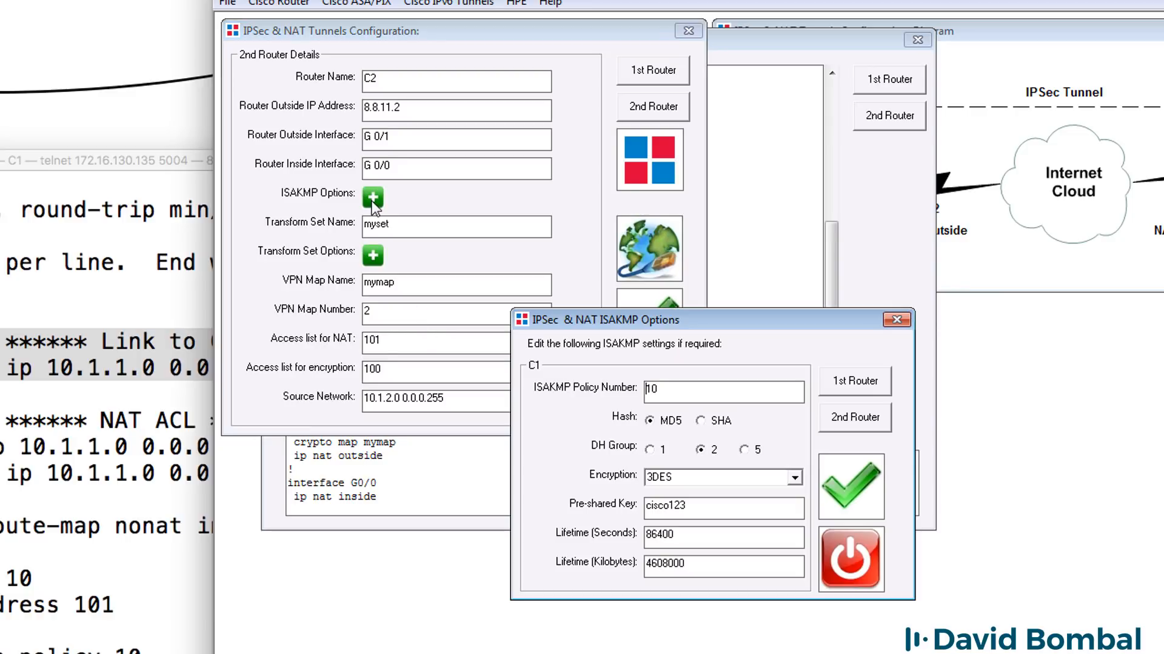
{"action": "triple_click", "coordinate": [723, 507]}
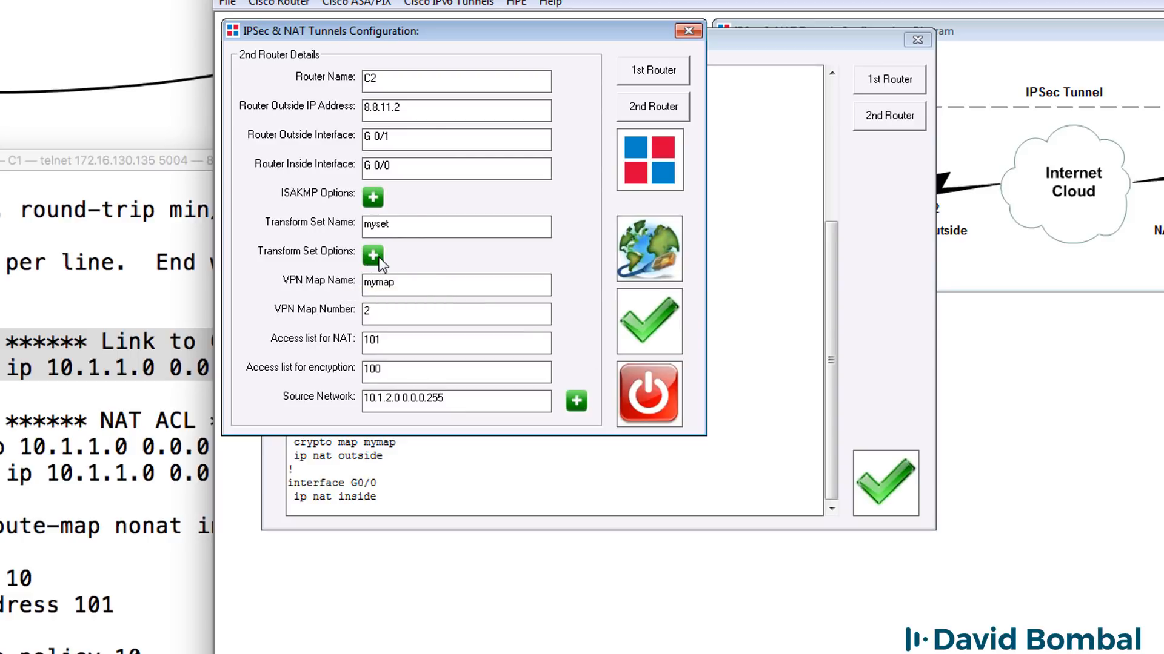
Check transform set options, highlight the NAT source and nonat route-map lines, and scroll the output.
{"action": "left_click", "coordinate": [372, 256]}
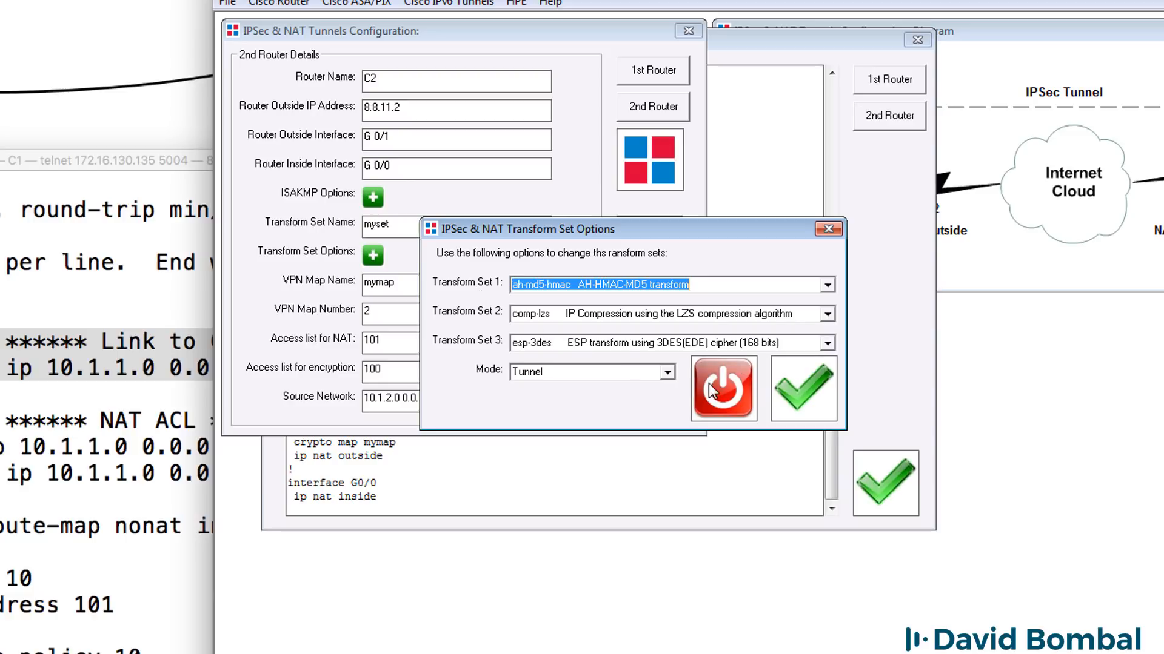
{"action": "mouse_move", "coordinate": [720, 390]}
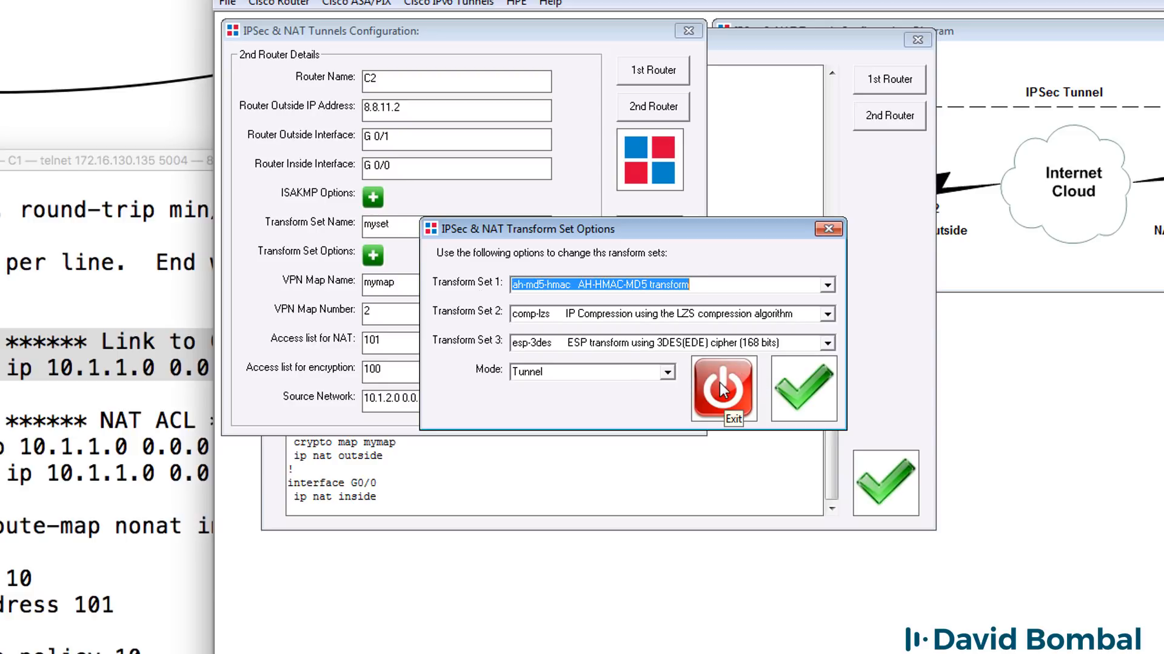
{"action": "left_click", "coordinate": [802, 389]}
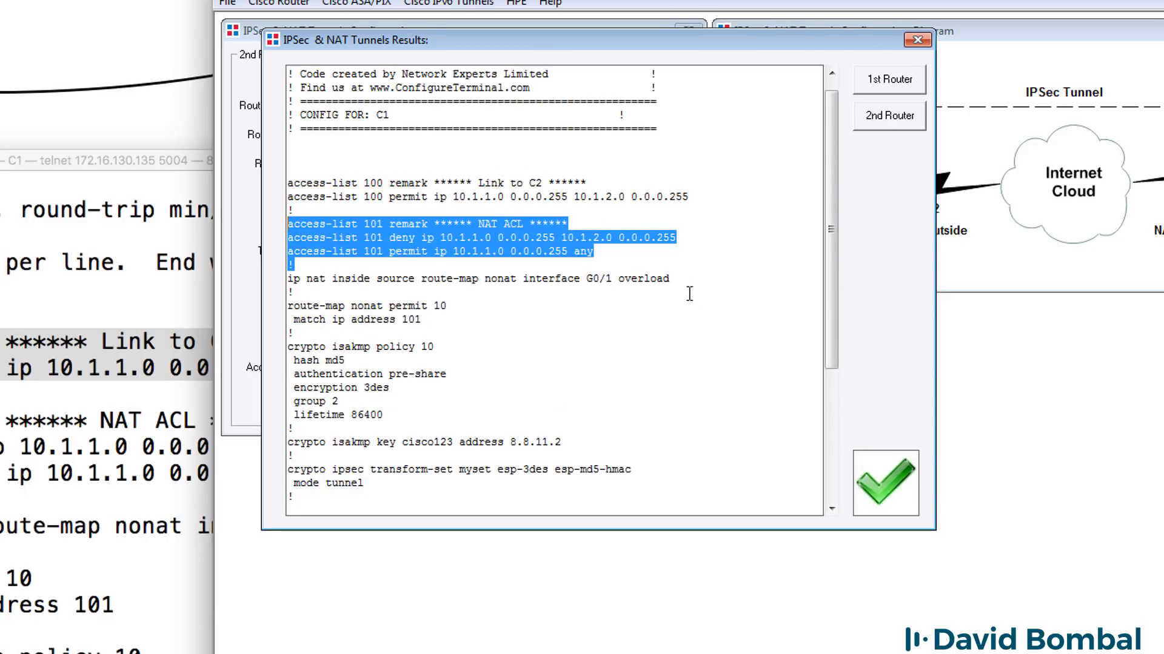
{"action": "left_click", "coordinate": [479, 278]}
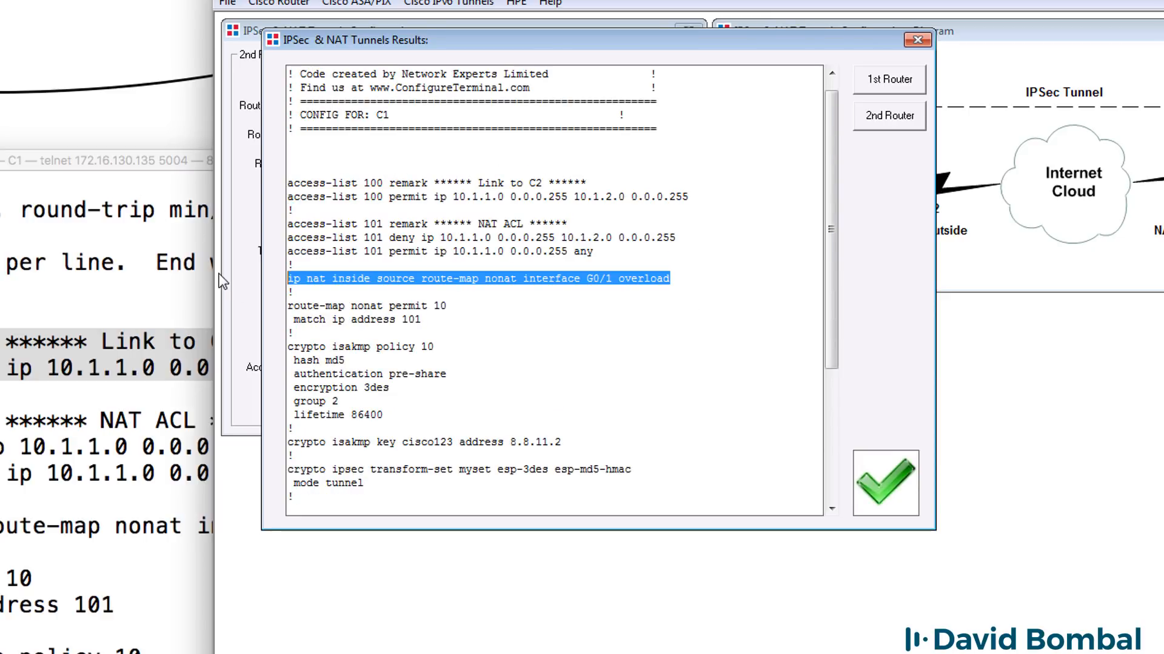
{"action": "left_click", "coordinate": [406, 320]}
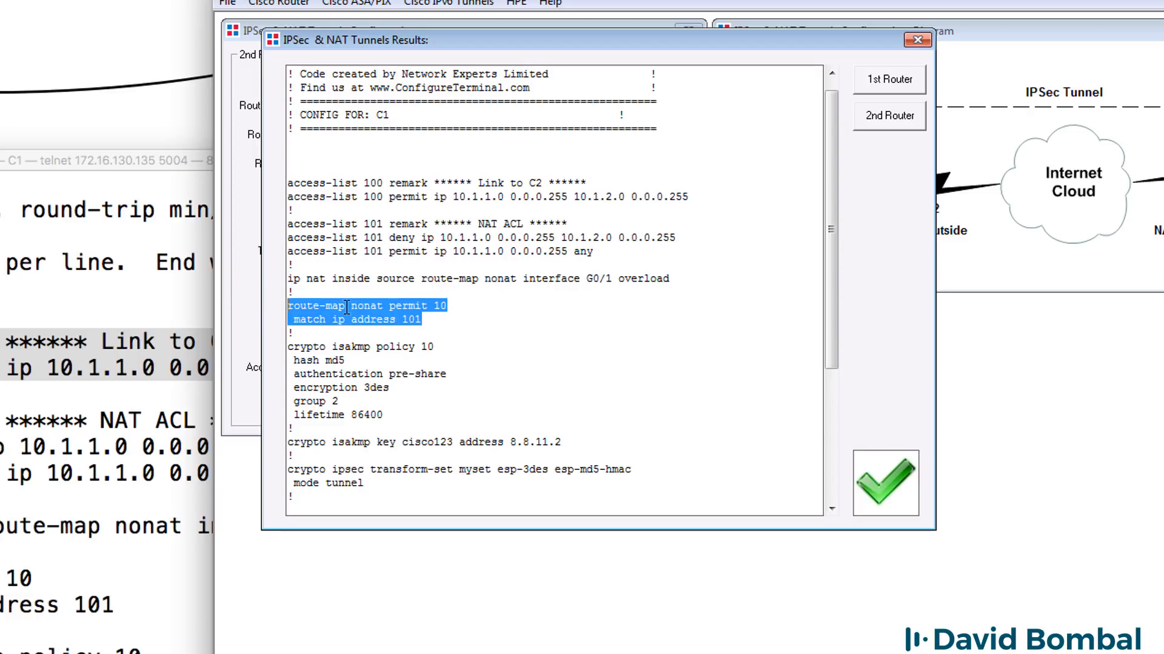
{"action": "scroll", "scroll_direction": "down", "scroll_amount": 3}
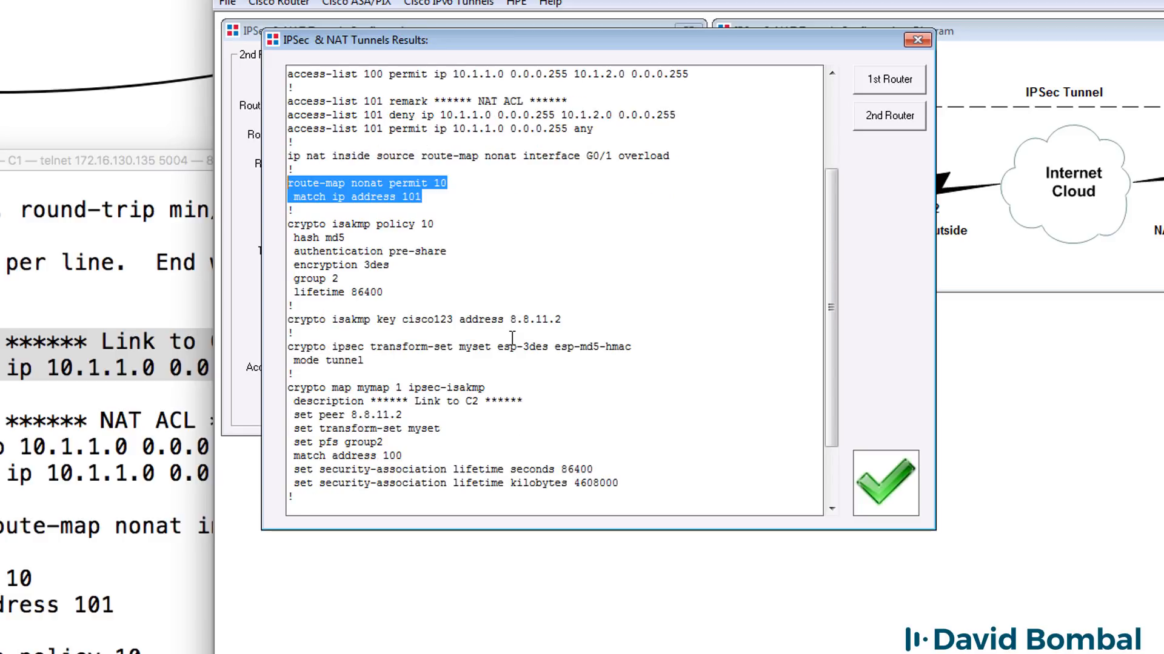
{"action": "scroll", "scroll_direction": "down", "scroll_amount": 3}
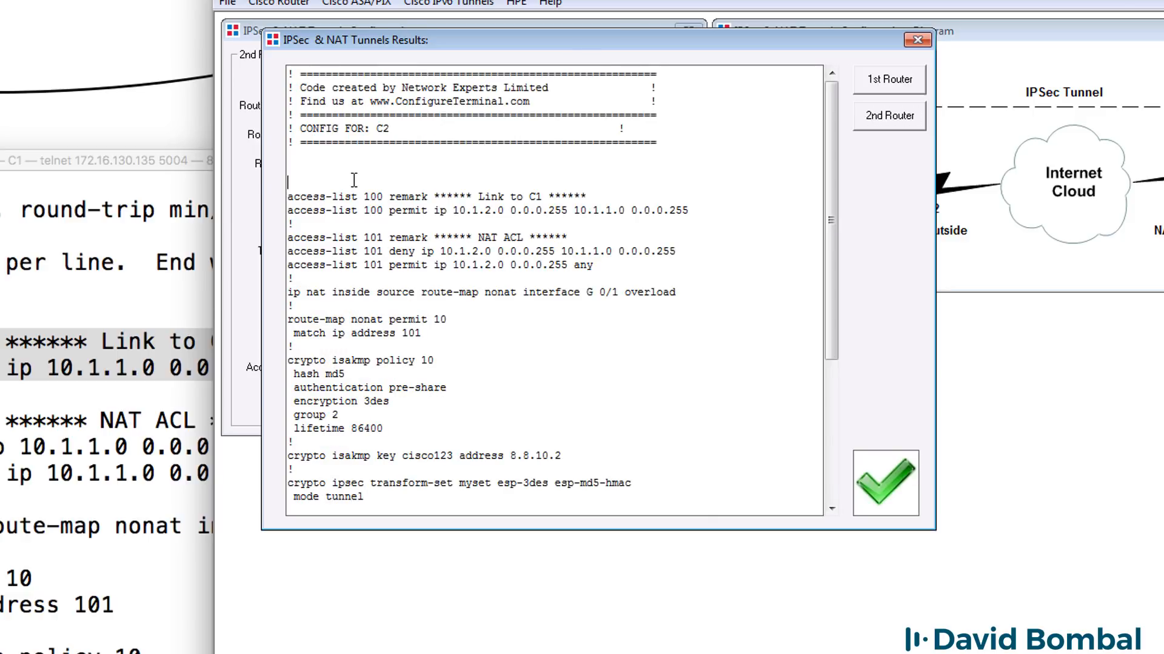
Copy C2's generated config and paste it into the C2 telnet session.
{"action": "right_click", "coordinate": [341, 349]}
{"action": "type", "text": "sh ip itn"}
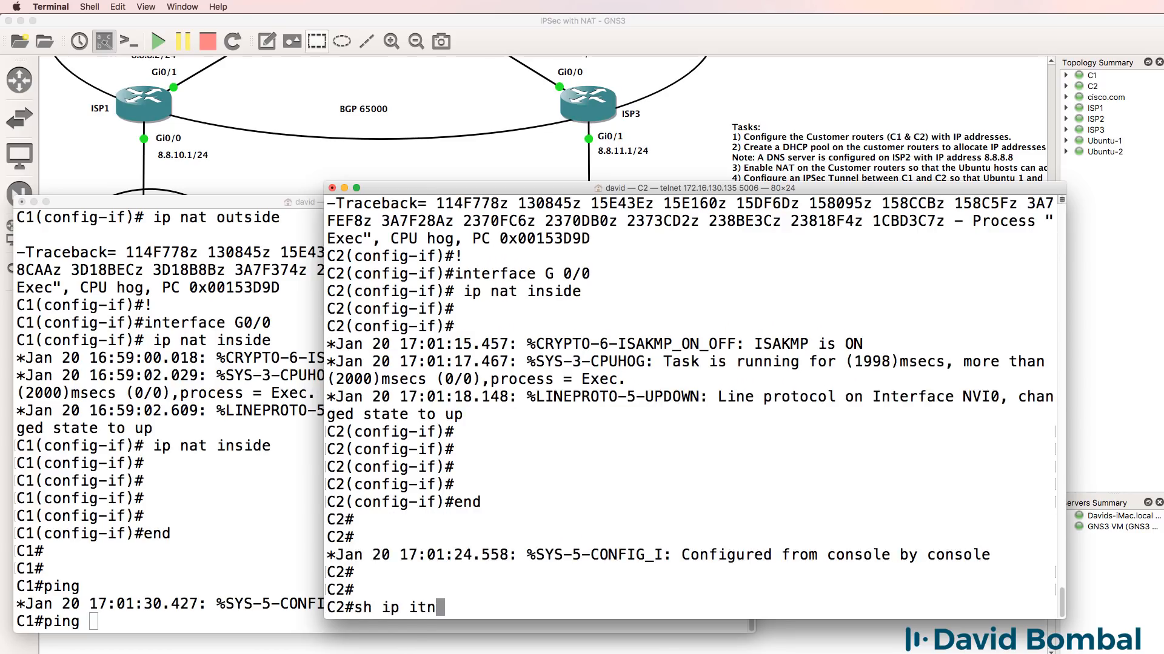
Run 'sh ip int bri' on C2 to list interface status, then enter 8.8.11.2.
{"action": "type", "text": "int bri"}
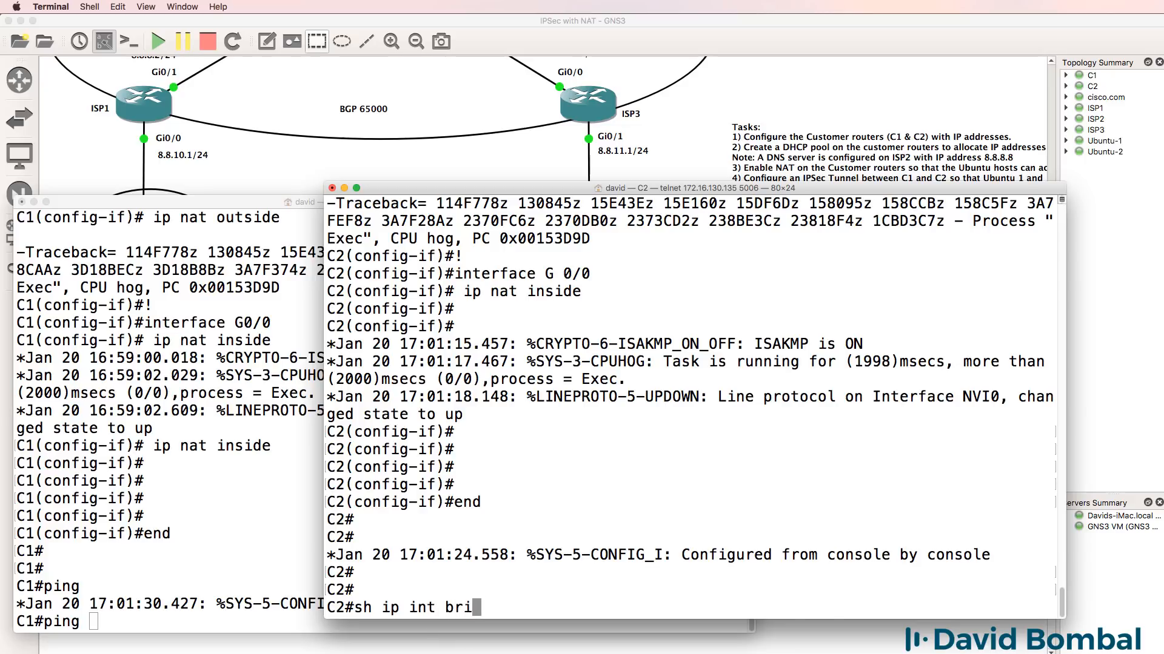
{"action": "key", "text": "Return"}
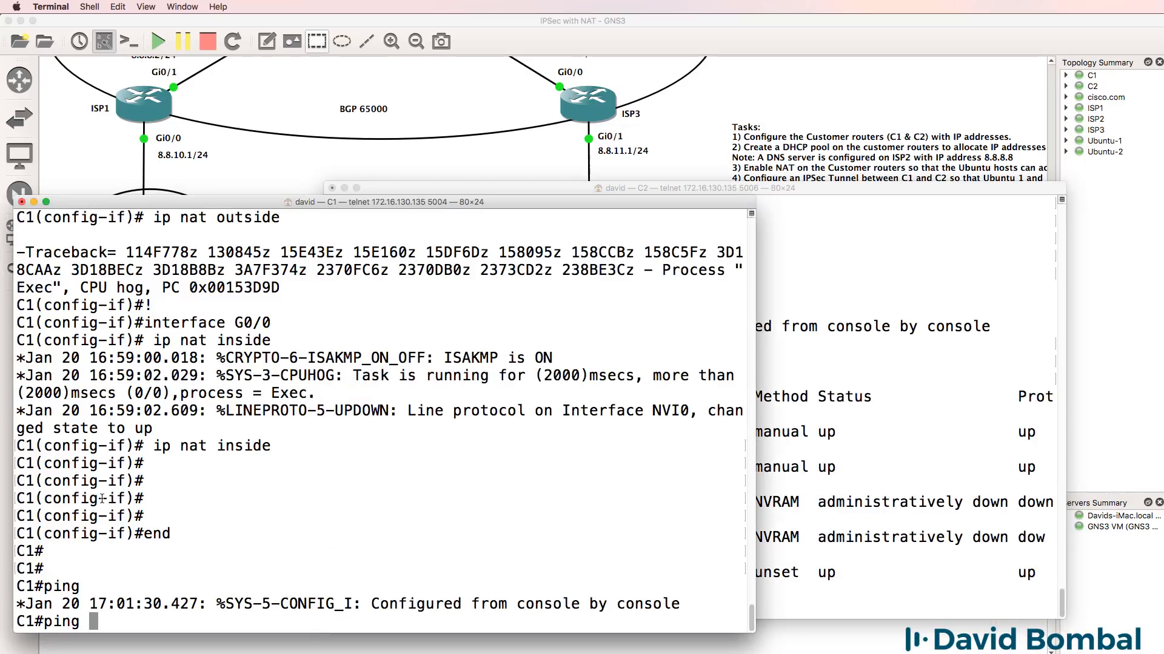
{"action": "type", "text": "8.8.11.2"}
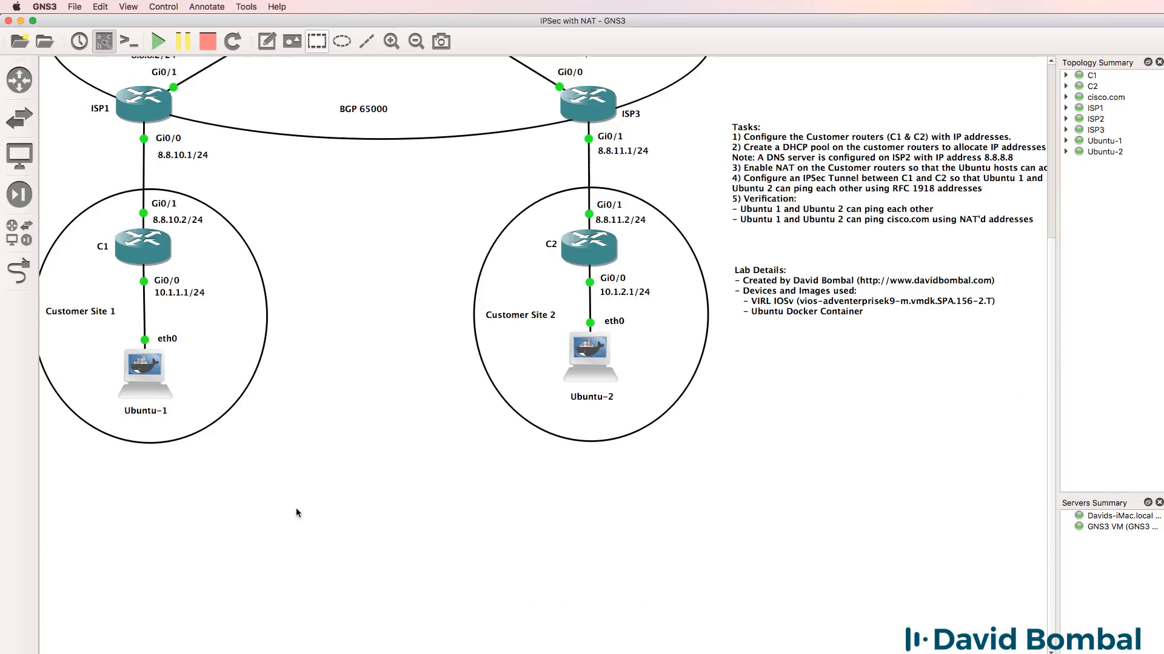
{"action": "mouse_move", "coordinate": [182, 311]}
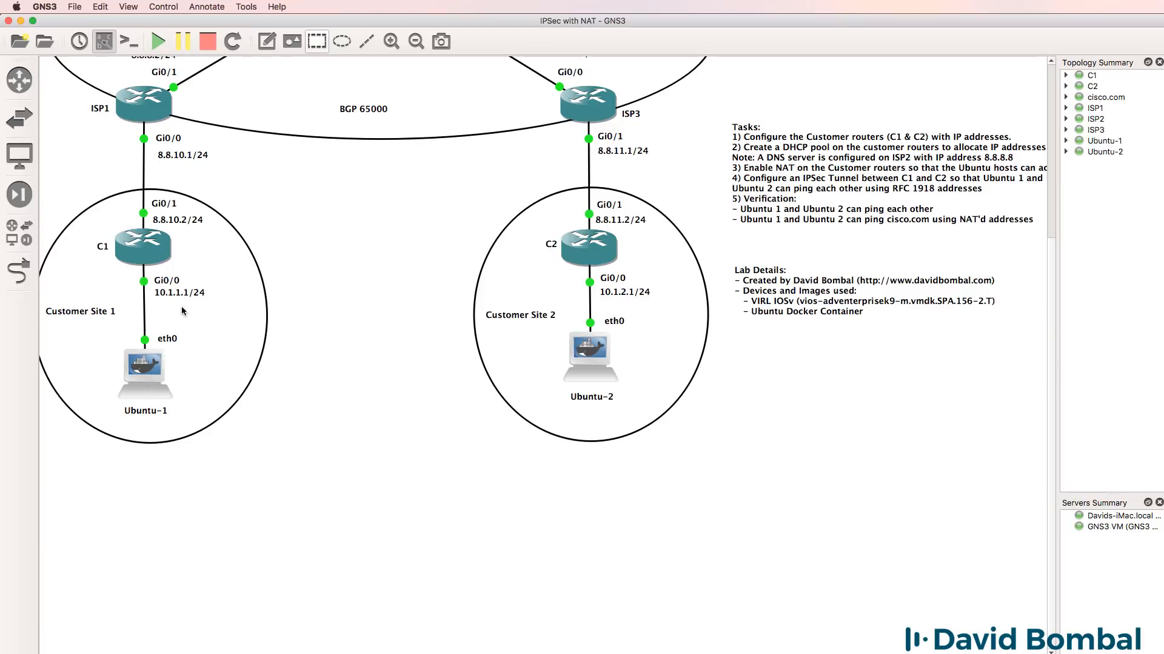
{"action": "mouse_move", "coordinate": [176, 306]}
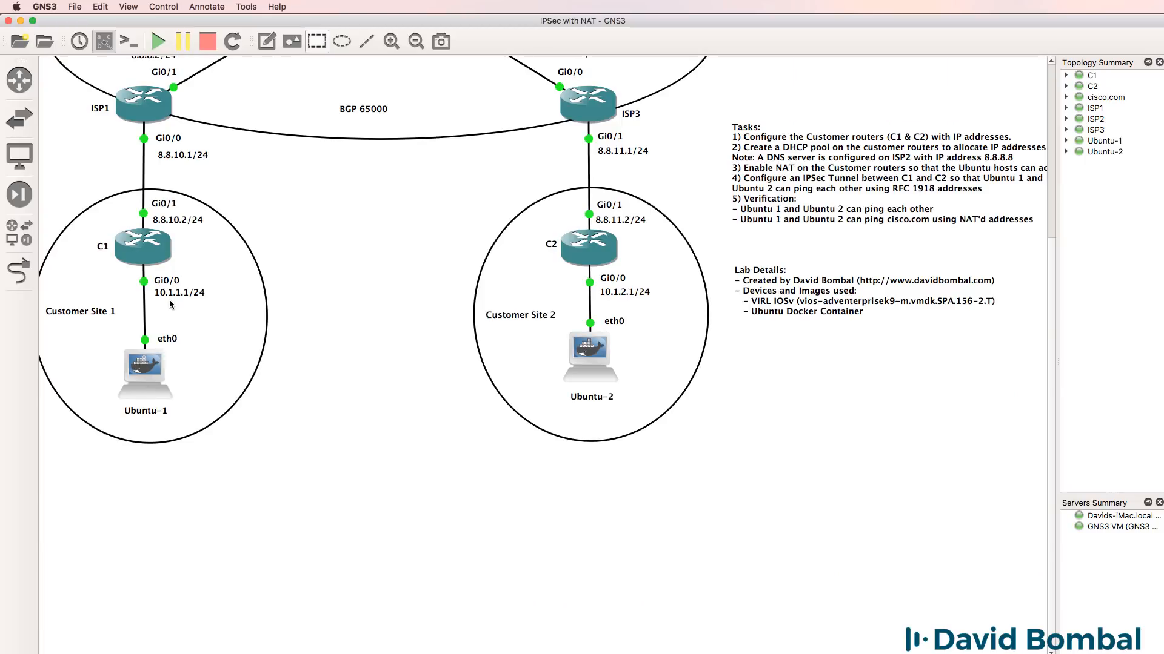
{"action": "mouse_move", "coordinate": [632, 295]}
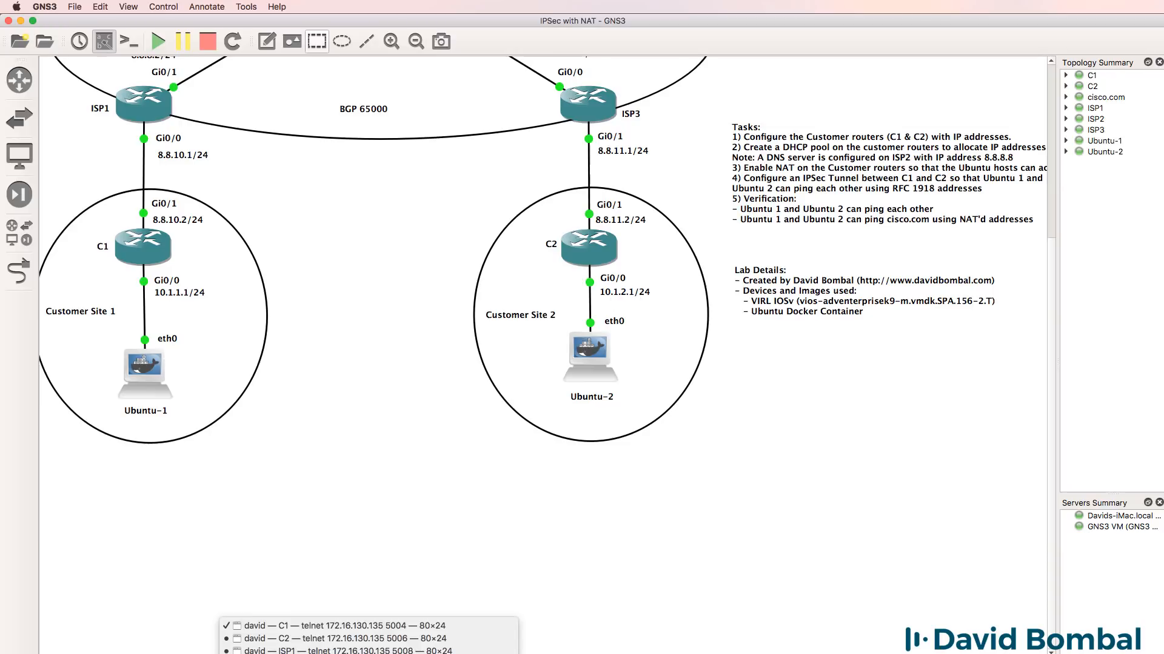
Switch to C1's console and ping 10.1.2.1 from source 10.1.1.1.
{"action": "left_click", "coordinate": [319, 625]}
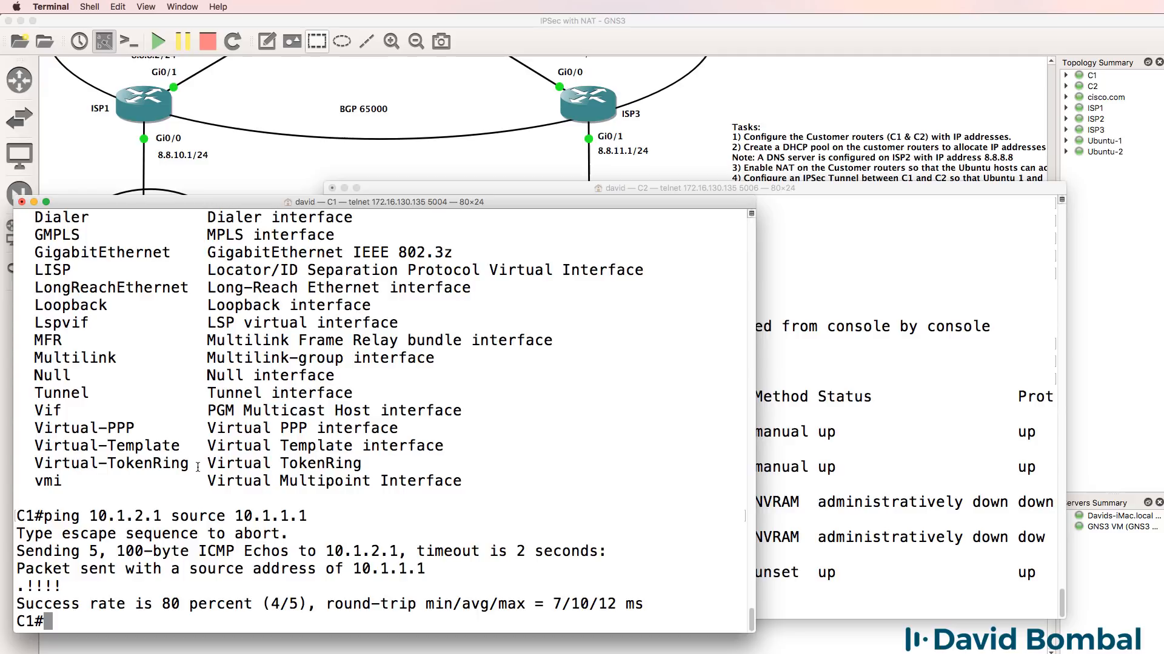
{"action": "mouse_move", "coordinate": [421, 578]}
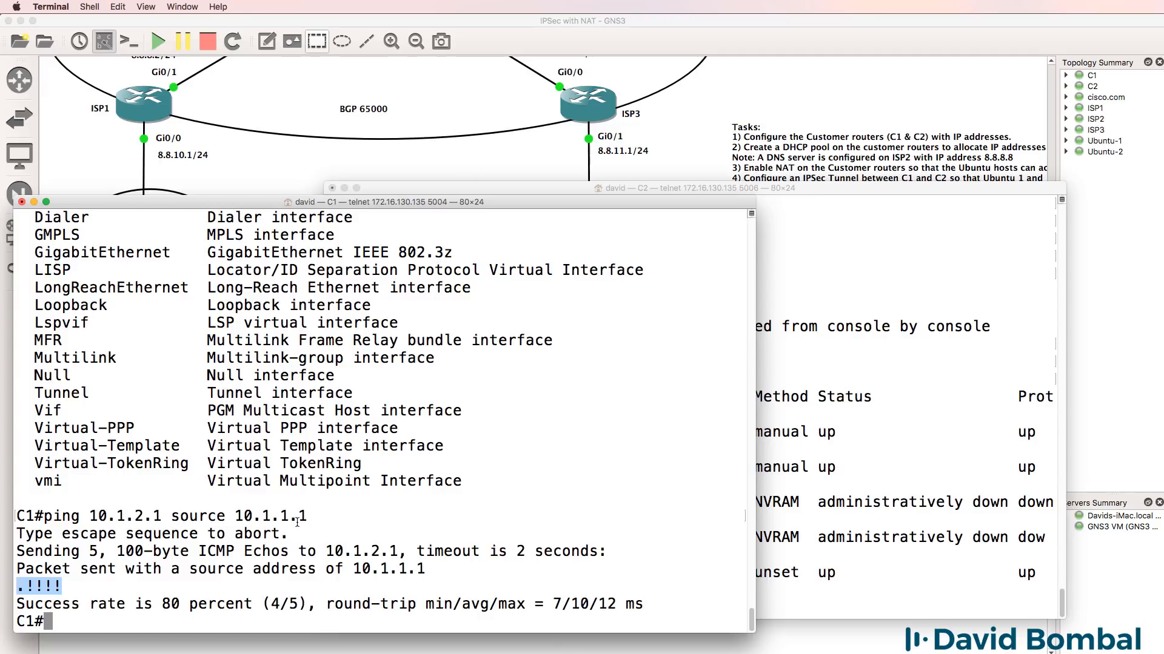
On C1, run 'show crypto ipsec sa', repeat the ping, and recheck counters reaching 9.
{"action": "type", "text": "show cry"}
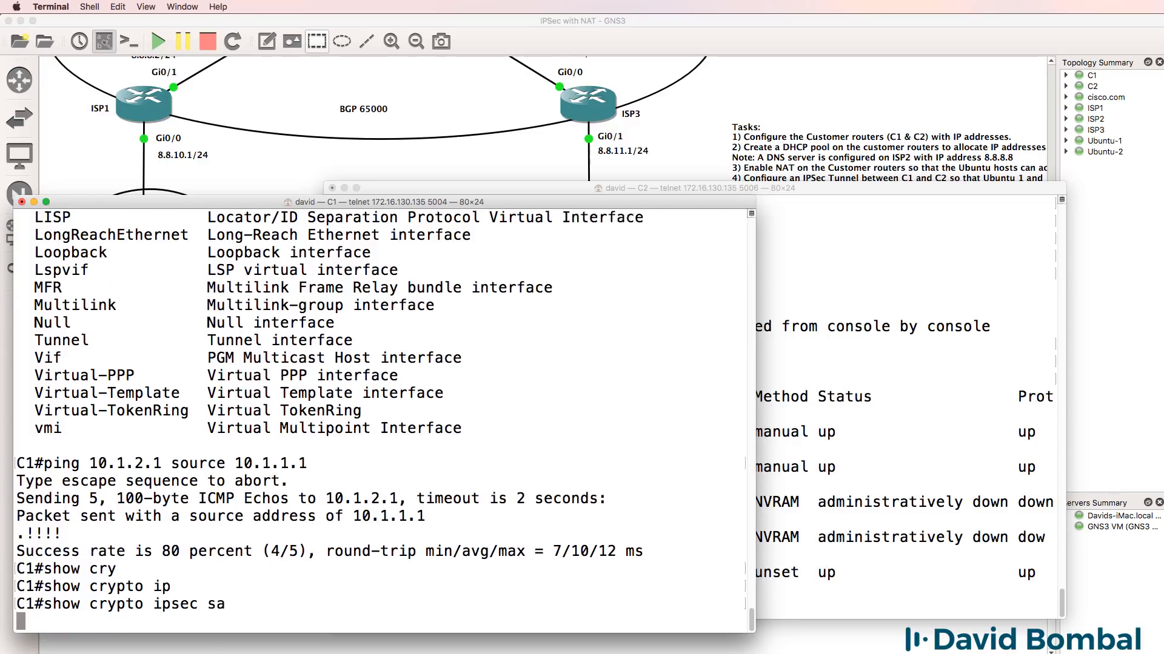
{"action": "key", "text": "Return"}
{"action": "type", "text": "ping 10.1.2.1 source 10.1.1.1"}
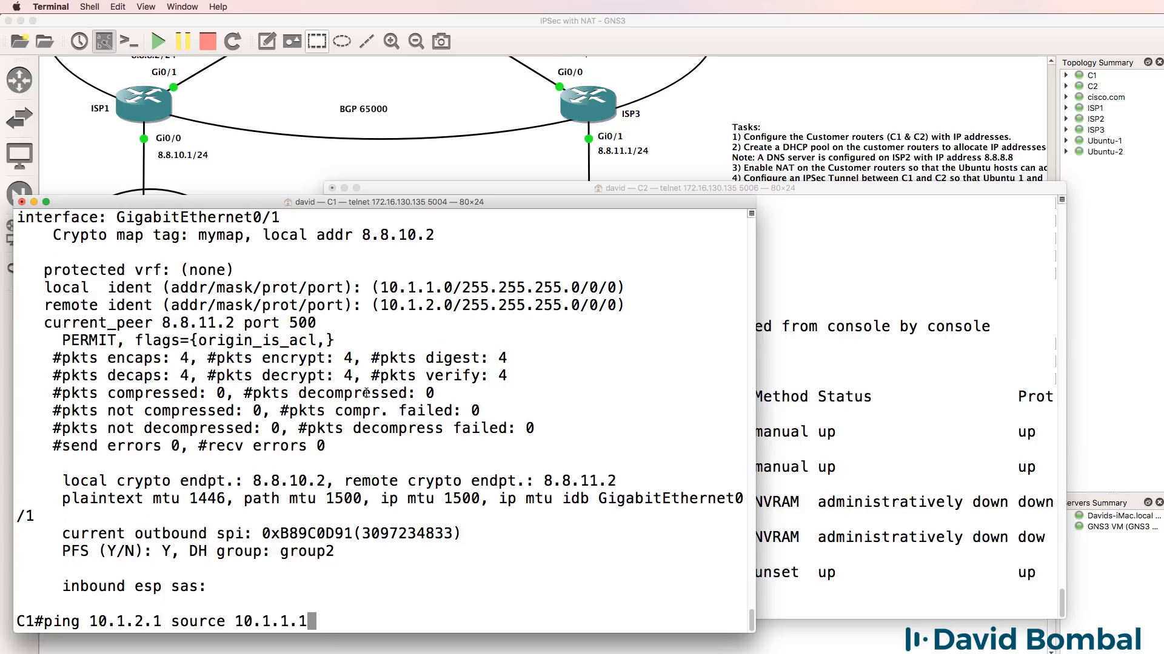
{"action": "key", "text": "Return"}
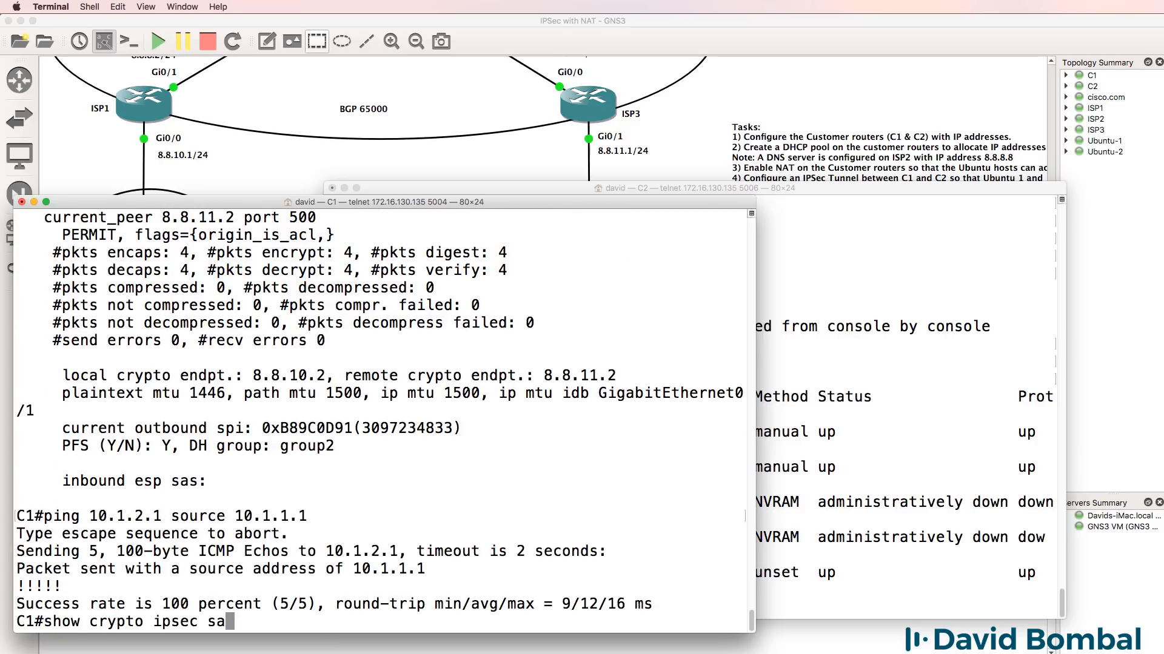
{"action": "key", "text": "Return"}
{"action": "type", "text": "sh crypto"}
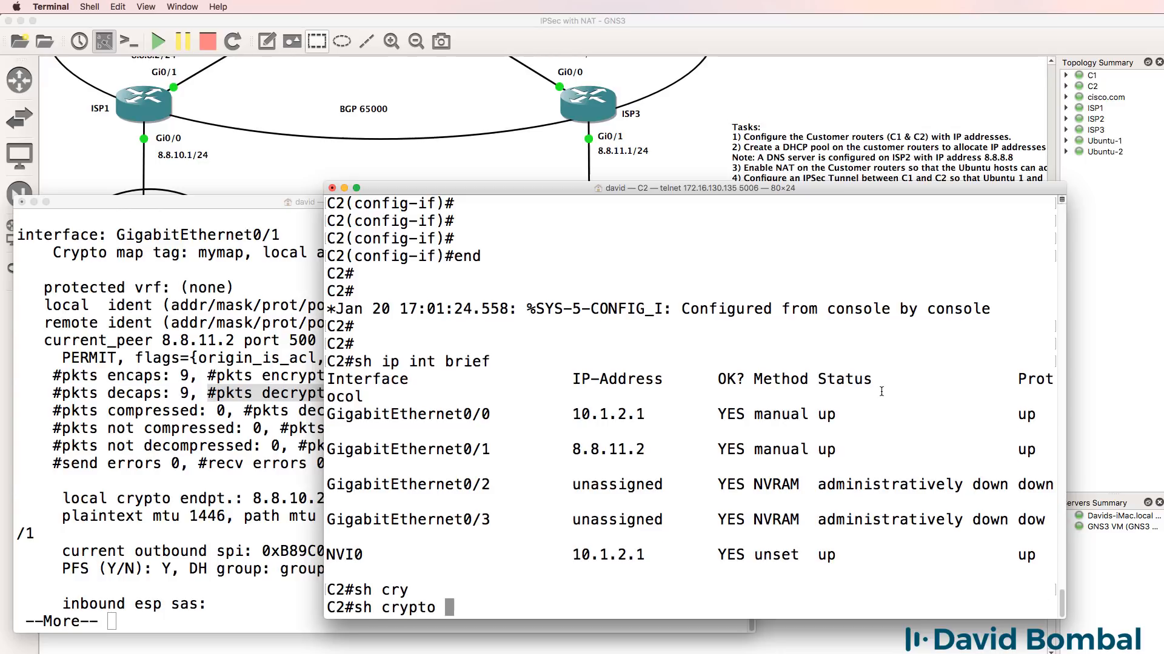
Run 'sh crypto ipsec sa' in the C2 telnet window.
{"action": "type", "text": "ipsec sa"}
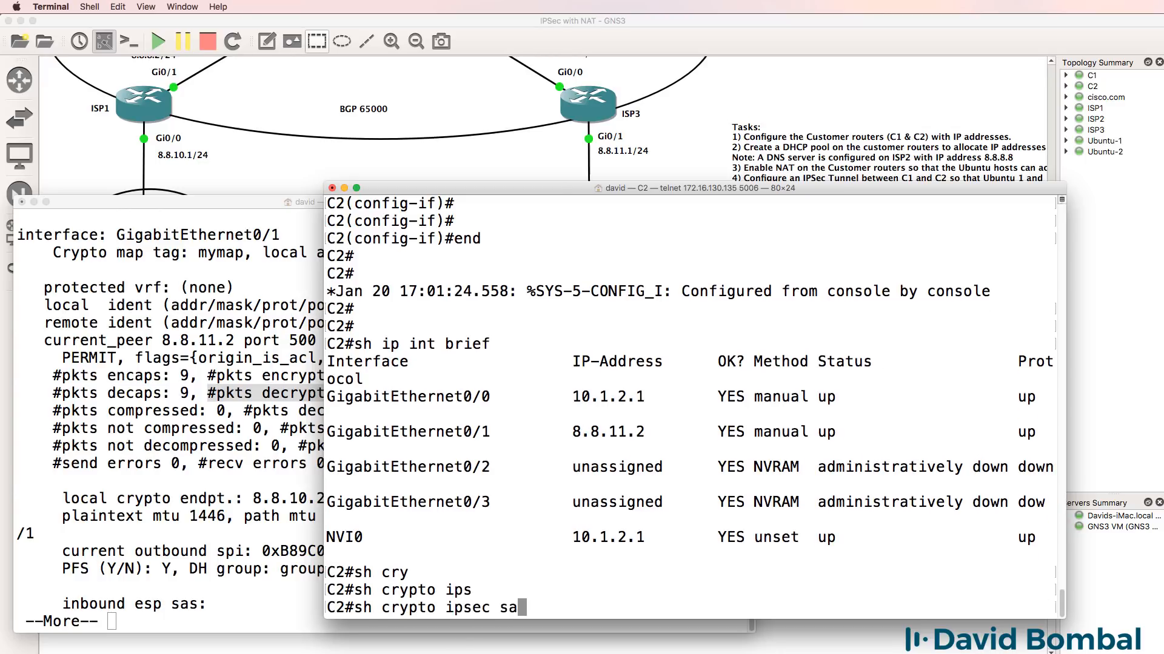
{"action": "key", "text": "Return"}
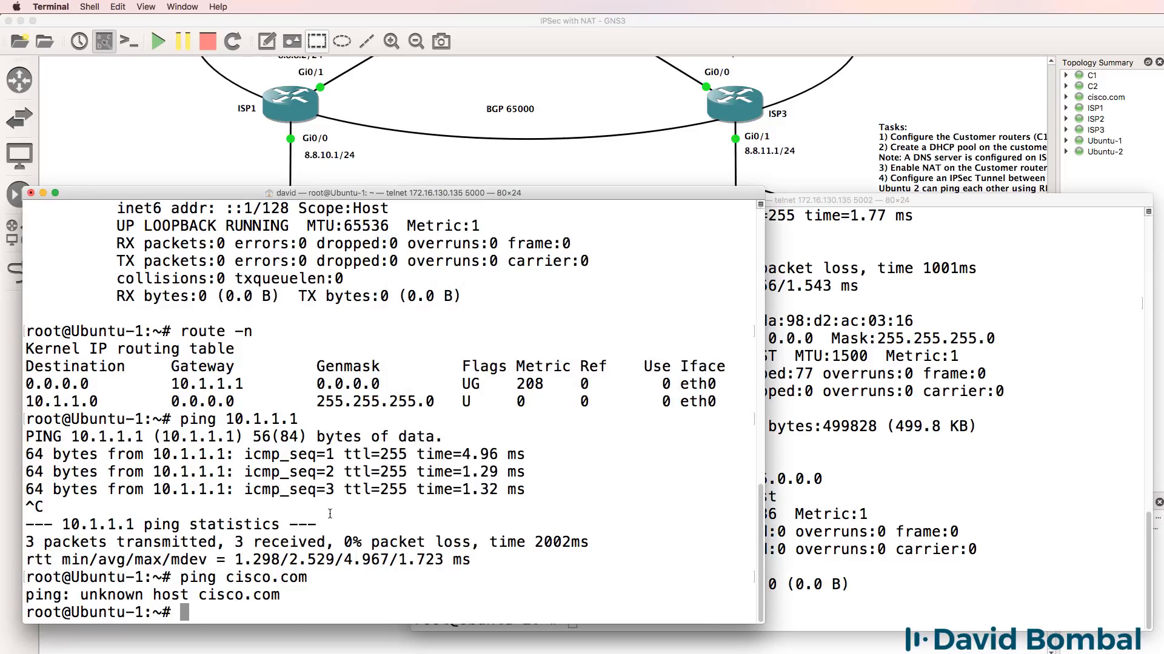
Ping Ubuntu-2 at 10.1.2.11 from Ubuntu-1 and recheck C1's IPsec counters, reaching 21.
{"action": "type", "text": "ping 10.2."}
{"action": "type", "text": "show crypto ipsec sa"}
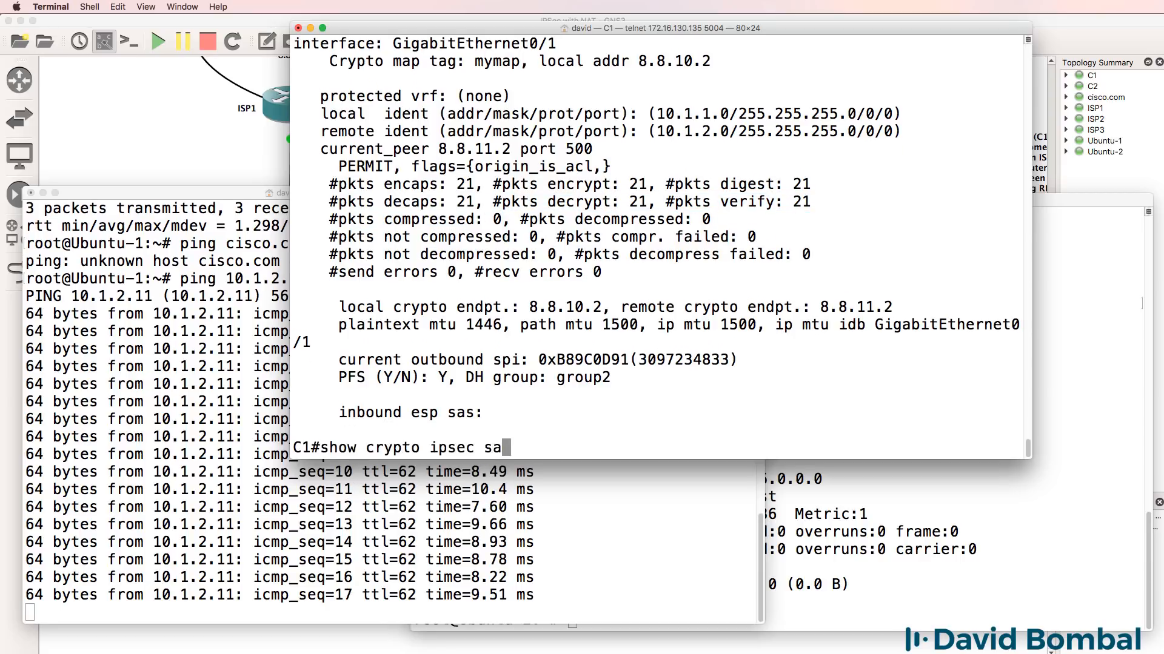
{"action": "key", "text": "Return"}
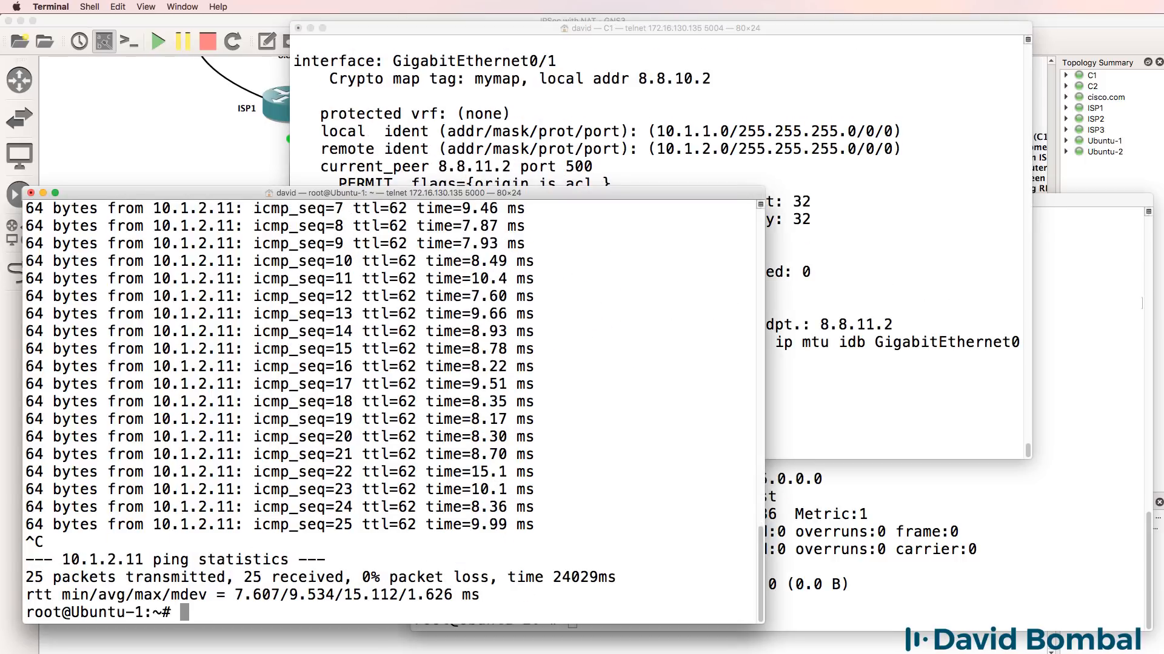
Ping 10.1.1.2 from Ubuntu-2 and recheck C1's IPsec encrypted packet counters.
{"action": "type", "text": "ing 10.1.1.2"}
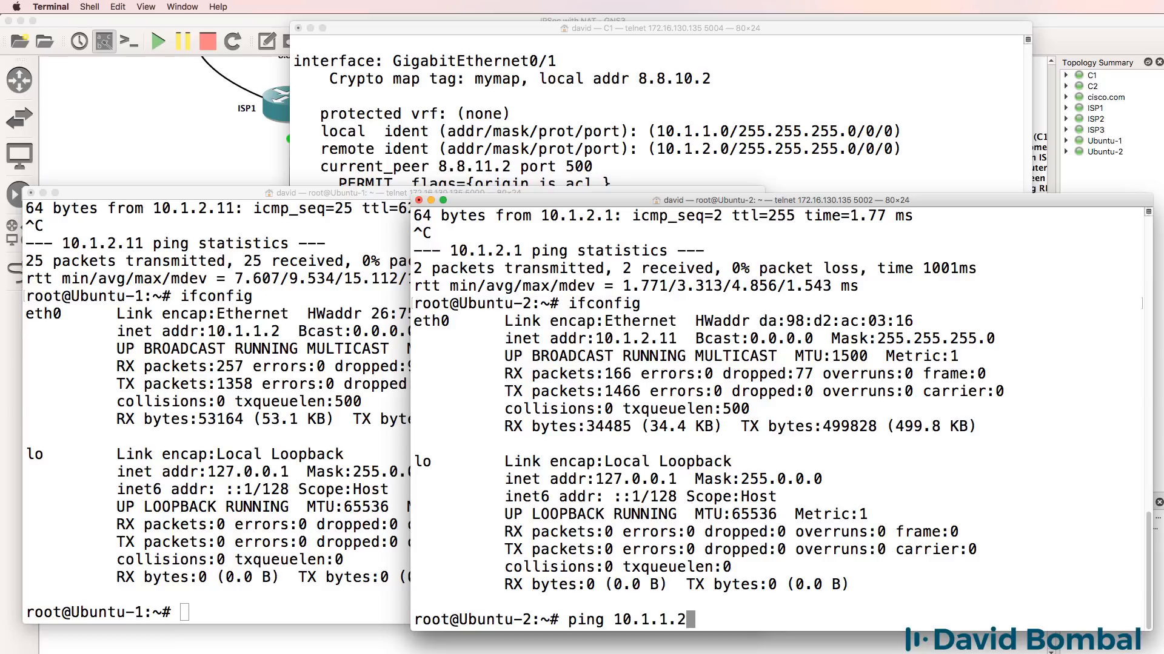
{"action": "key", "text": "Return"}
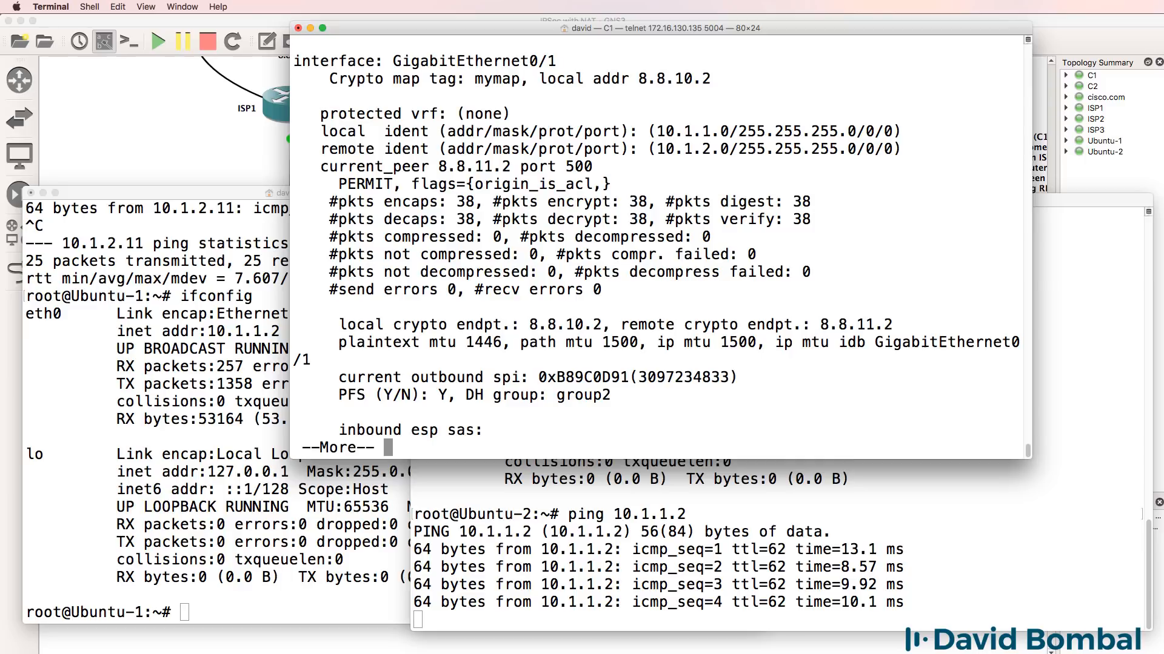
{"action": "double_click", "coordinate": [601, 202]}
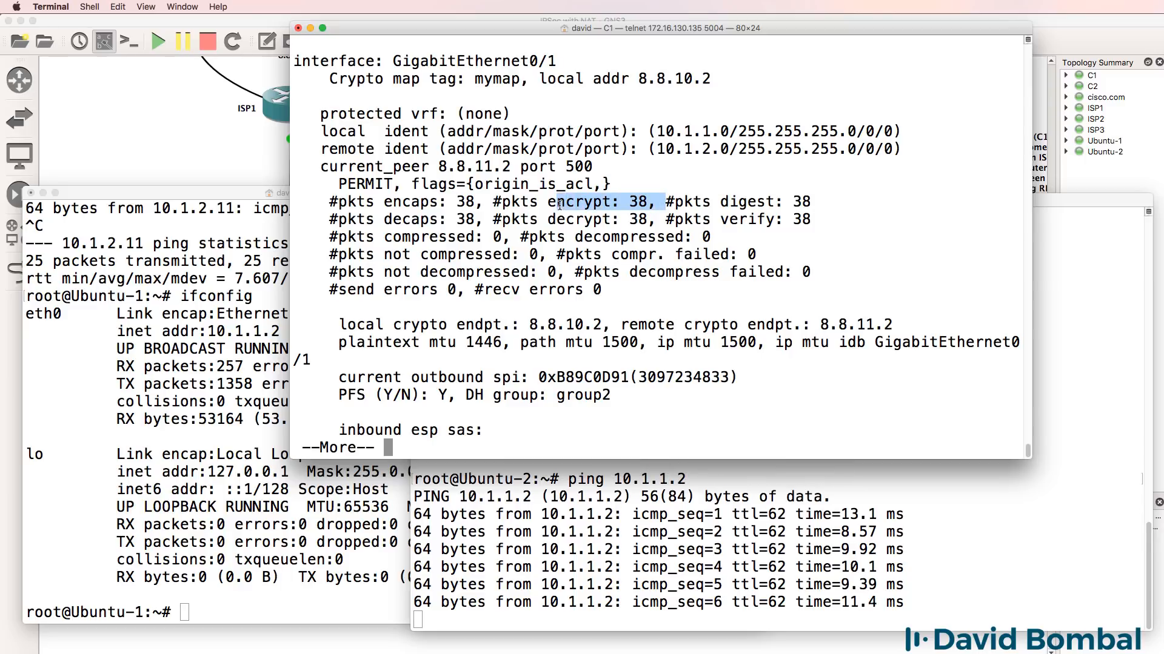
{"action": "key", "text": "space"}
{"action": "type", "text": "show crypto ipsec sa"}
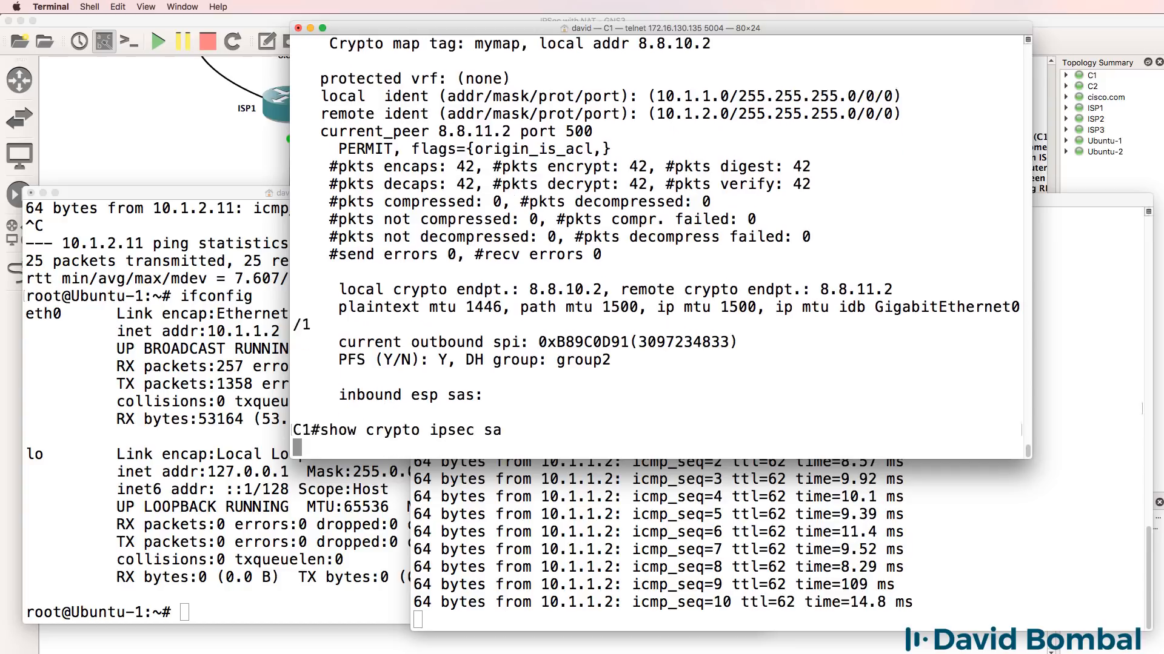
{"action": "key", "text": "space"}
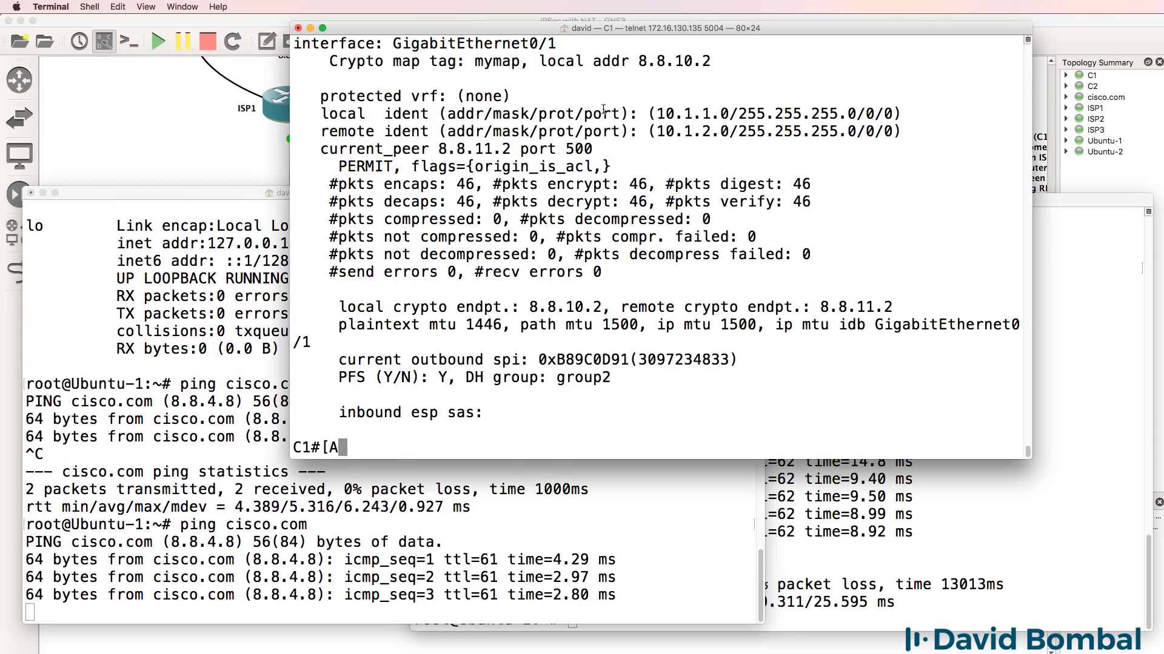
Run 'show crypto ipsec sa' on C1, showing 48 encrypted and decrypted packets.
{"action": "type", "text": "show crypto ipsec sa"}
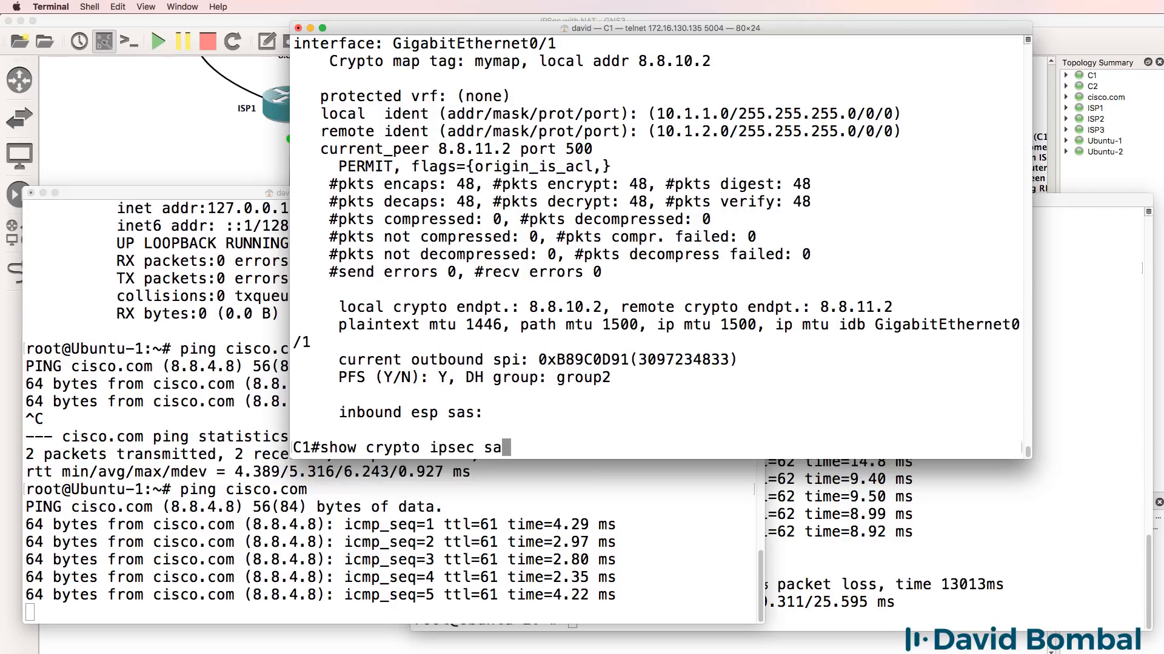
{"action": "key", "text": "Return"}
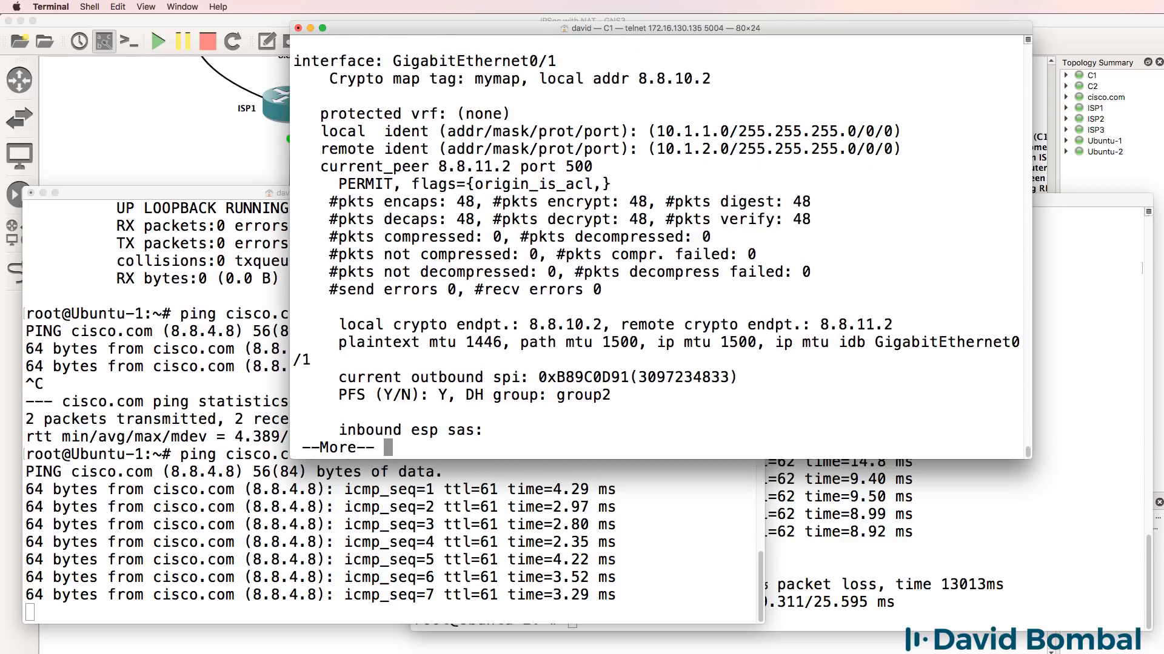